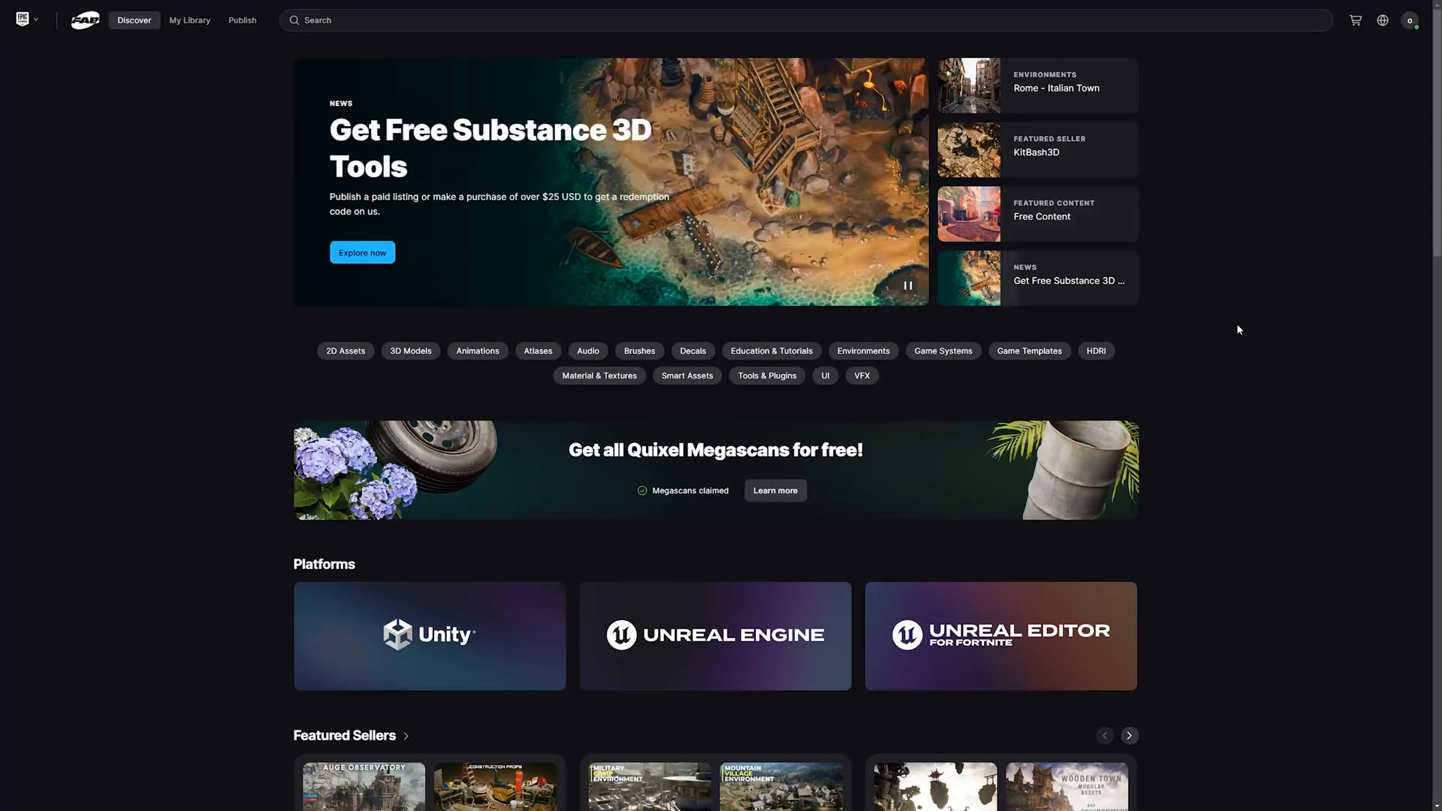
Open Fab's Unreal Engine products page and search it for 'character'
scroll(down, 3)
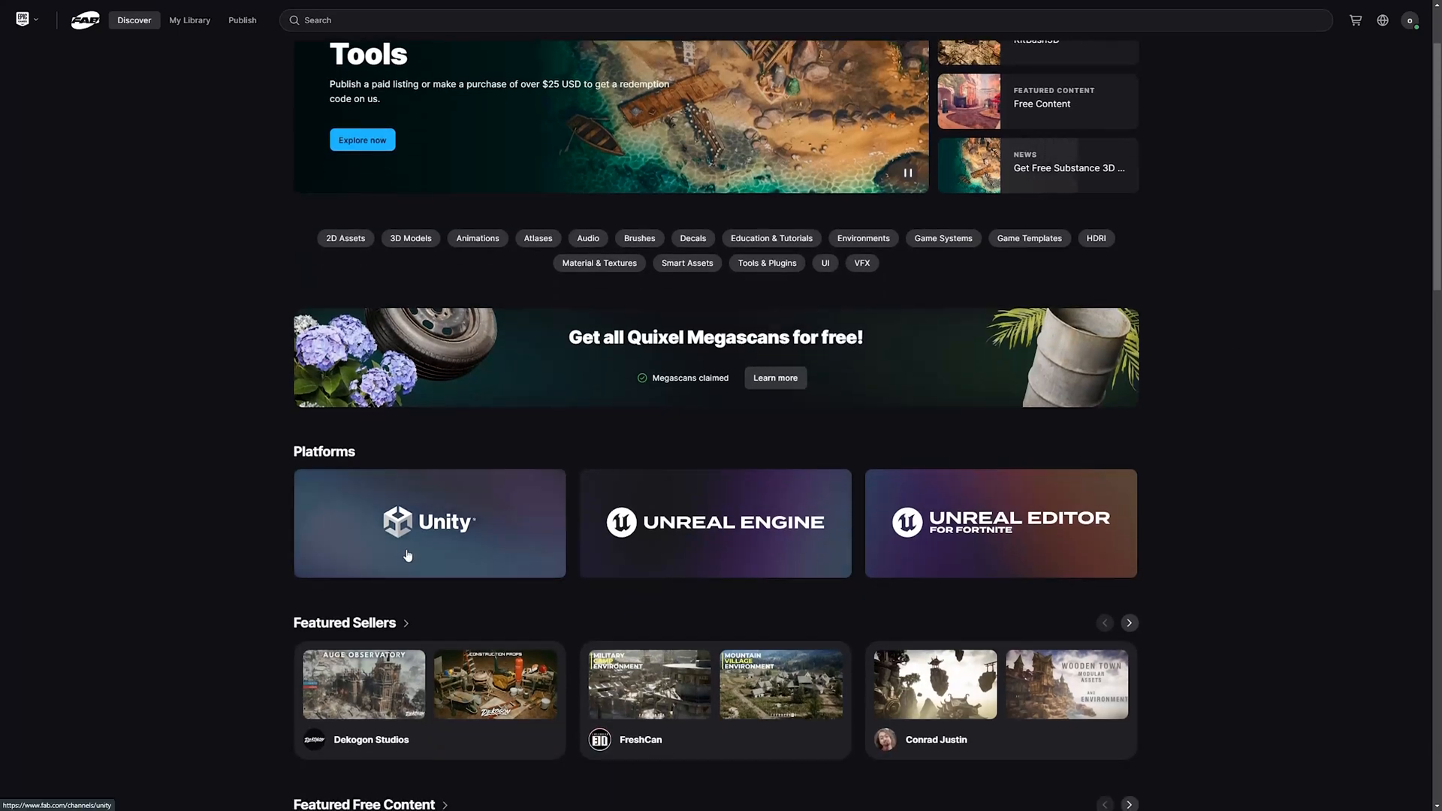
mouse_move(763, 559)
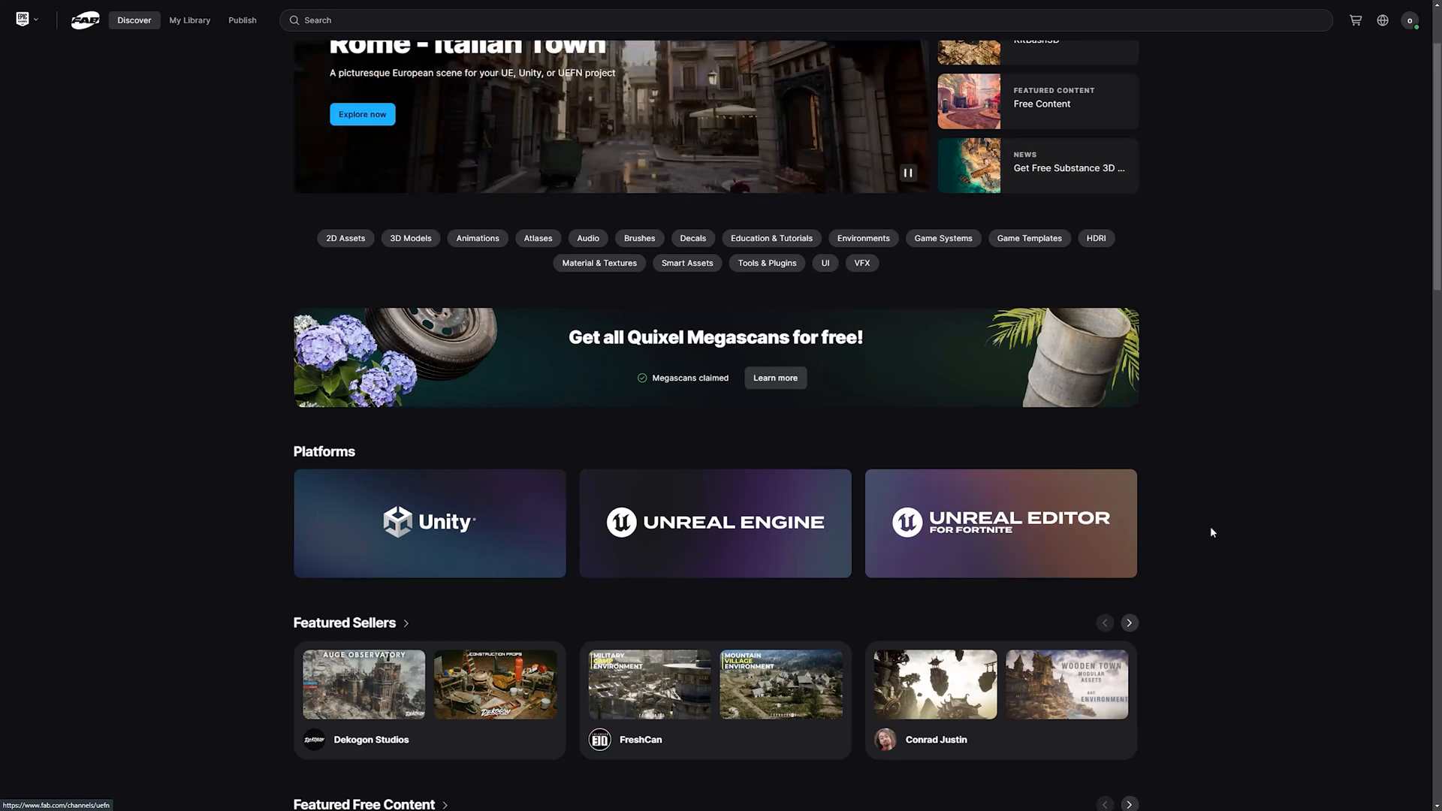
scroll(down, 3)
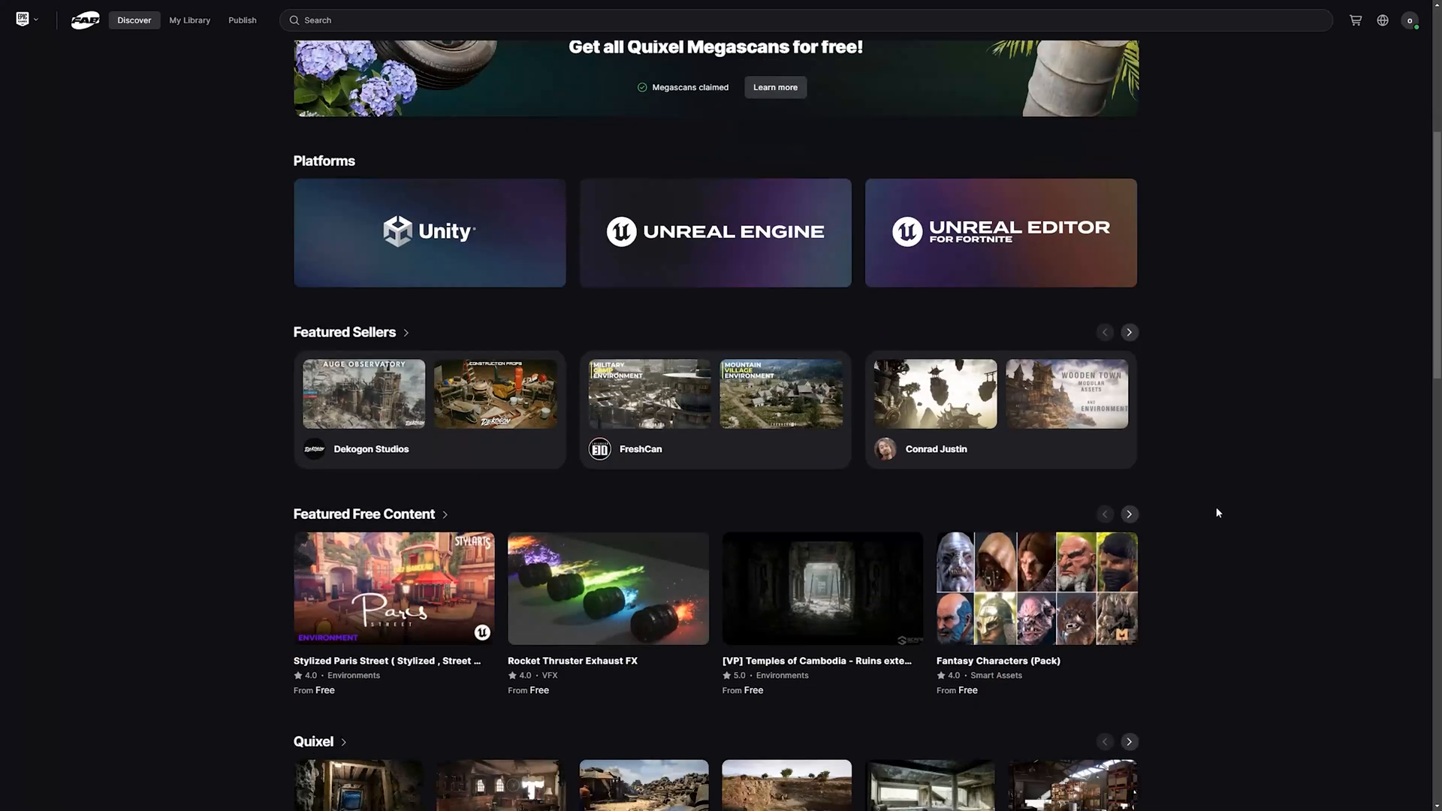
scroll(down, 3)
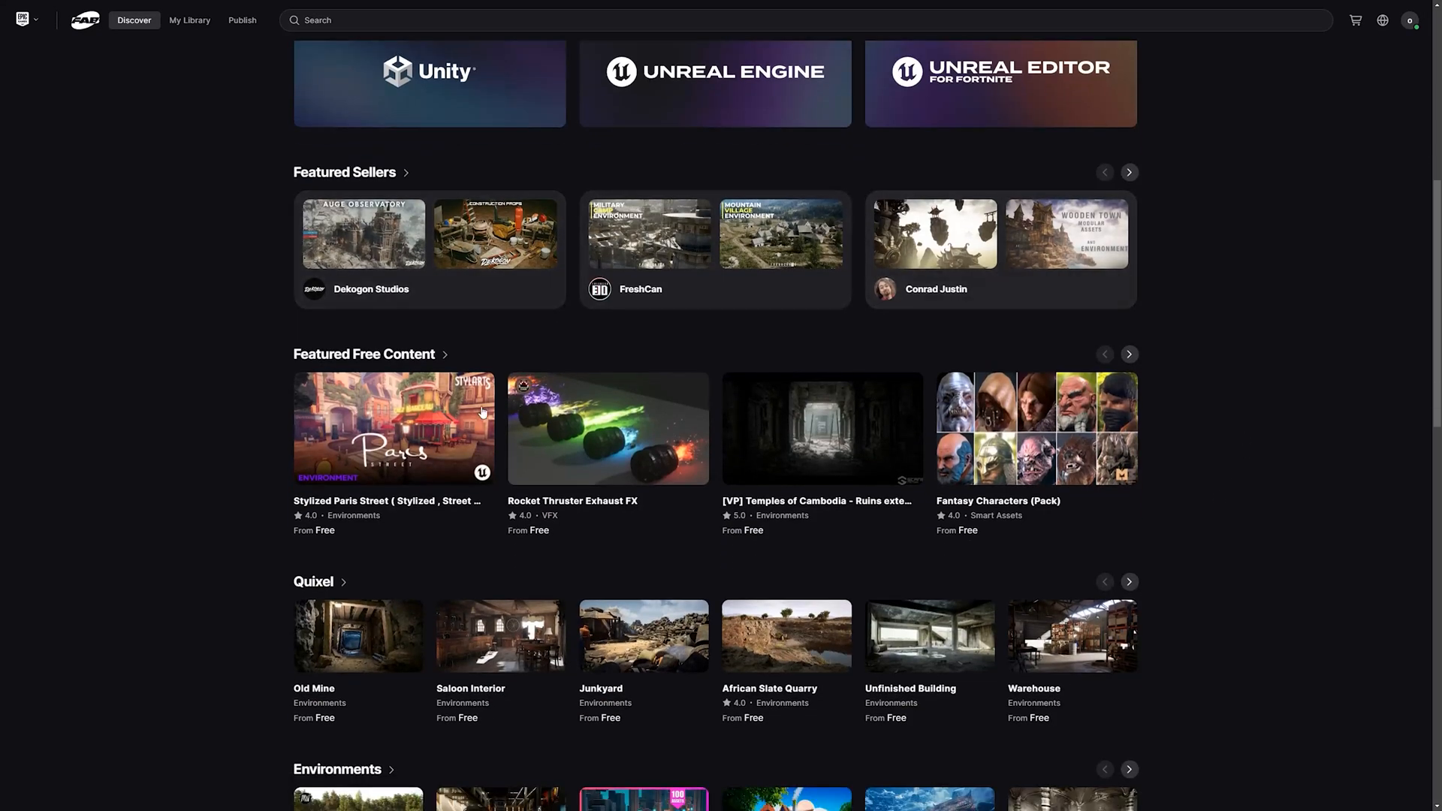
scroll(down, 3)
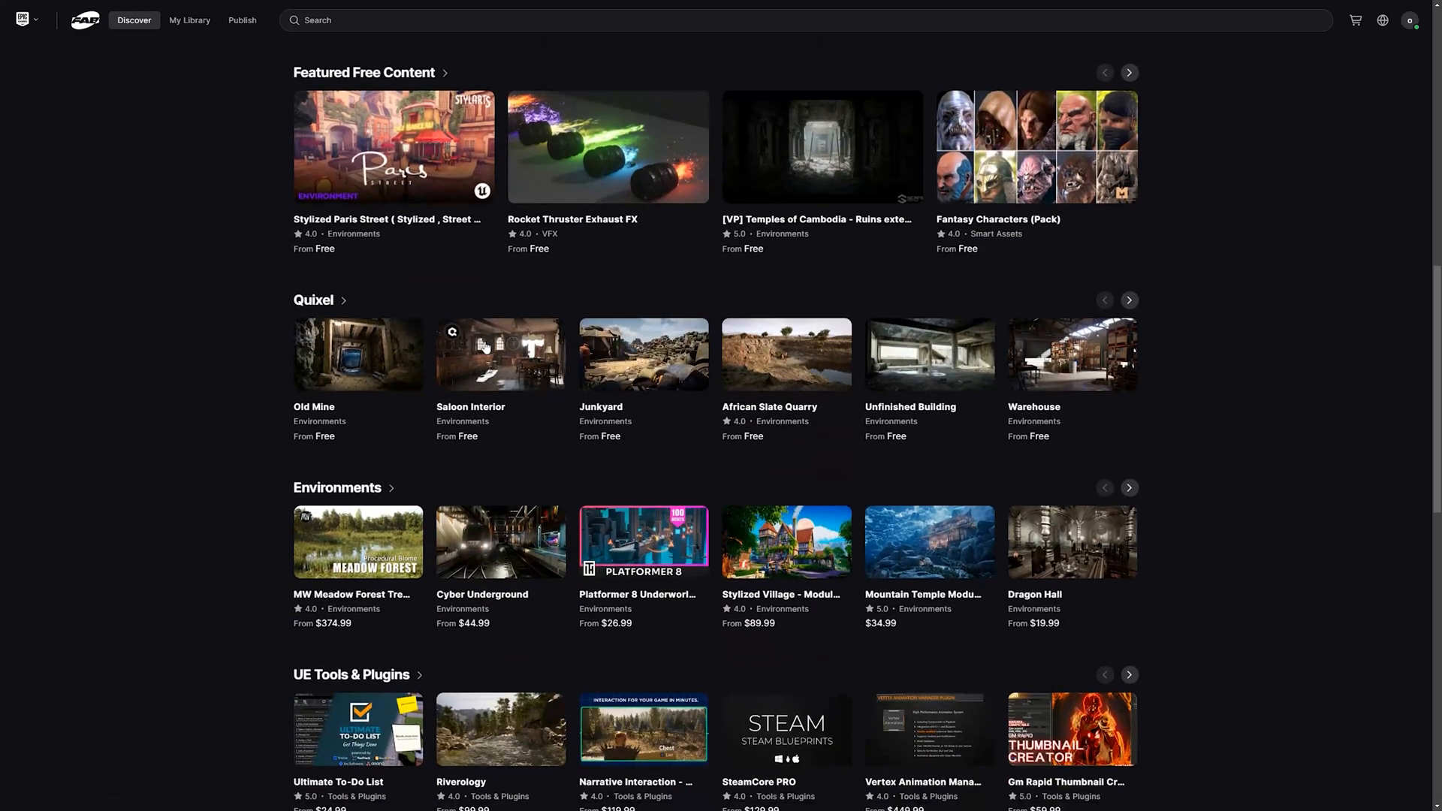
scroll(down, 3)
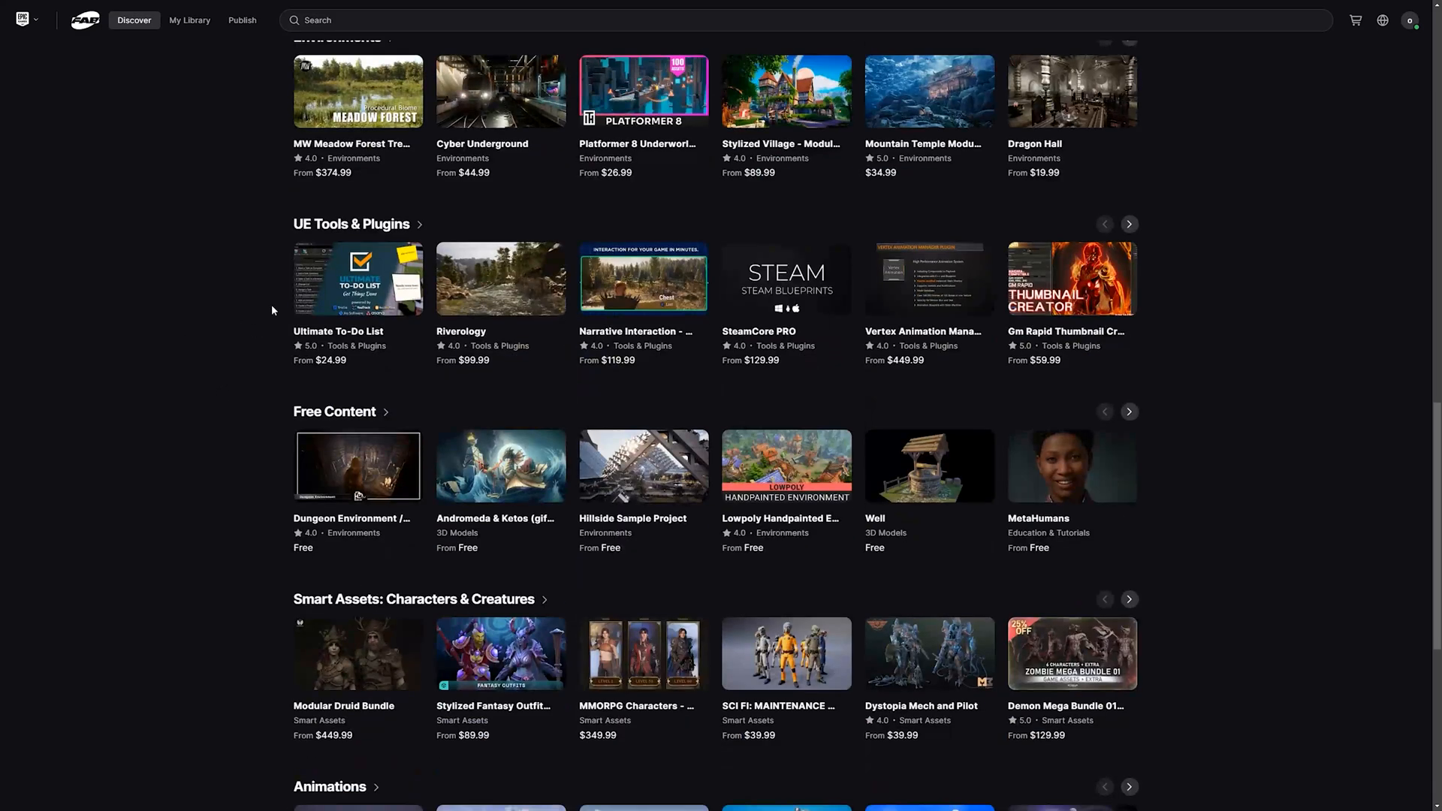
scroll(down, 3)
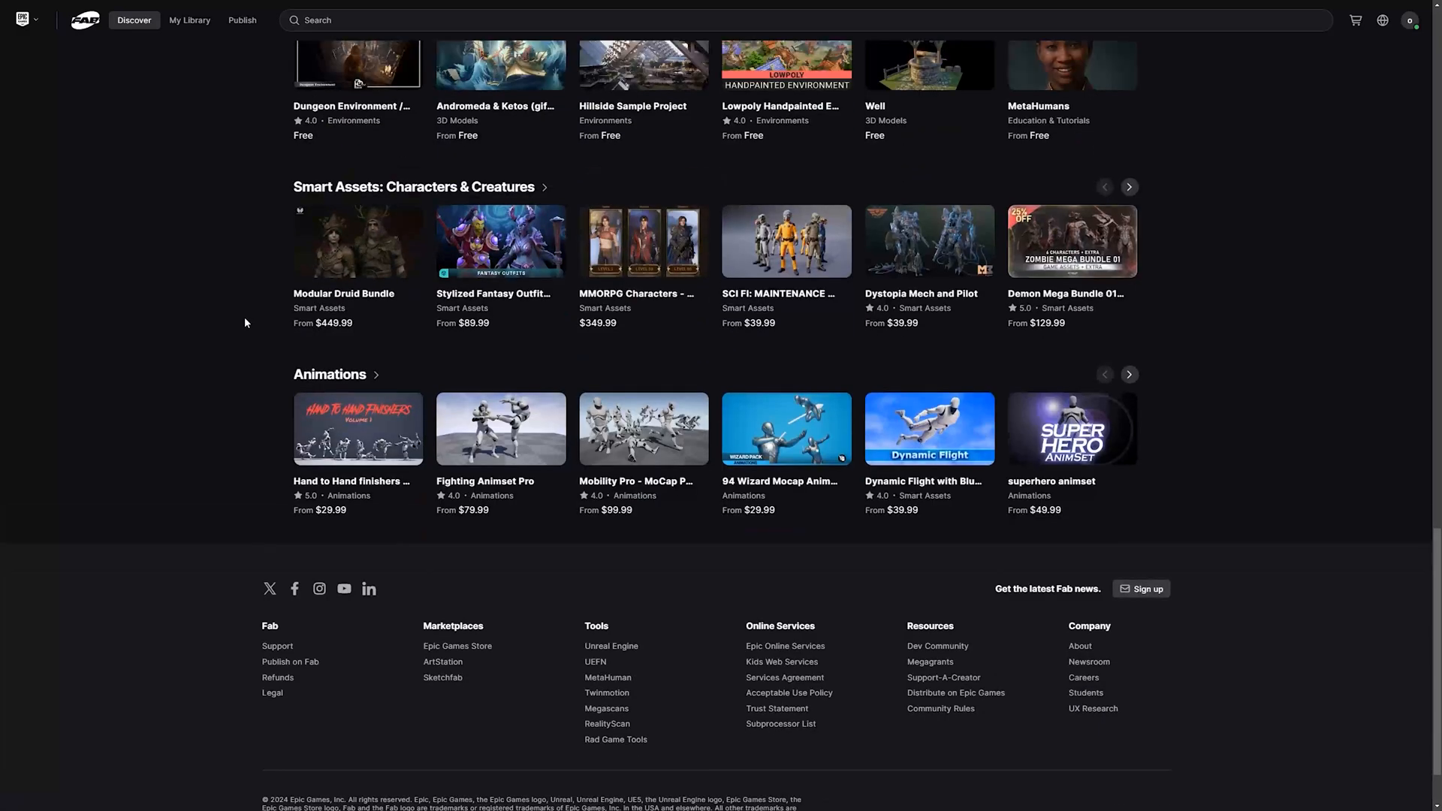
scroll(up, 3)
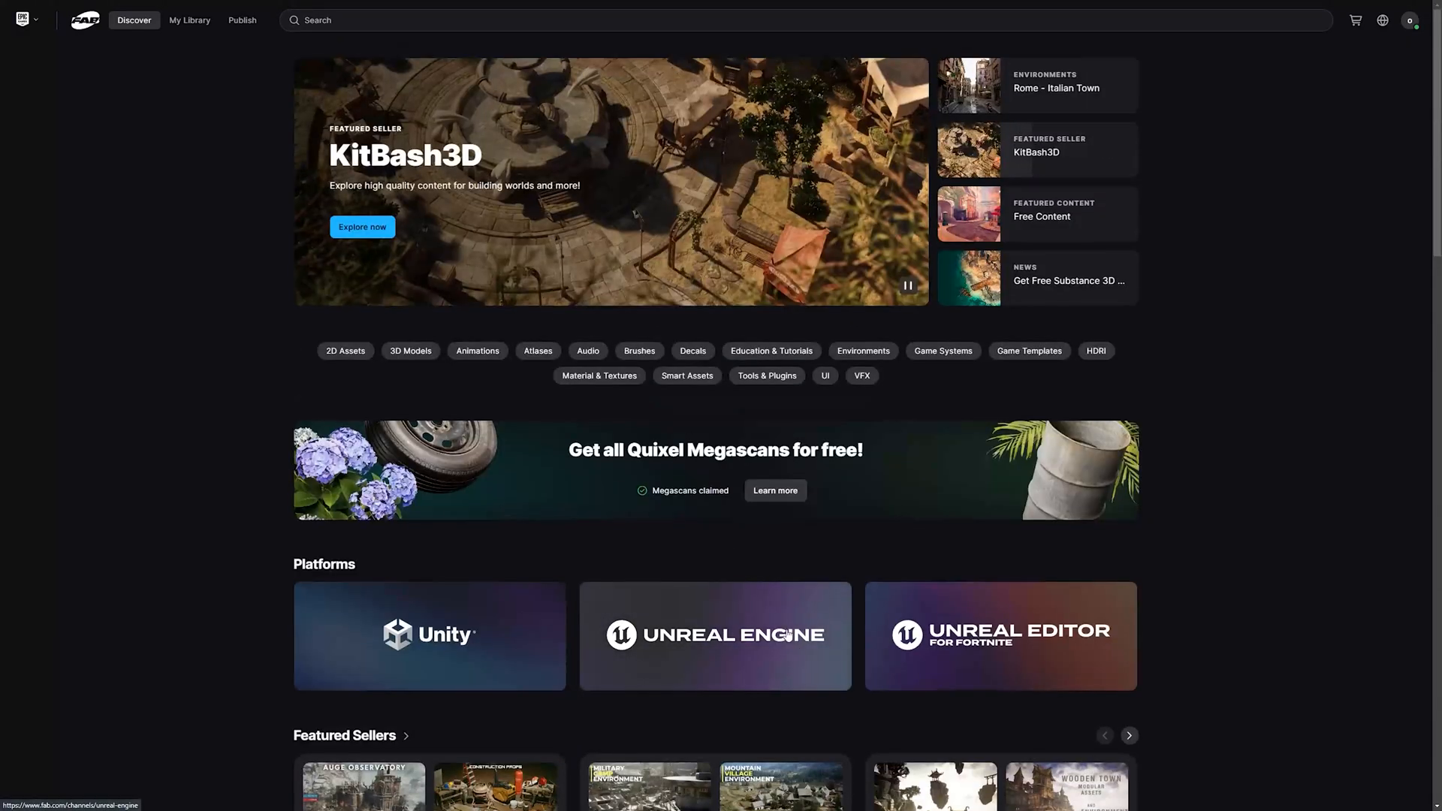
click(714, 636)
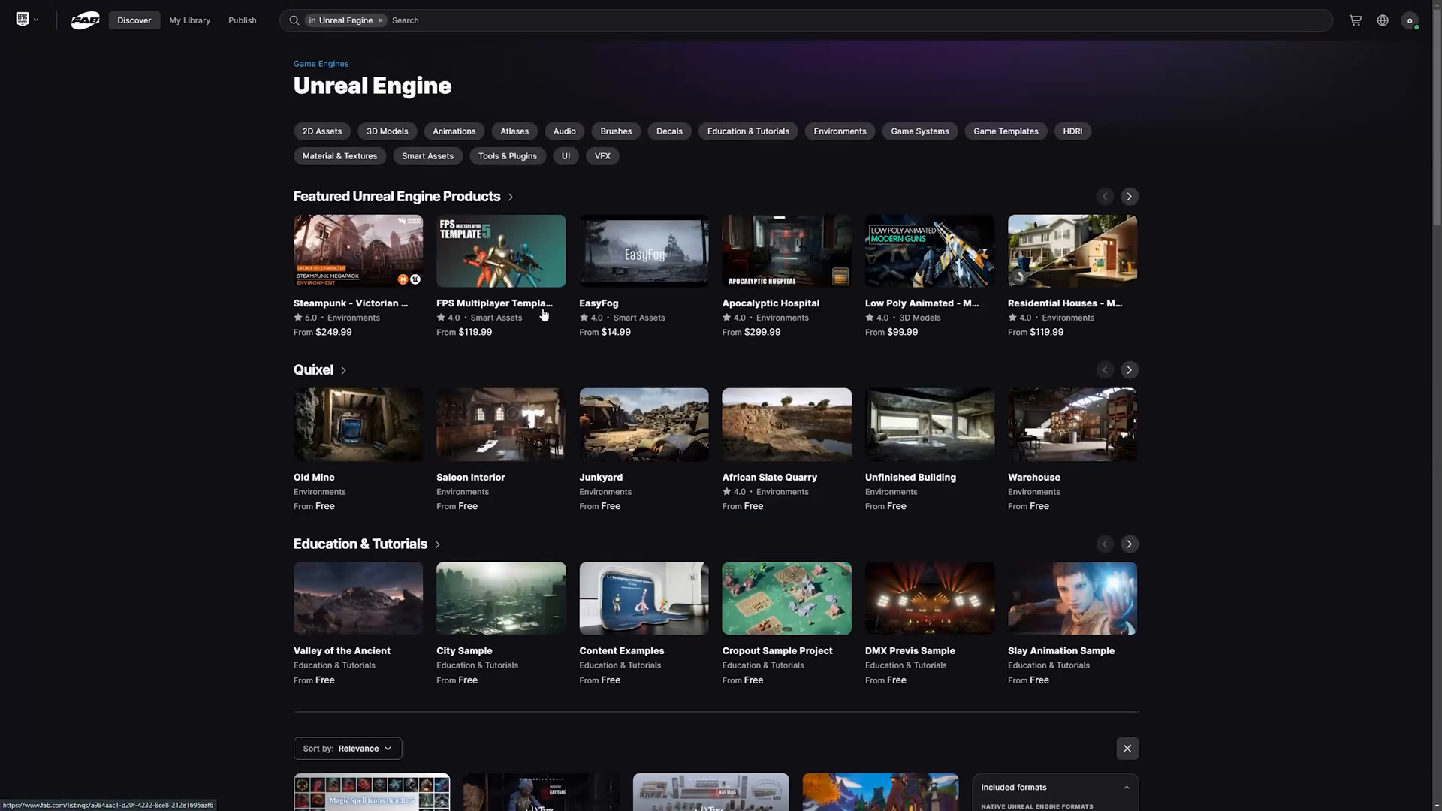
mouse_move(1231, 385)
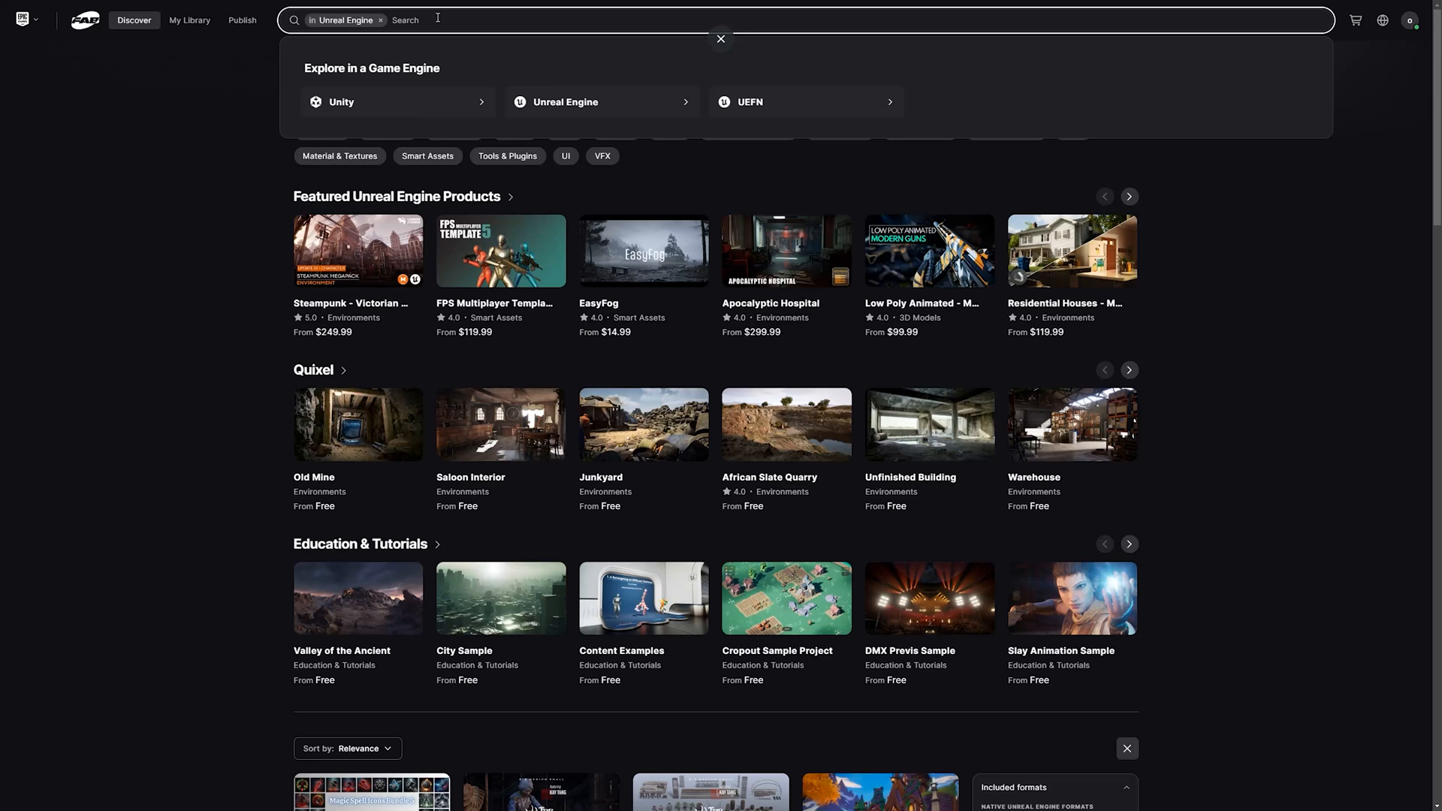
text(charact)
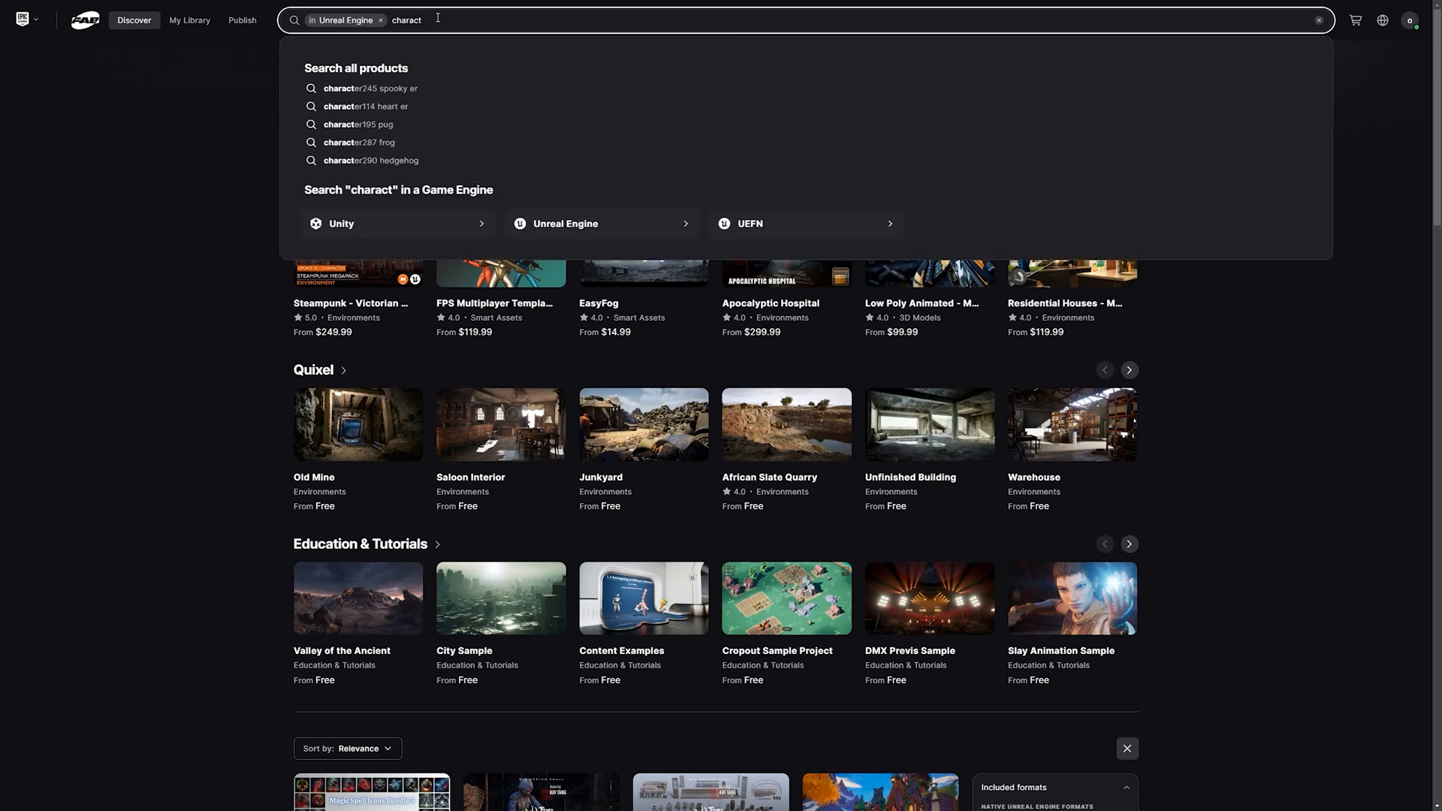
key(Enter)
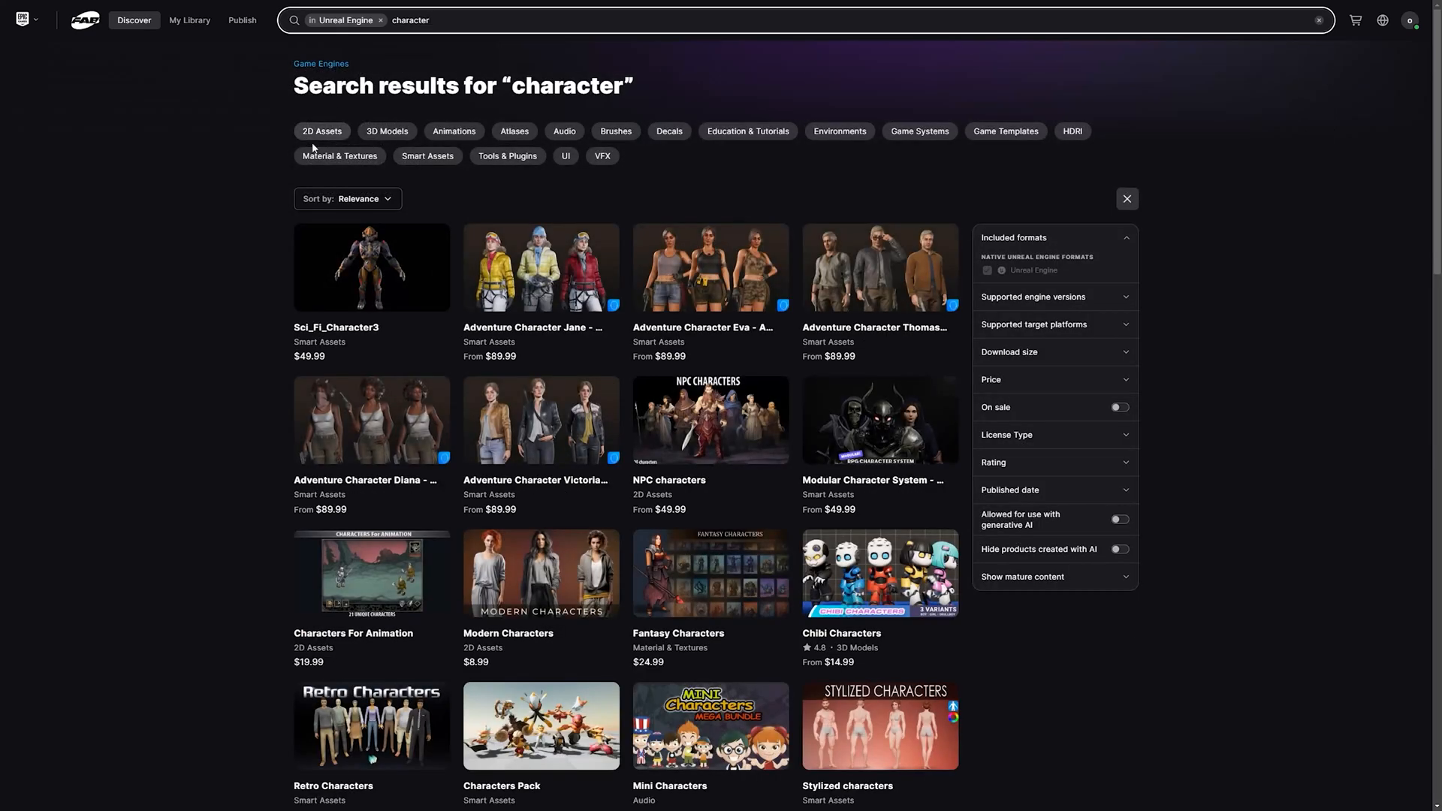
Toggle mature content to Hide, then Show, and open Adventure Character Jane's page
scroll(down, 3)
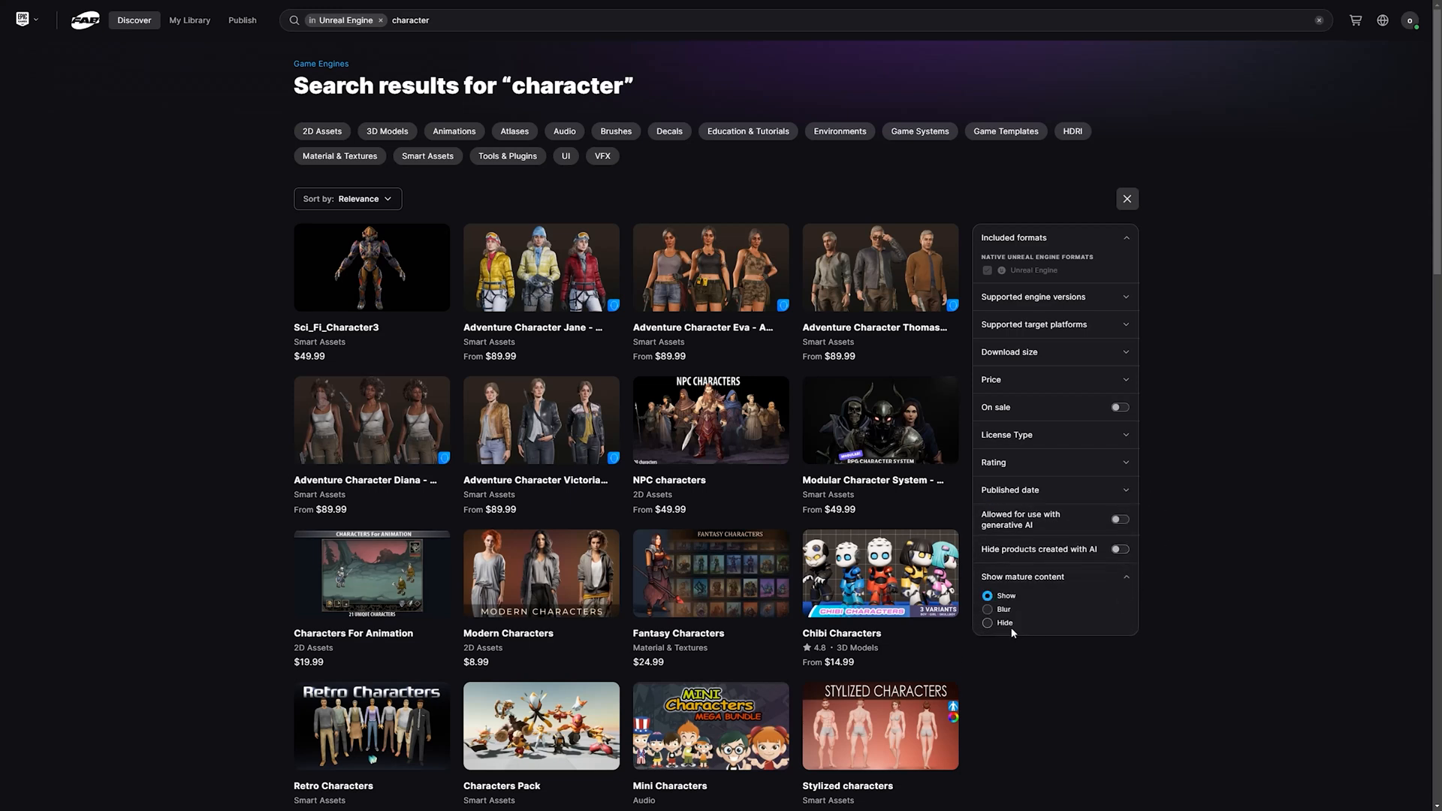
click(987, 623)
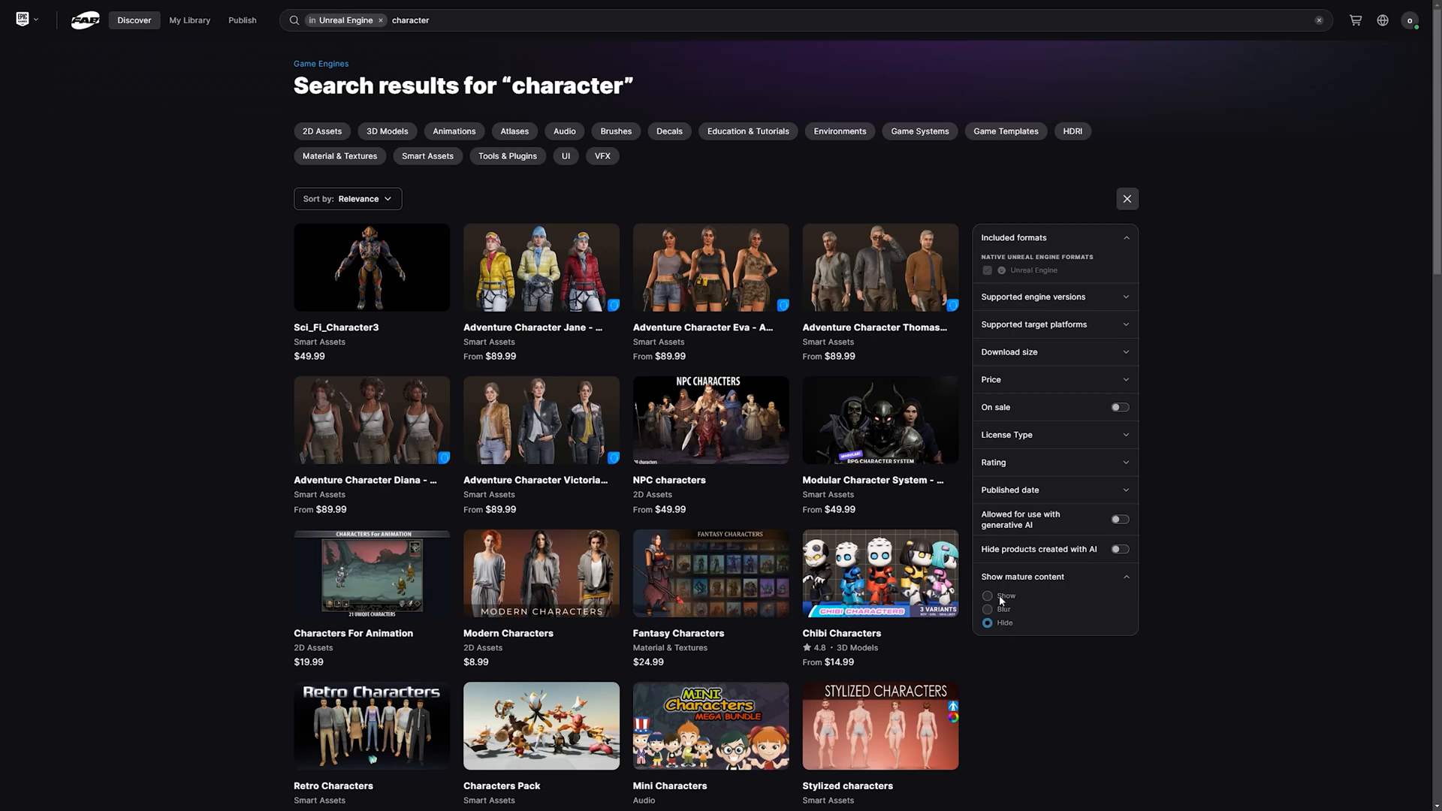
click(988, 596)
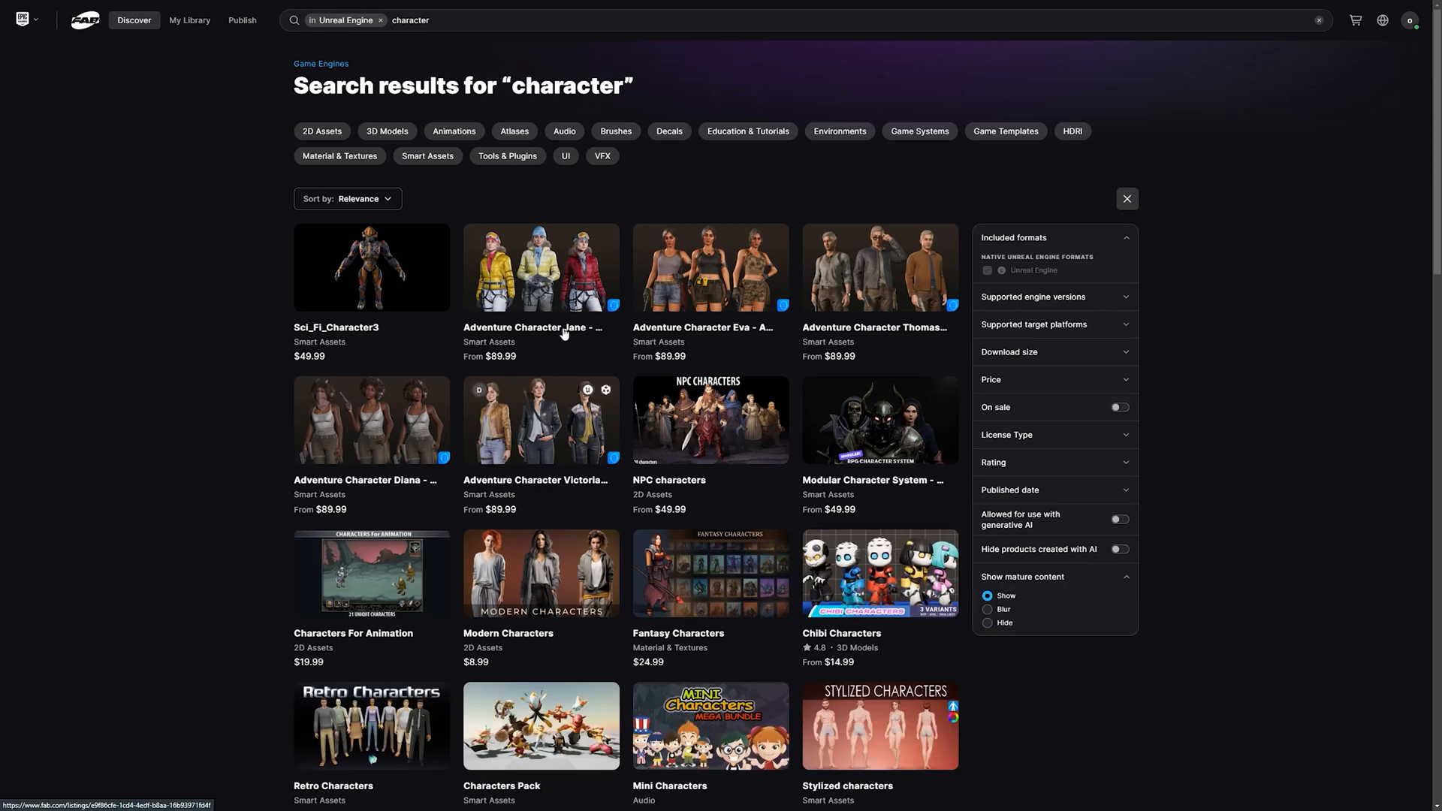
click(541, 268)
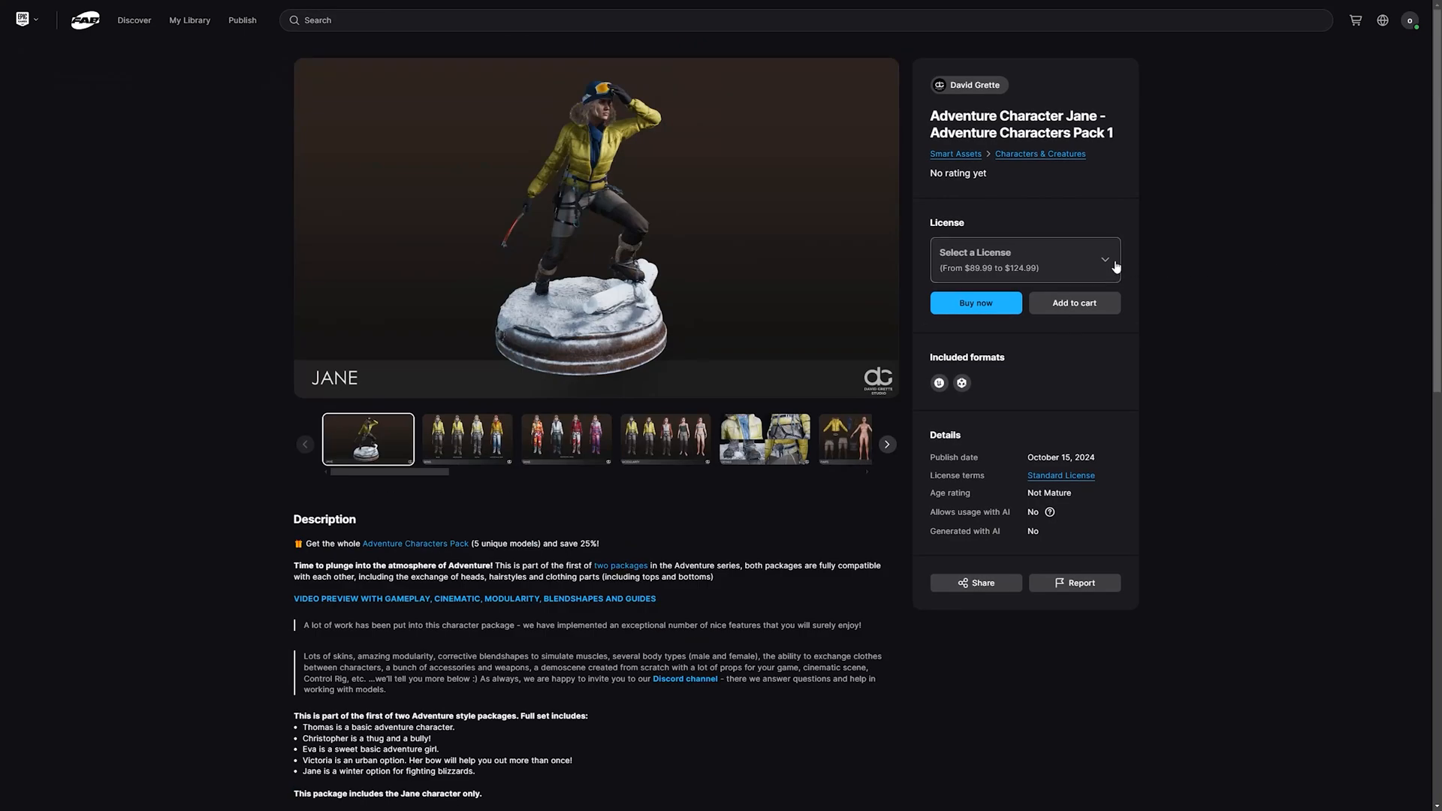
Expand the Select a License dropdown to see Personal and Professional prices
click(1024, 260)
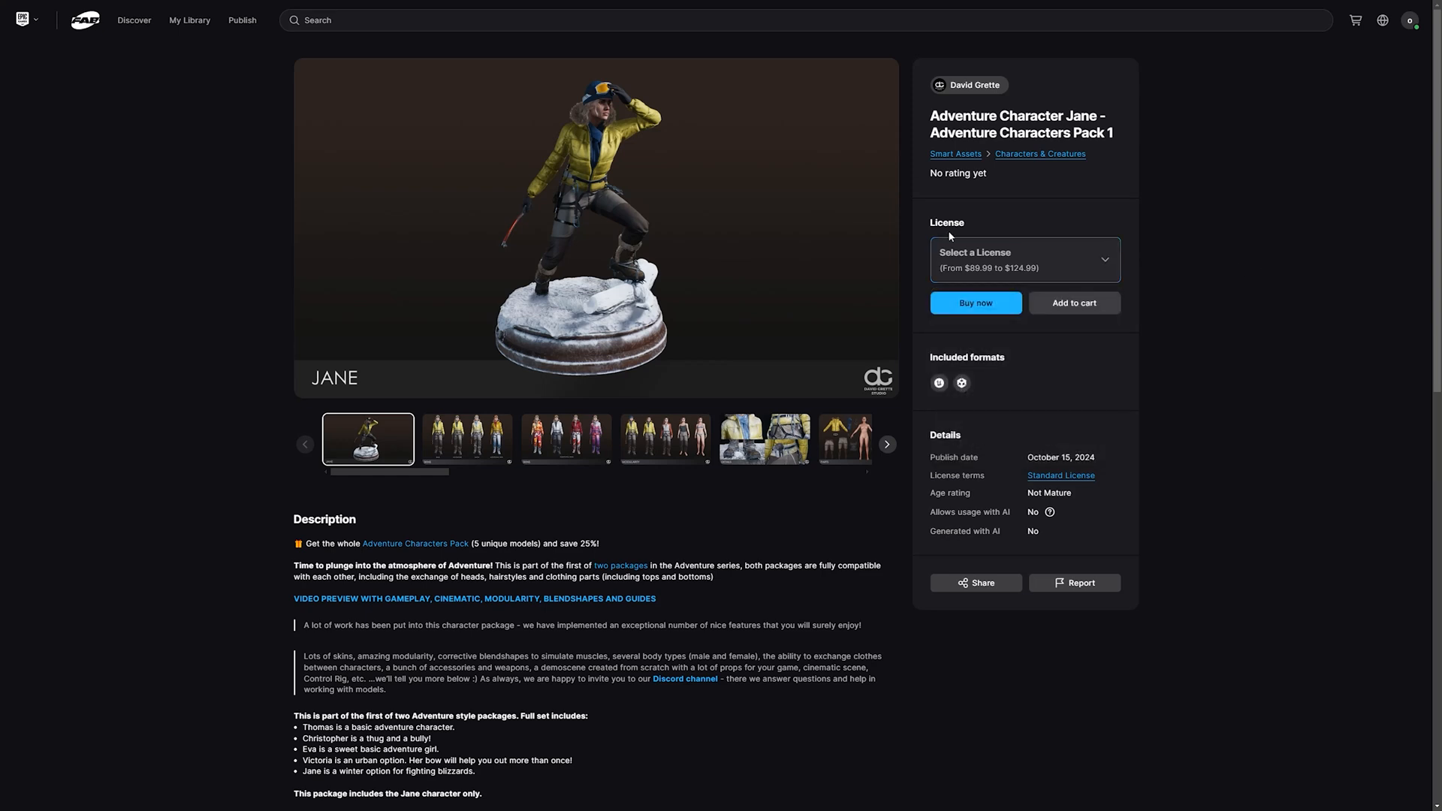
click(1024, 260)
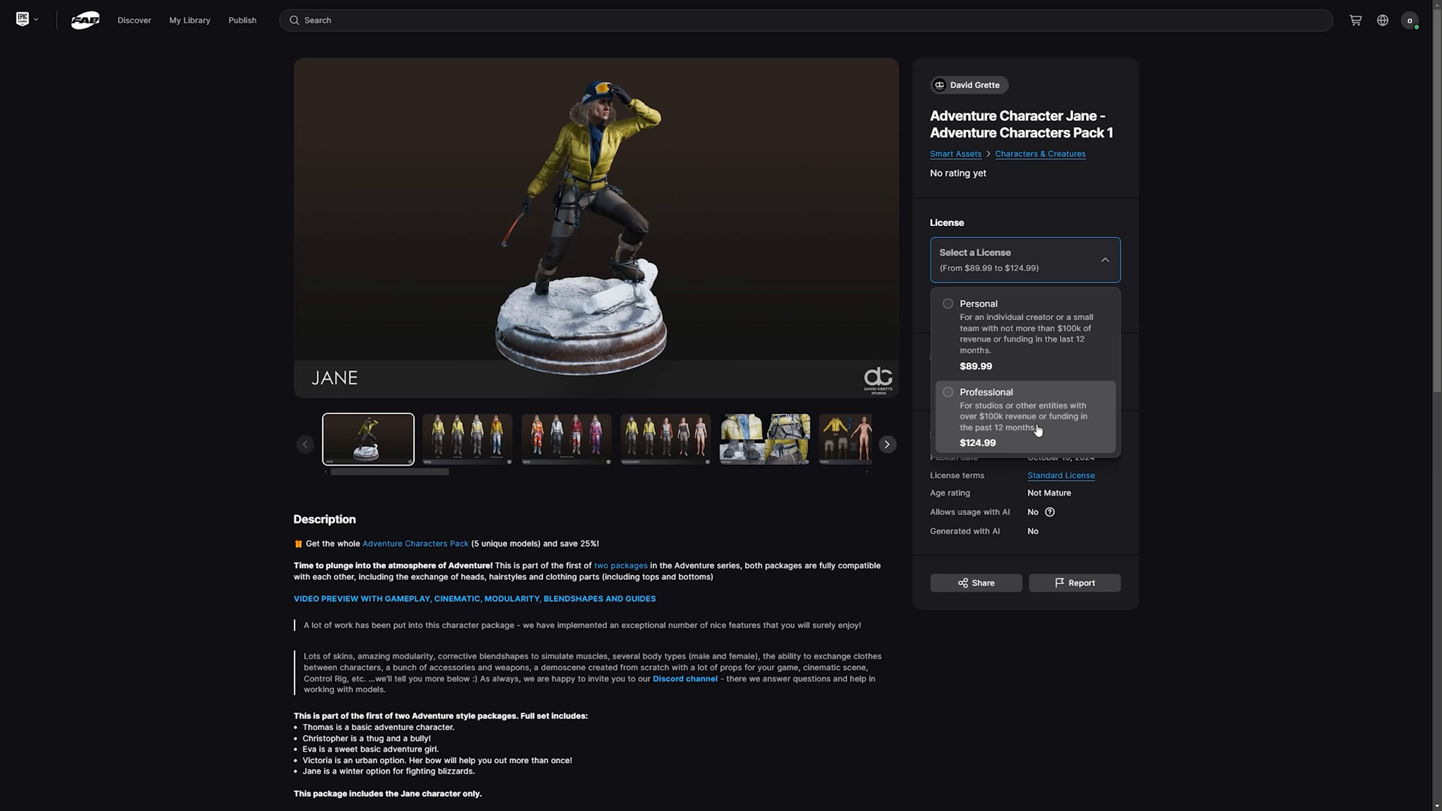
mouse_move(1040, 428)
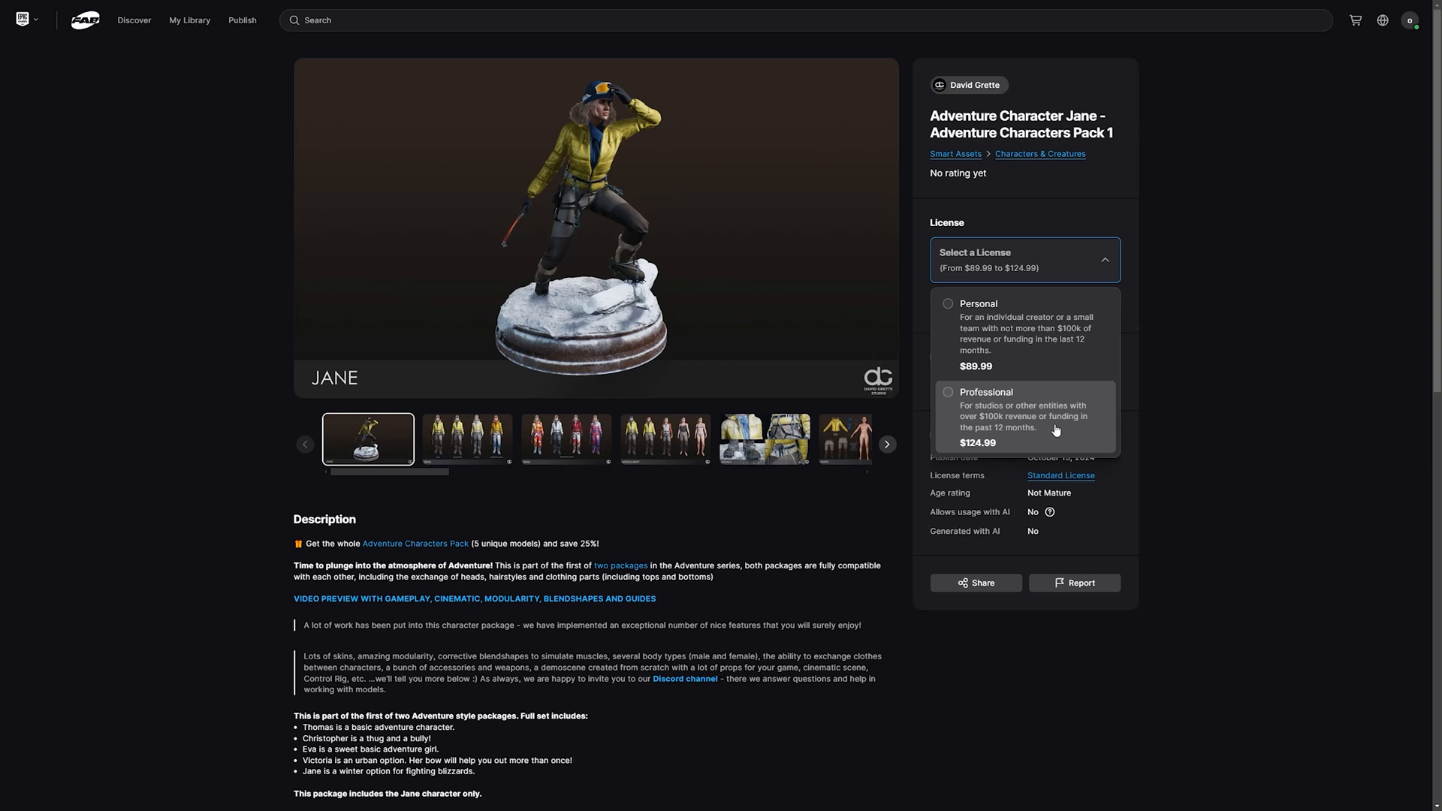
mouse_move(1200, 407)
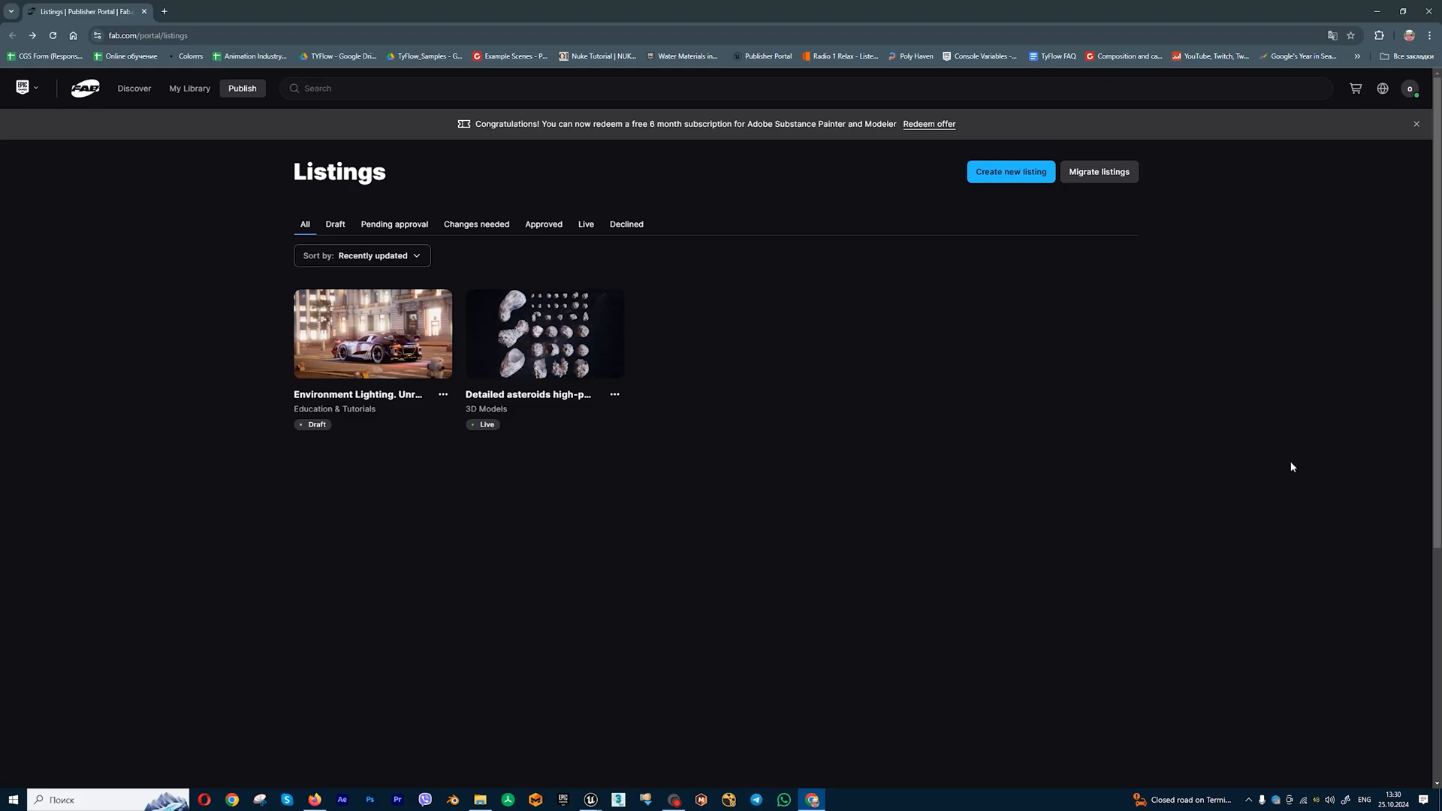
mouse_move(1274, 439)
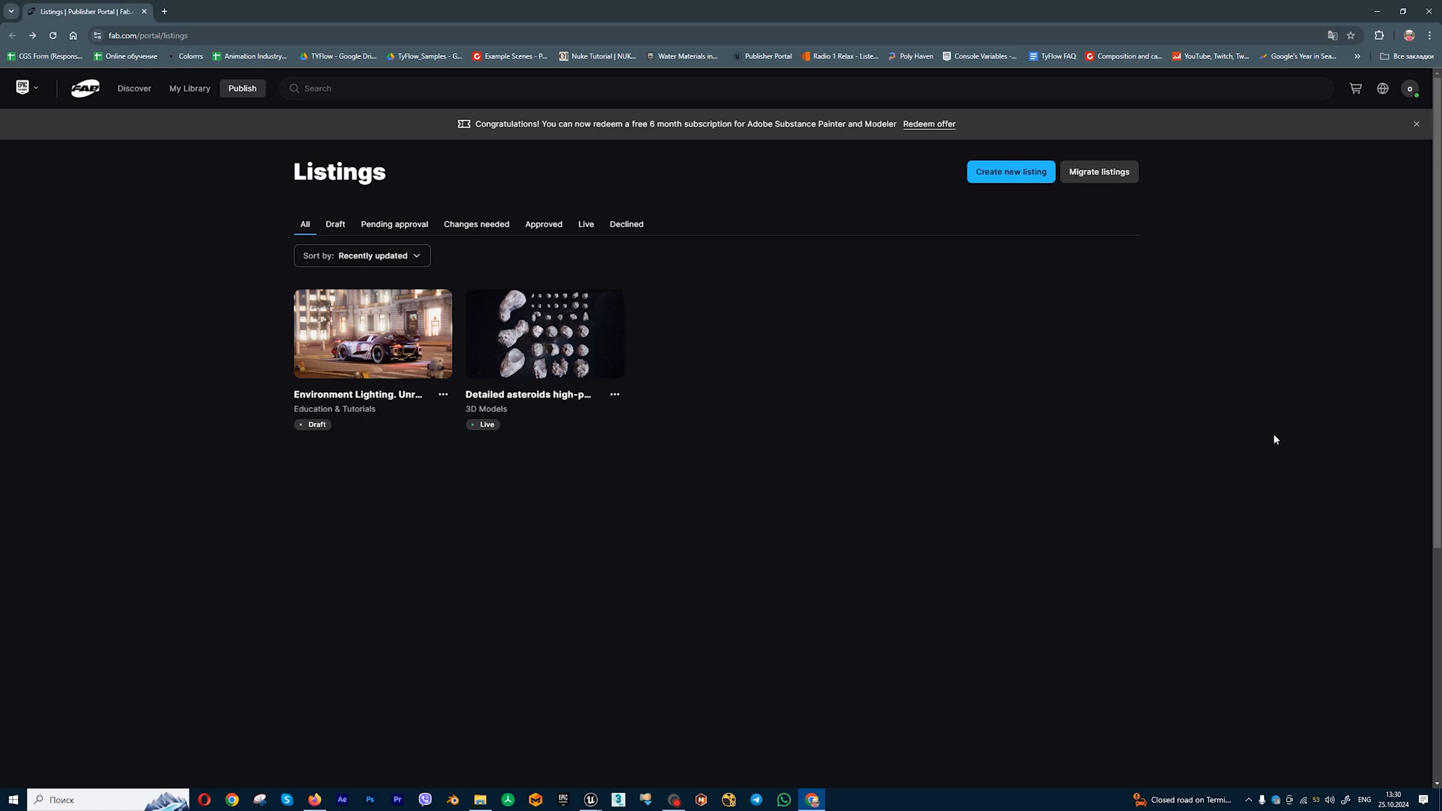
mouse_move(1146, 347)
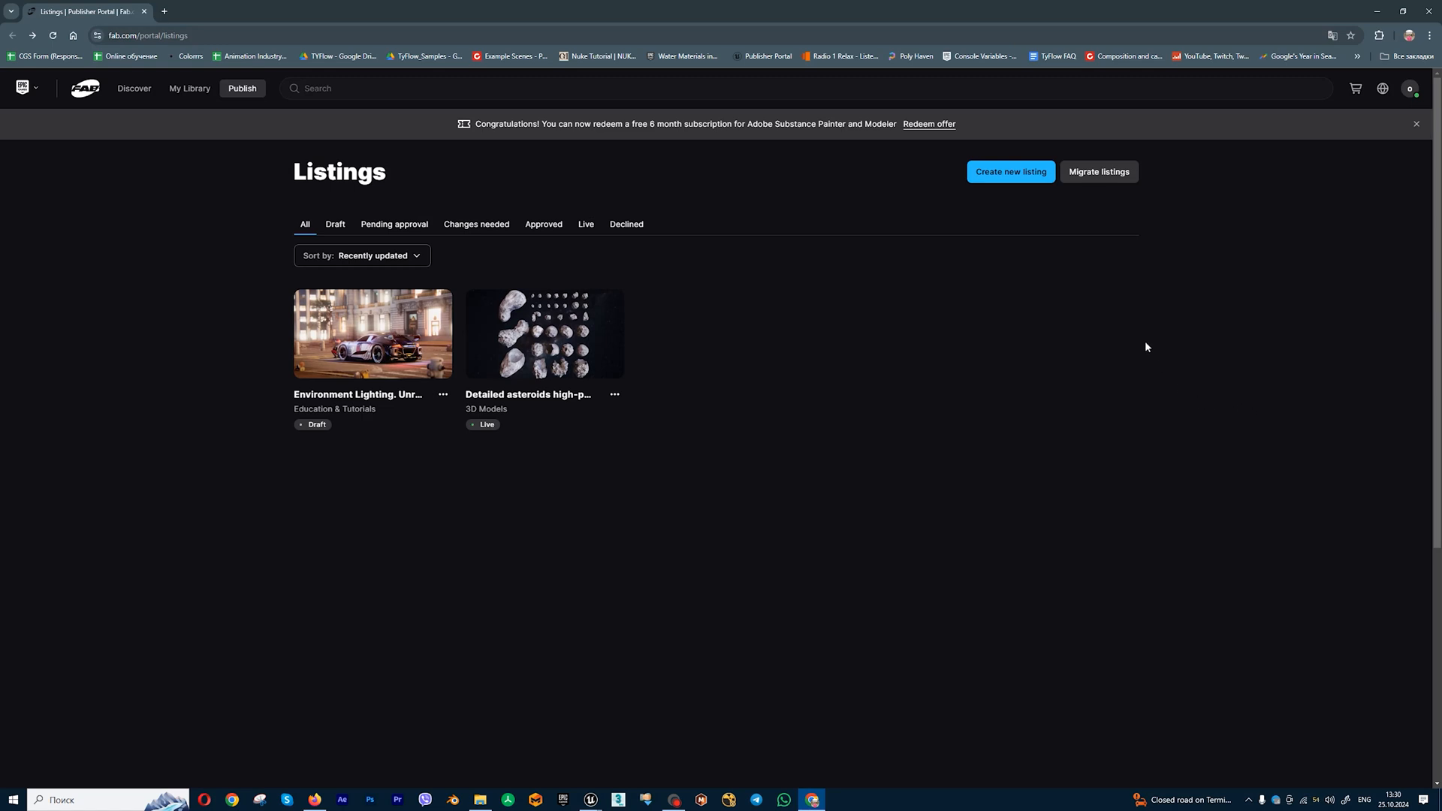
mouse_move(980, 202)
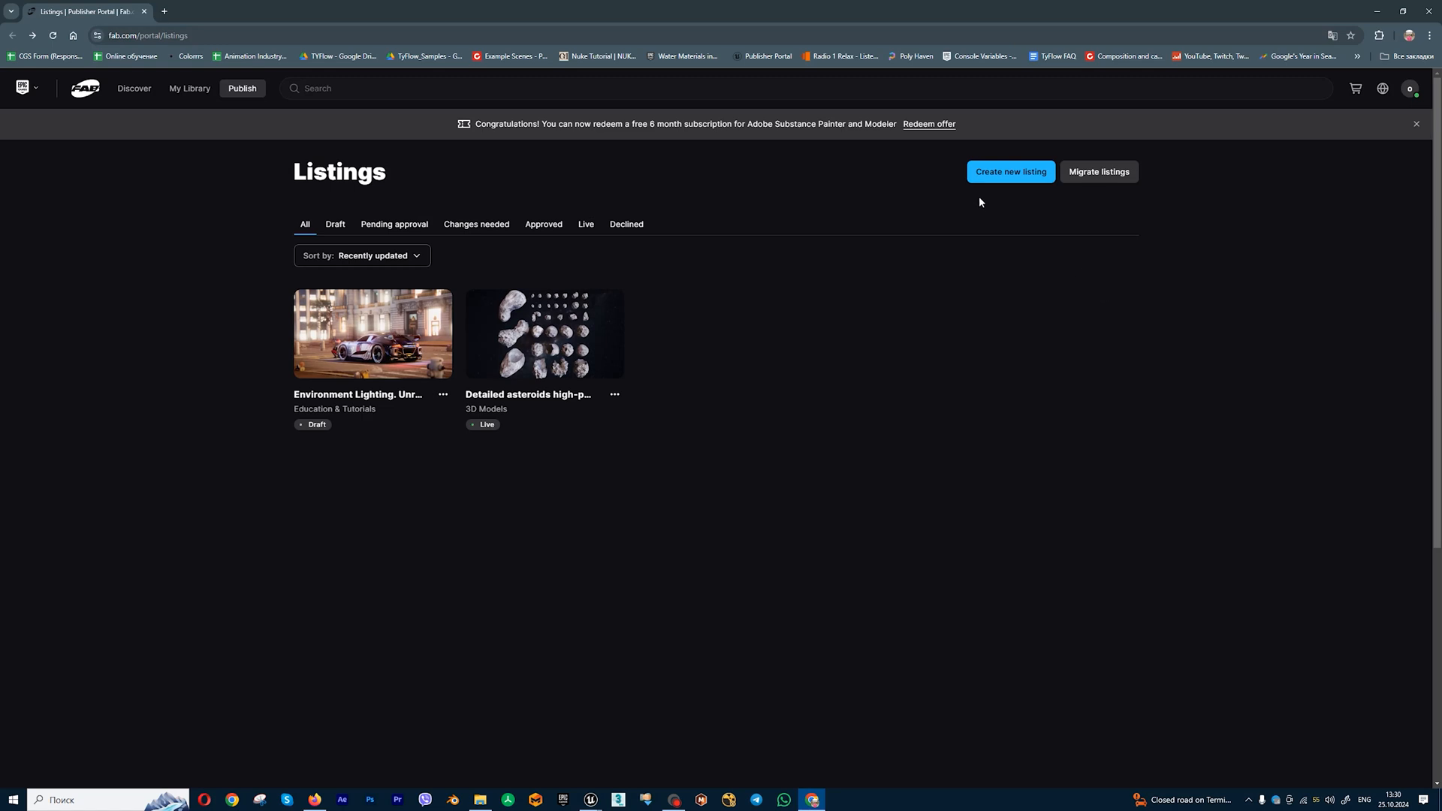
mouse_move(1010, 176)
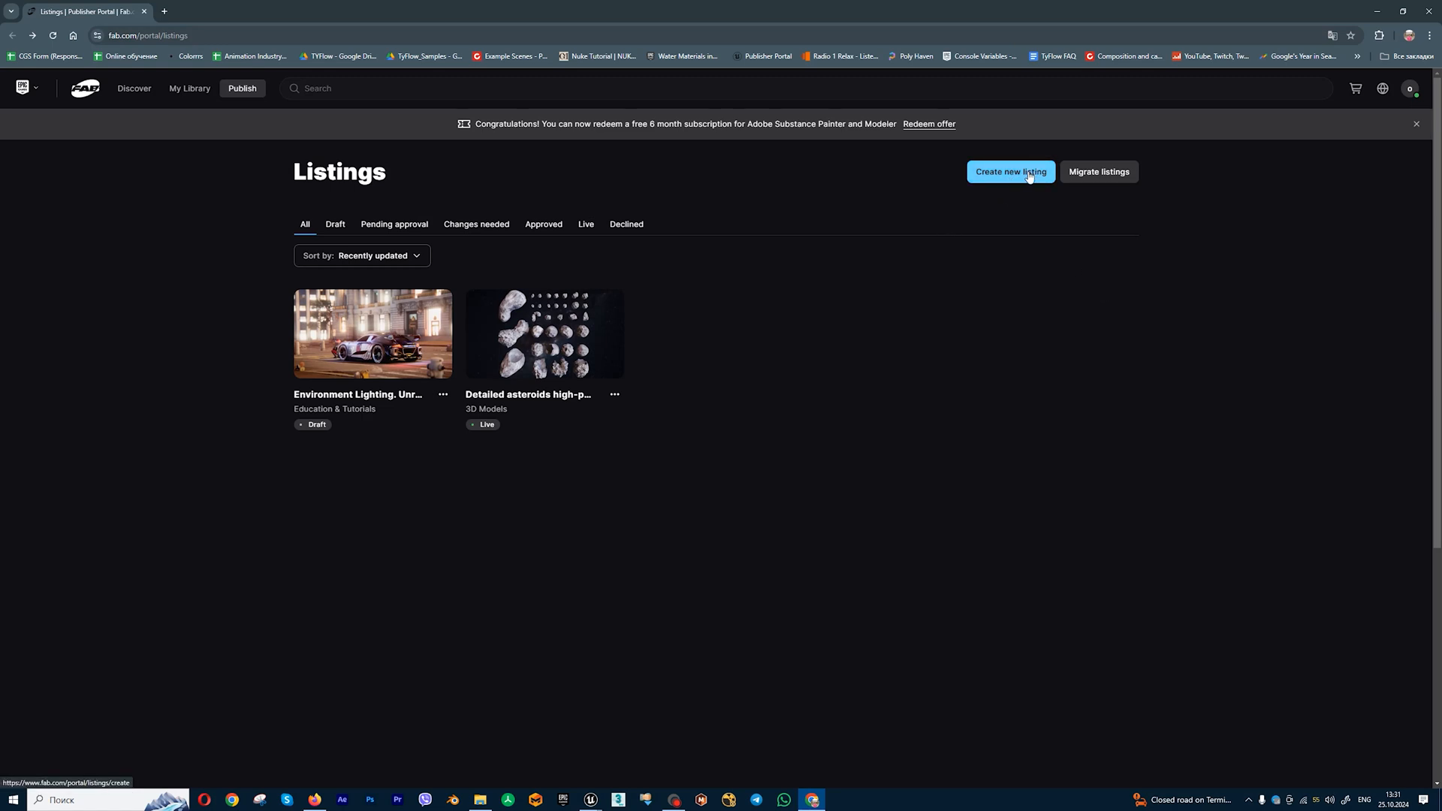
Create a new listing and confirm 3D Models as its product type
click(1010, 172)
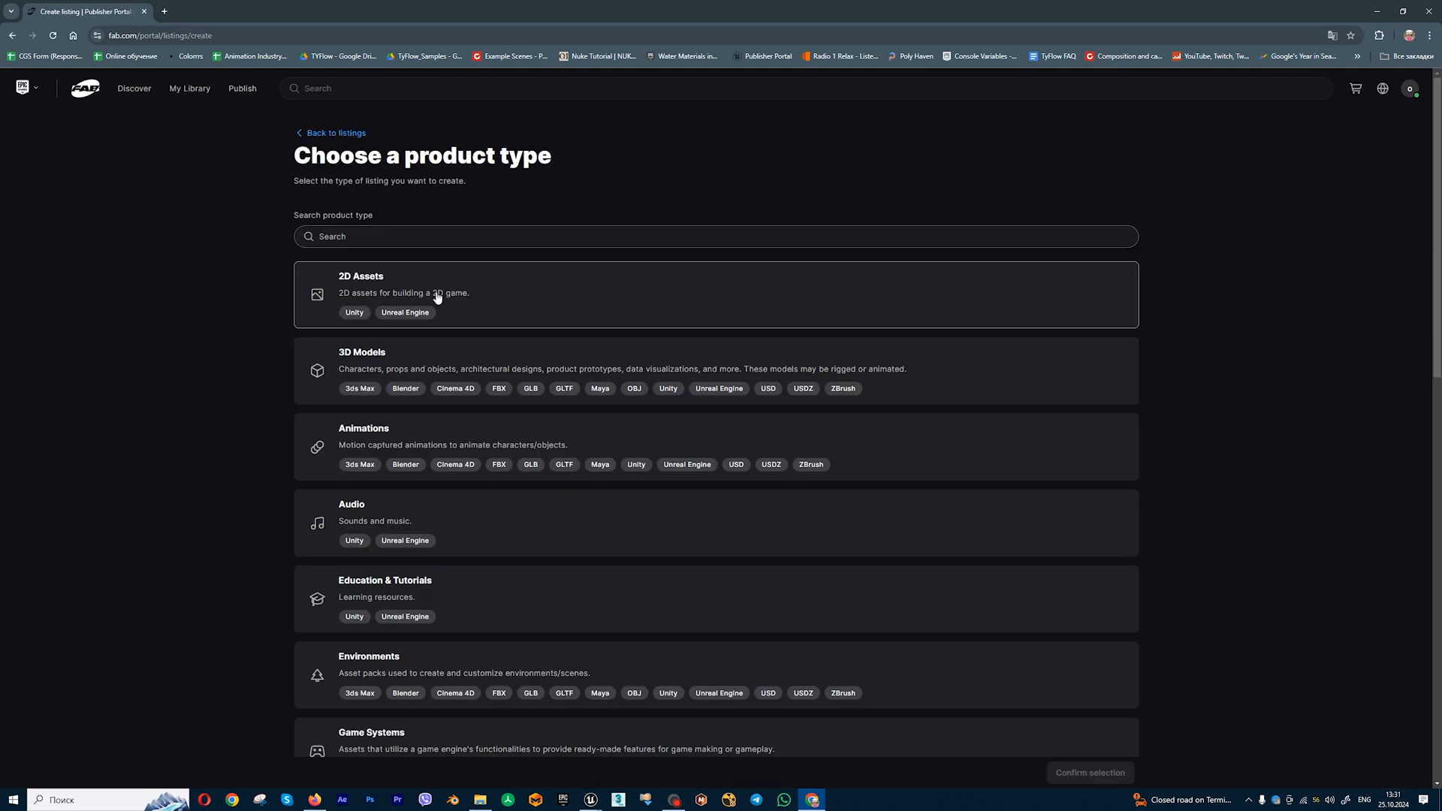
scroll(down, 3)
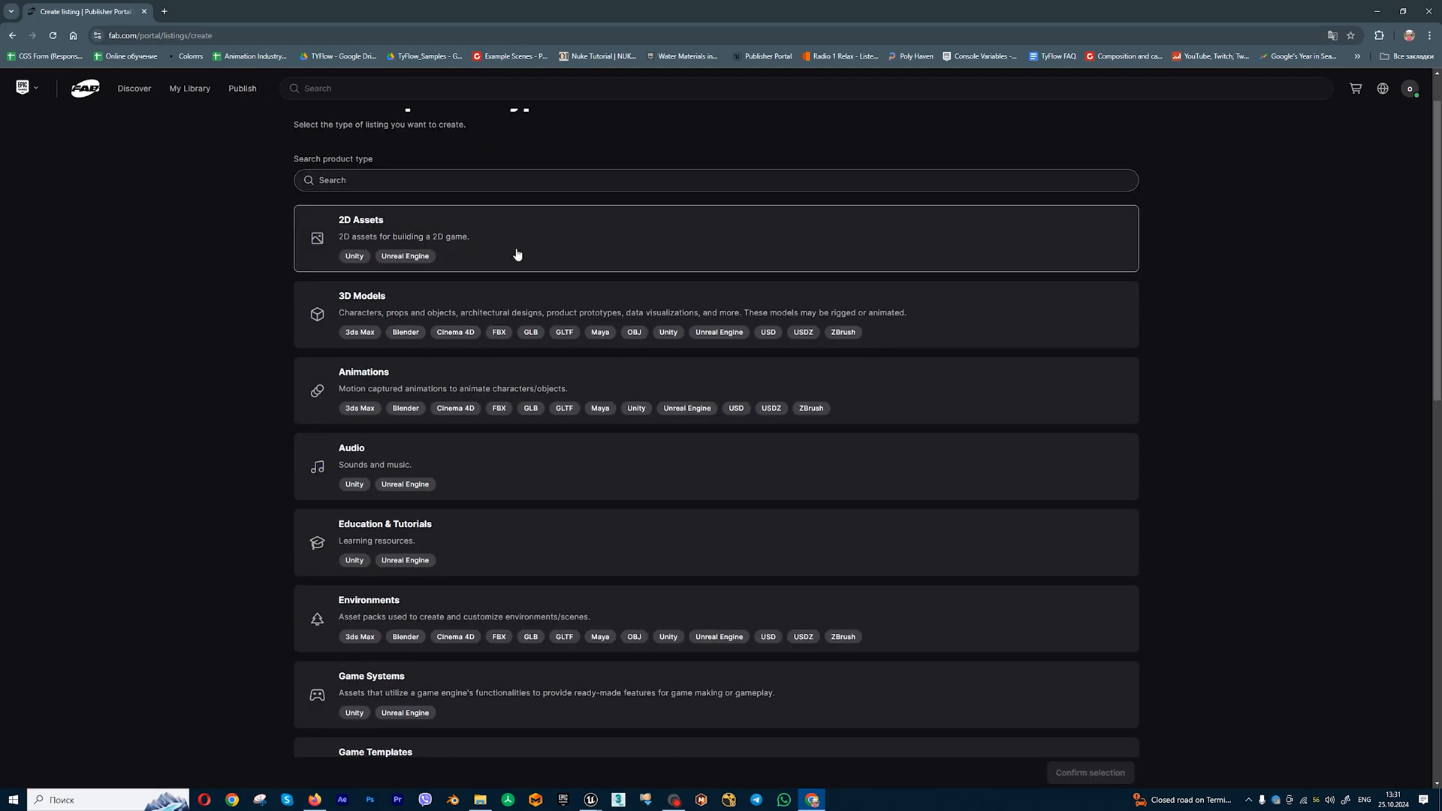
scroll(down, 3)
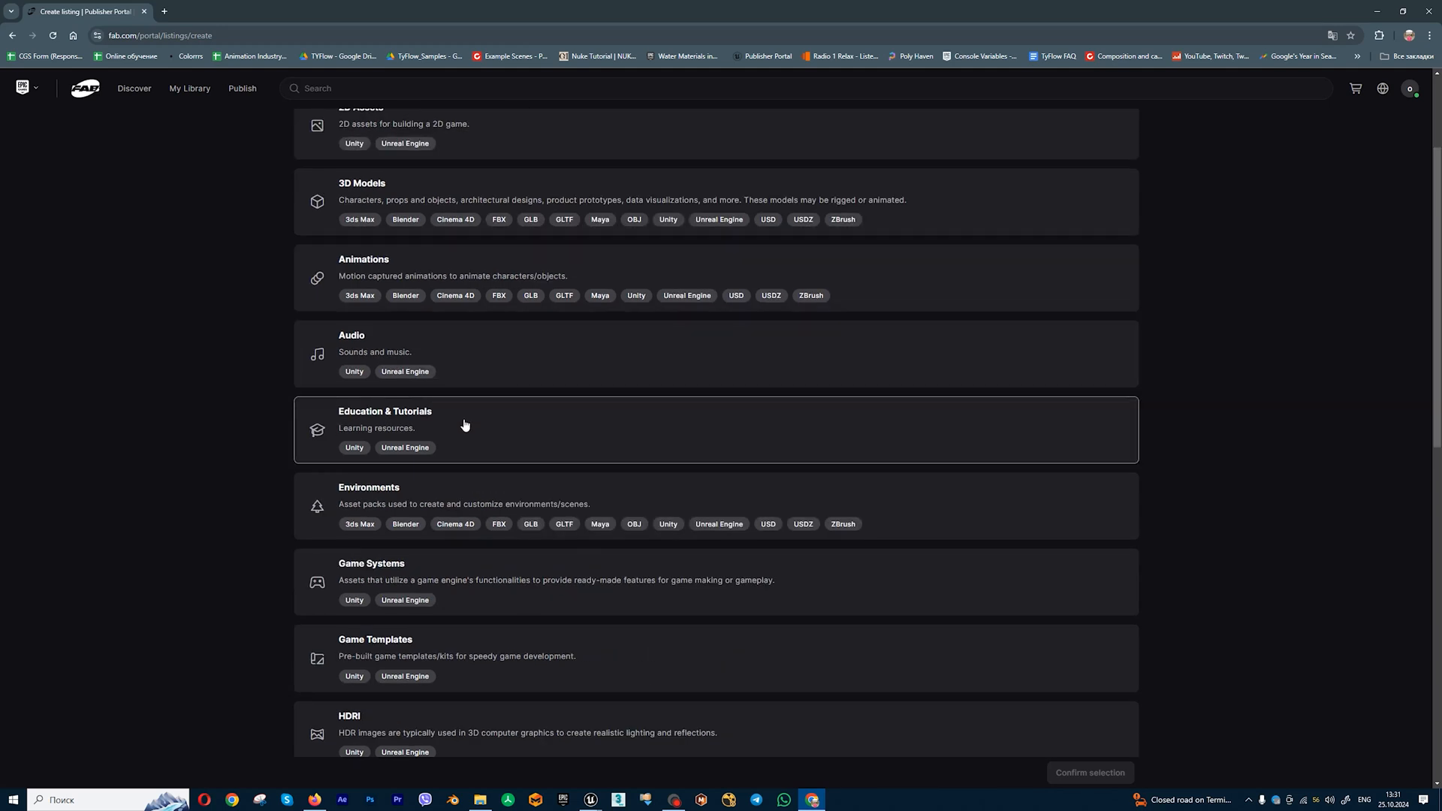
scroll(down, 3)
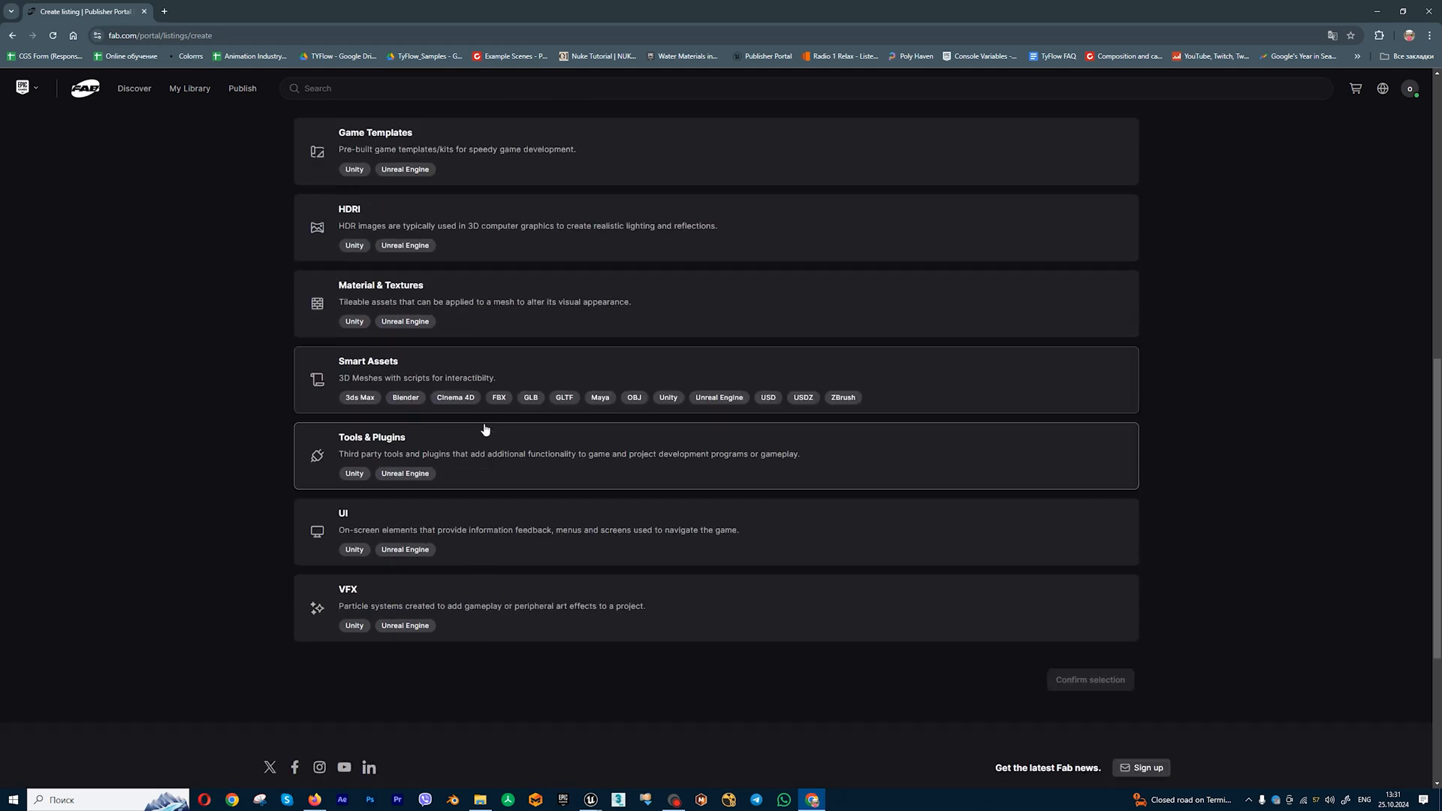
scroll(up, 3)
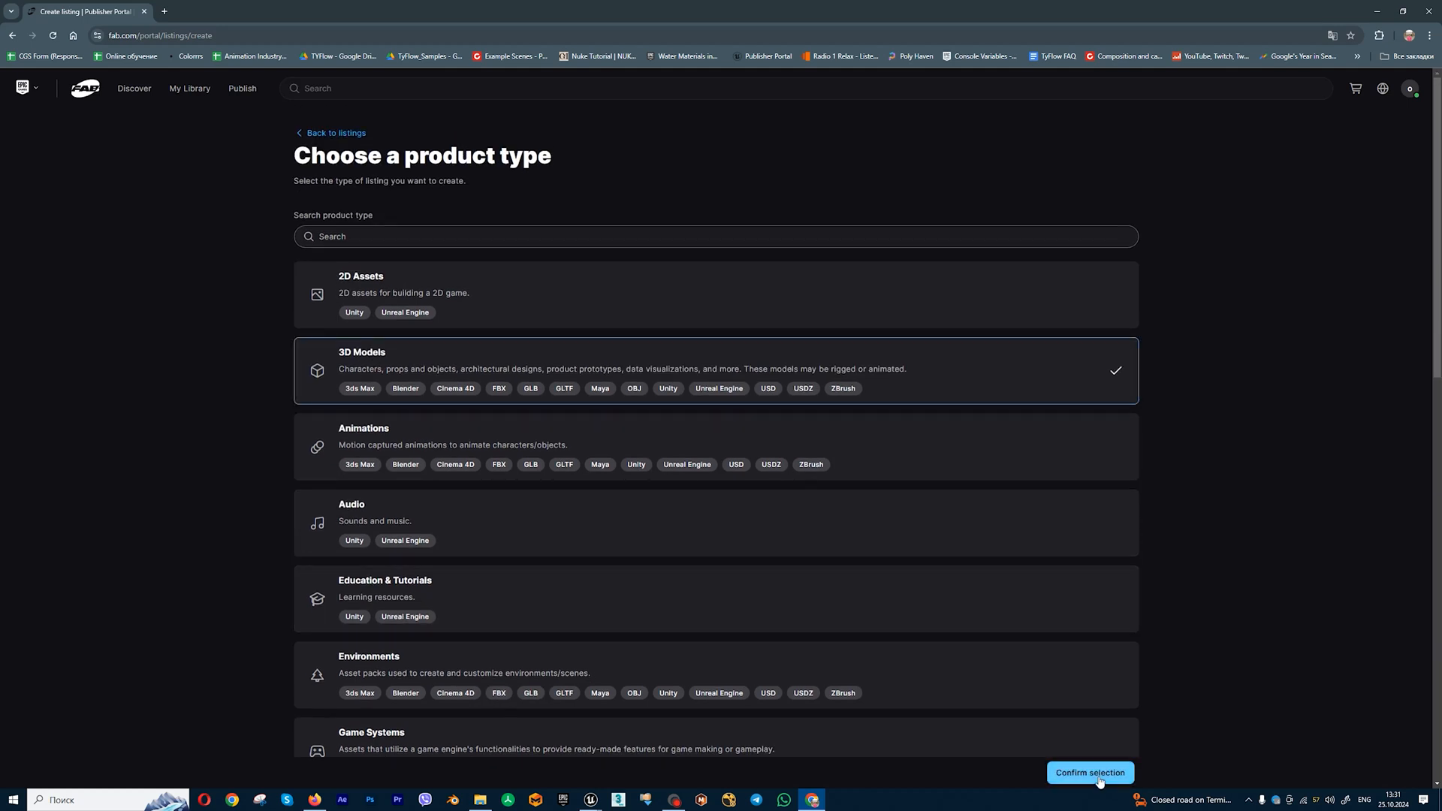
click(1089, 772)
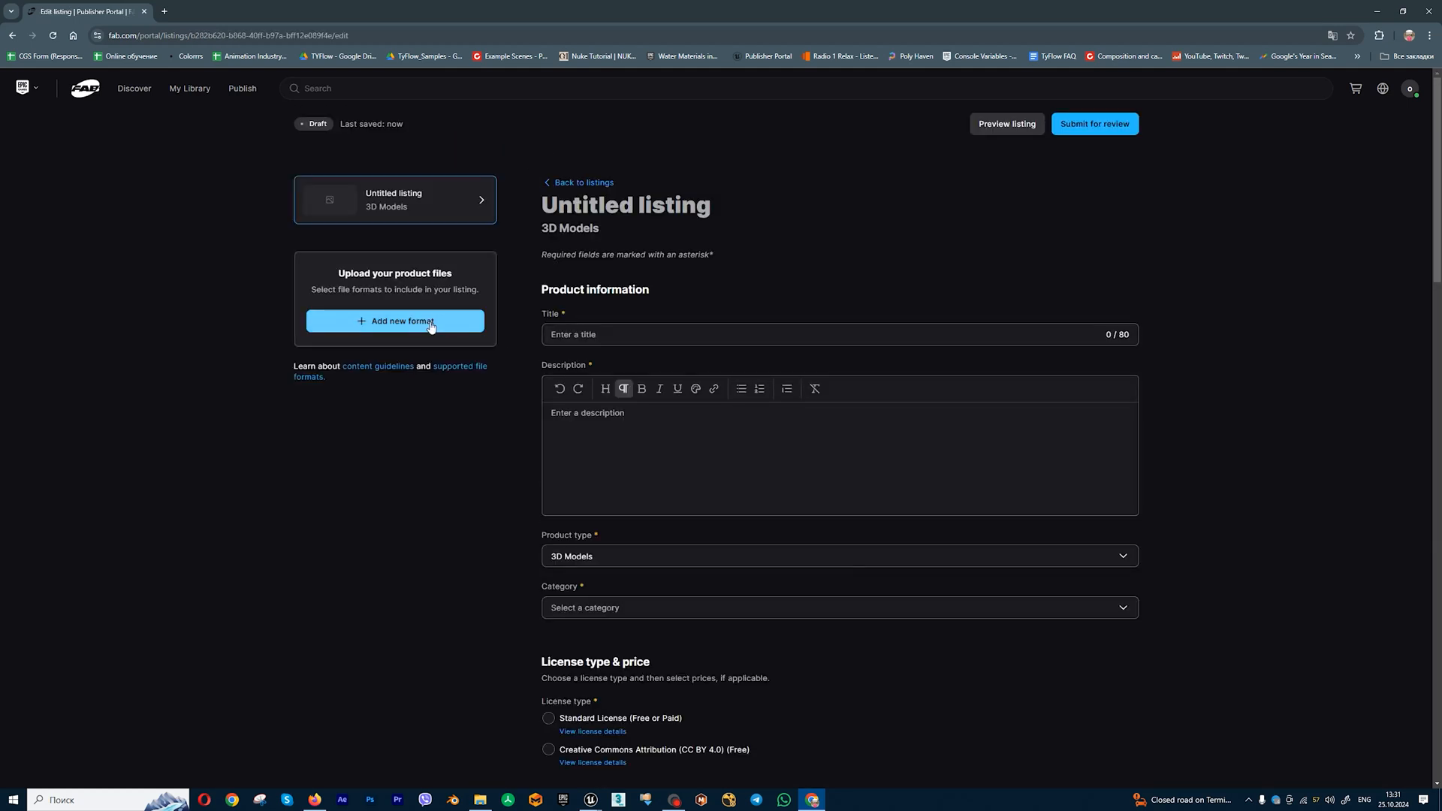
Open the Add new format chooser on the draft listing
click(394, 321)
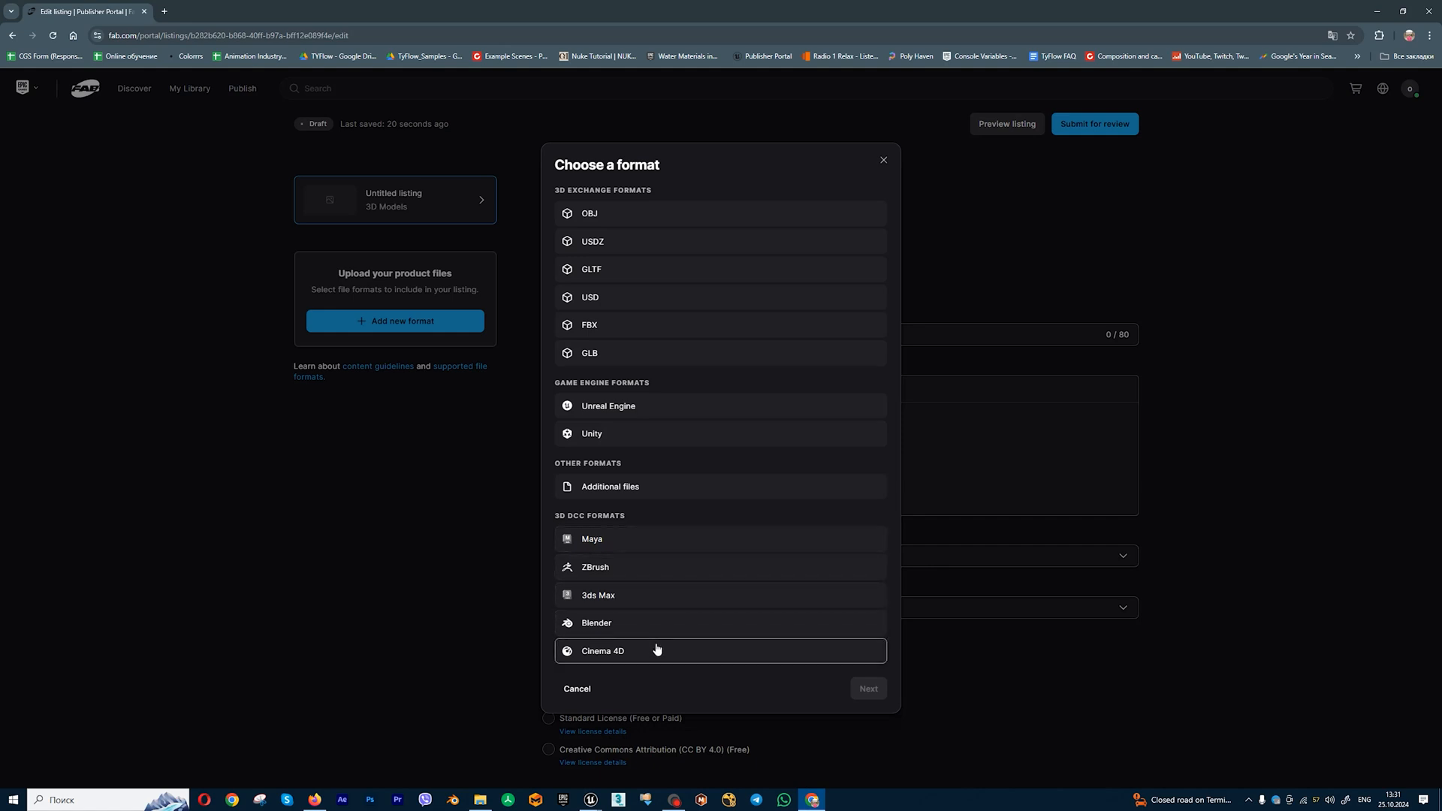
mouse_move(479, 654)
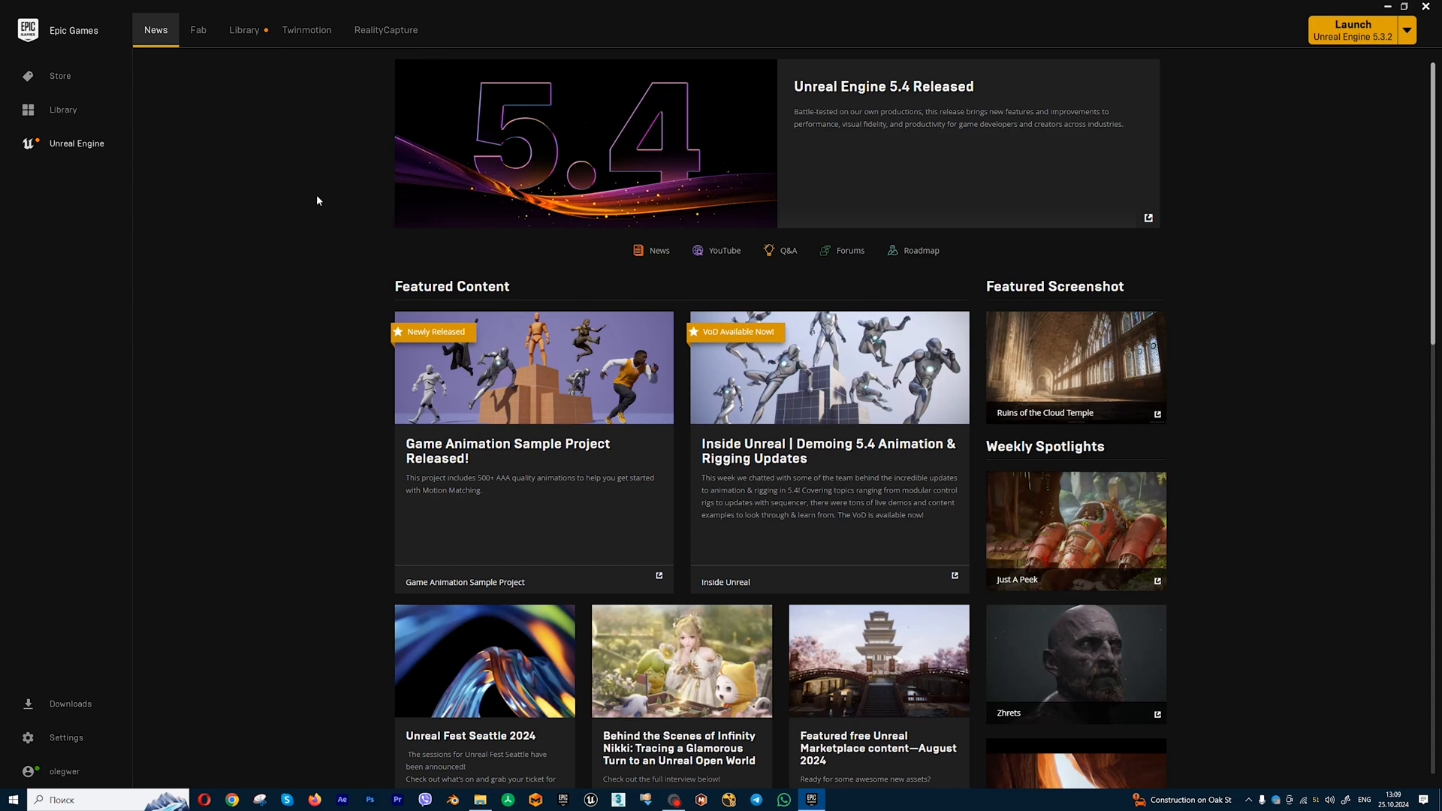
mouse_move(303, 210)
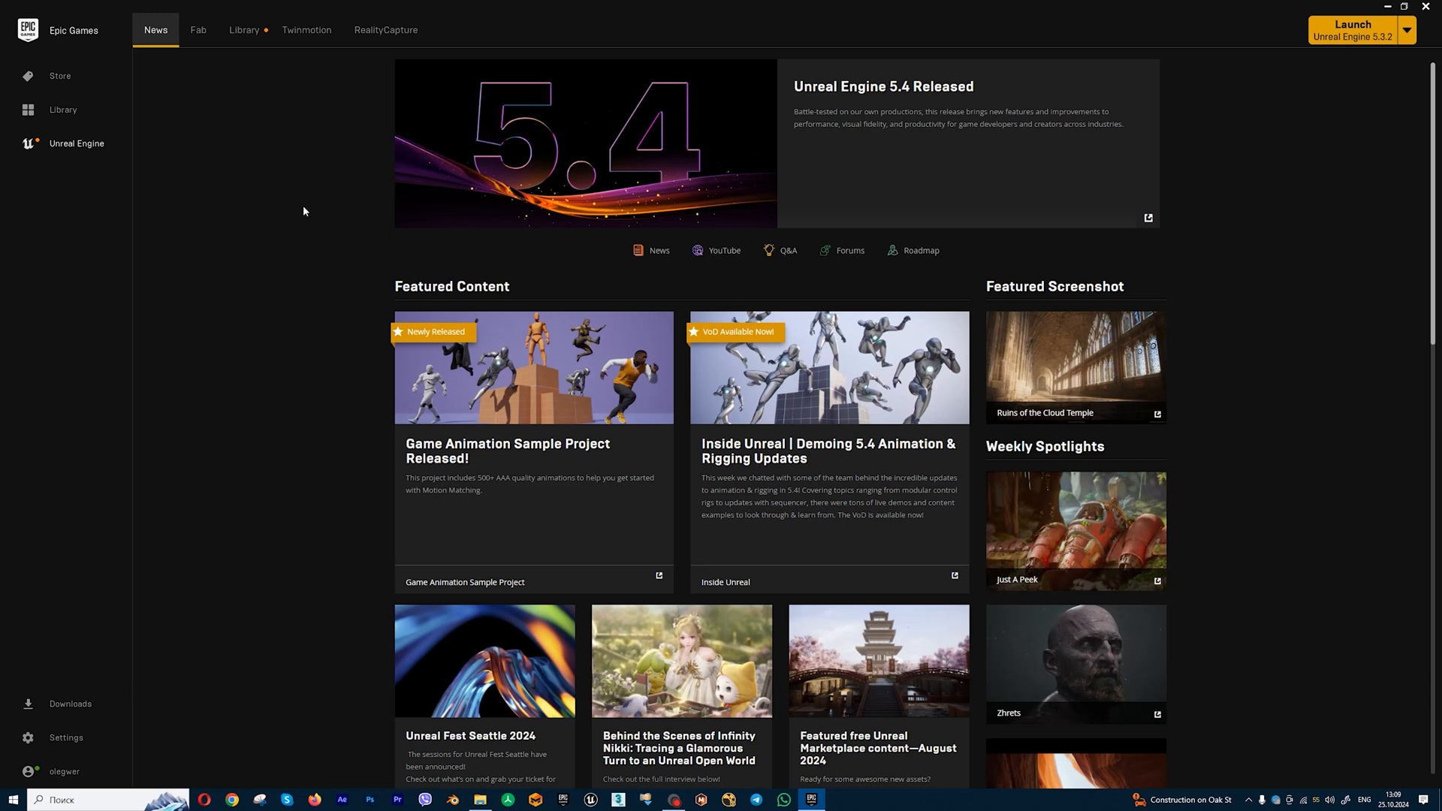
mouse_move(234, 384)
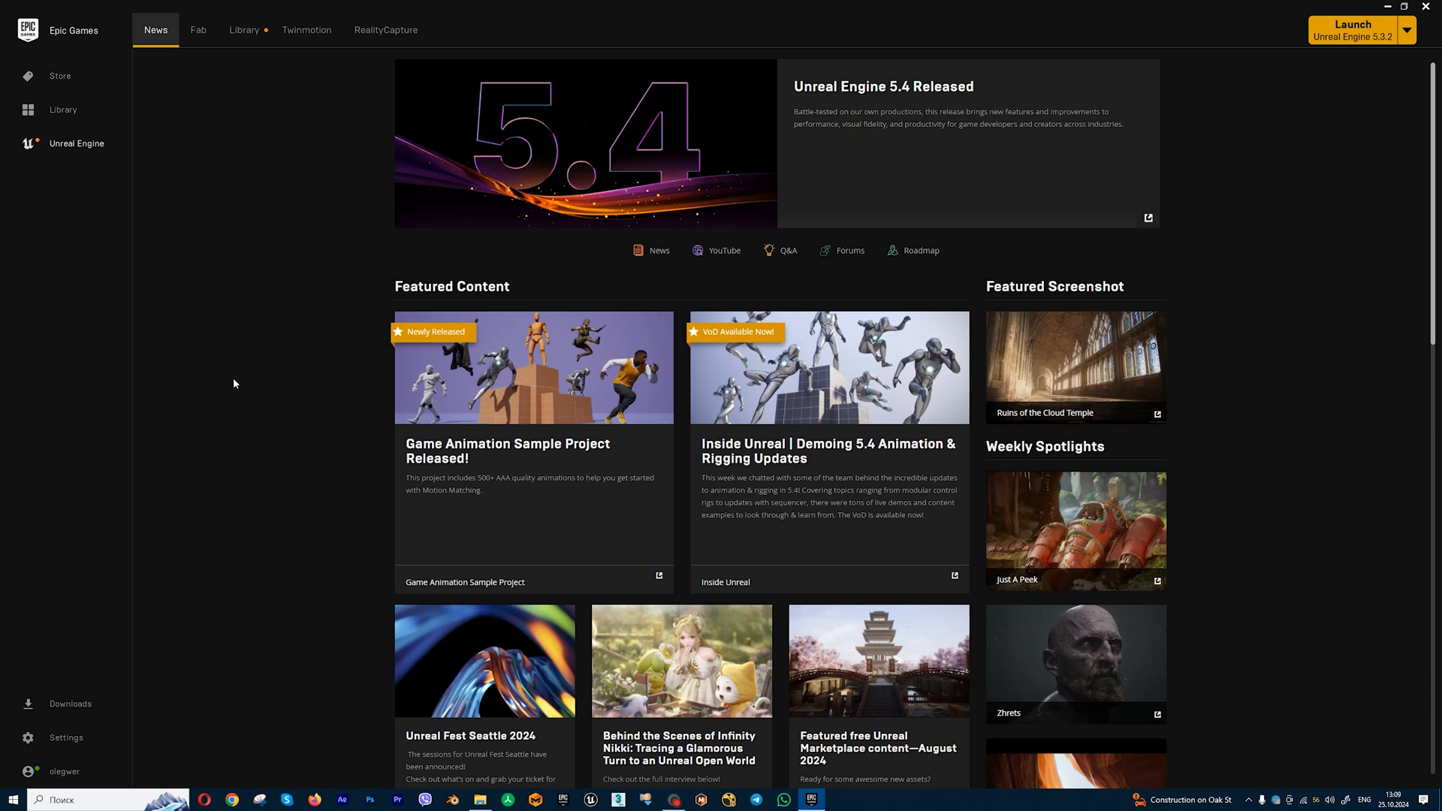
mouse_move(198, 35)
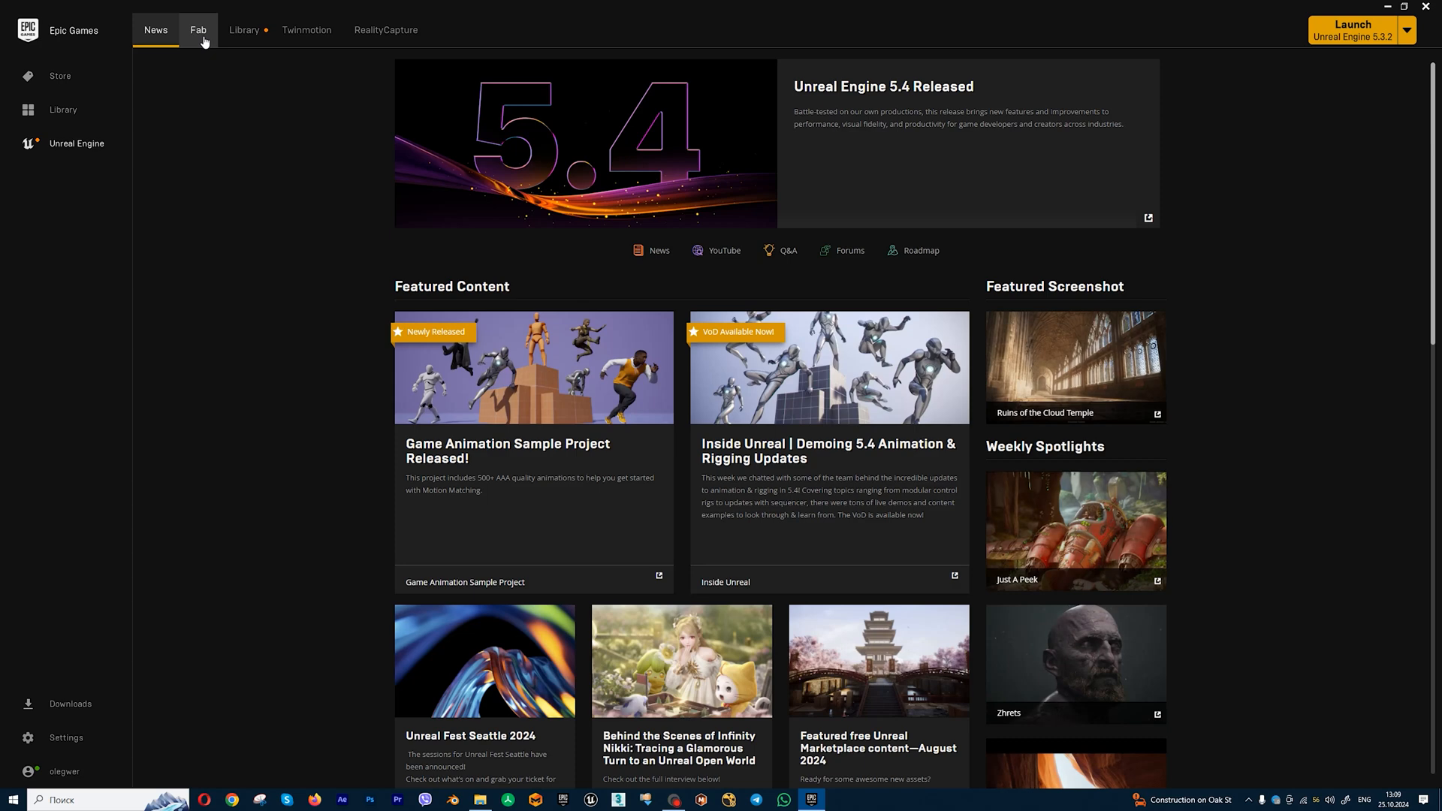
Switch the Epic Games Launcher to its Fab tab
click(198, 30)
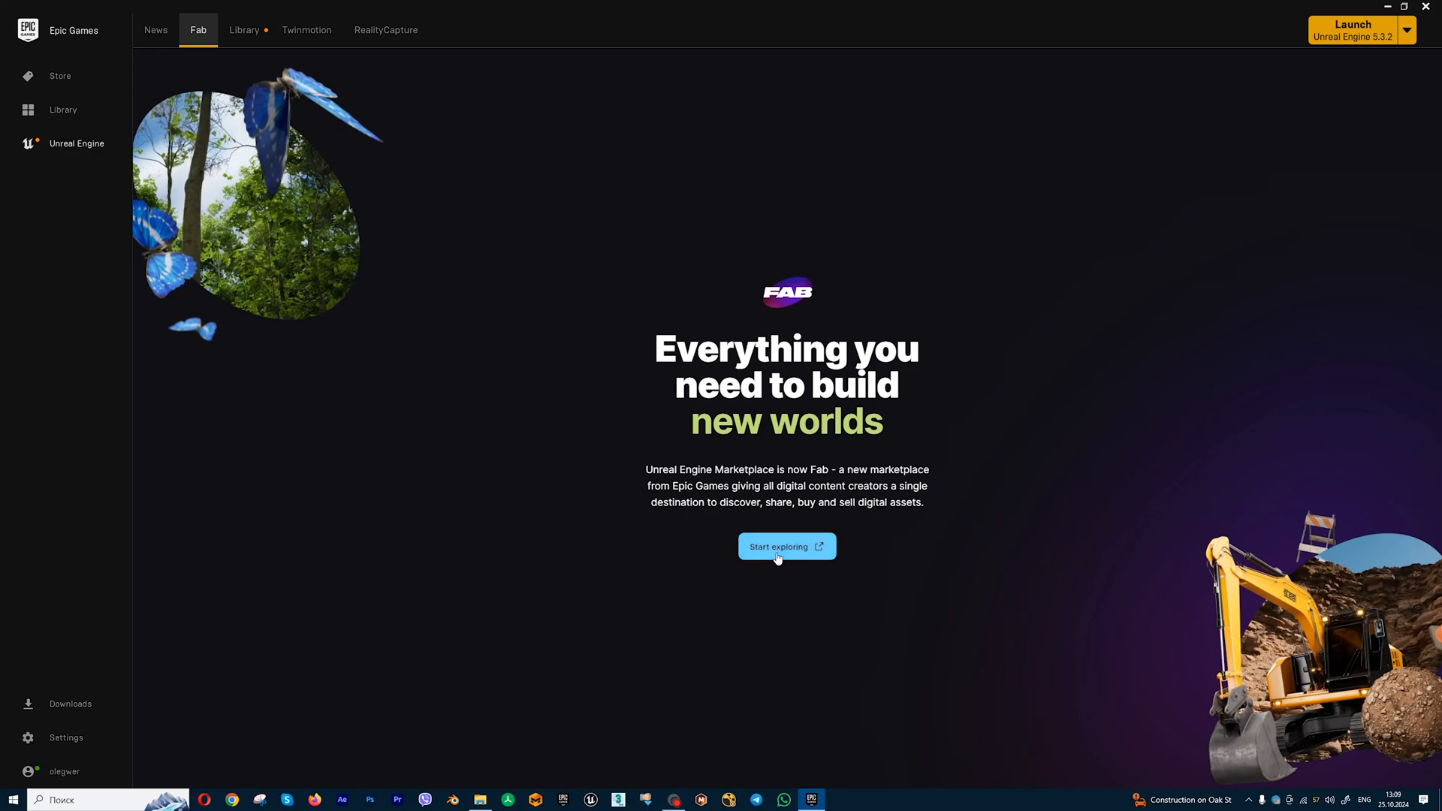
Claim the free Quixel Megascans on the Fab home page and return to the launcher
click(786, 546)
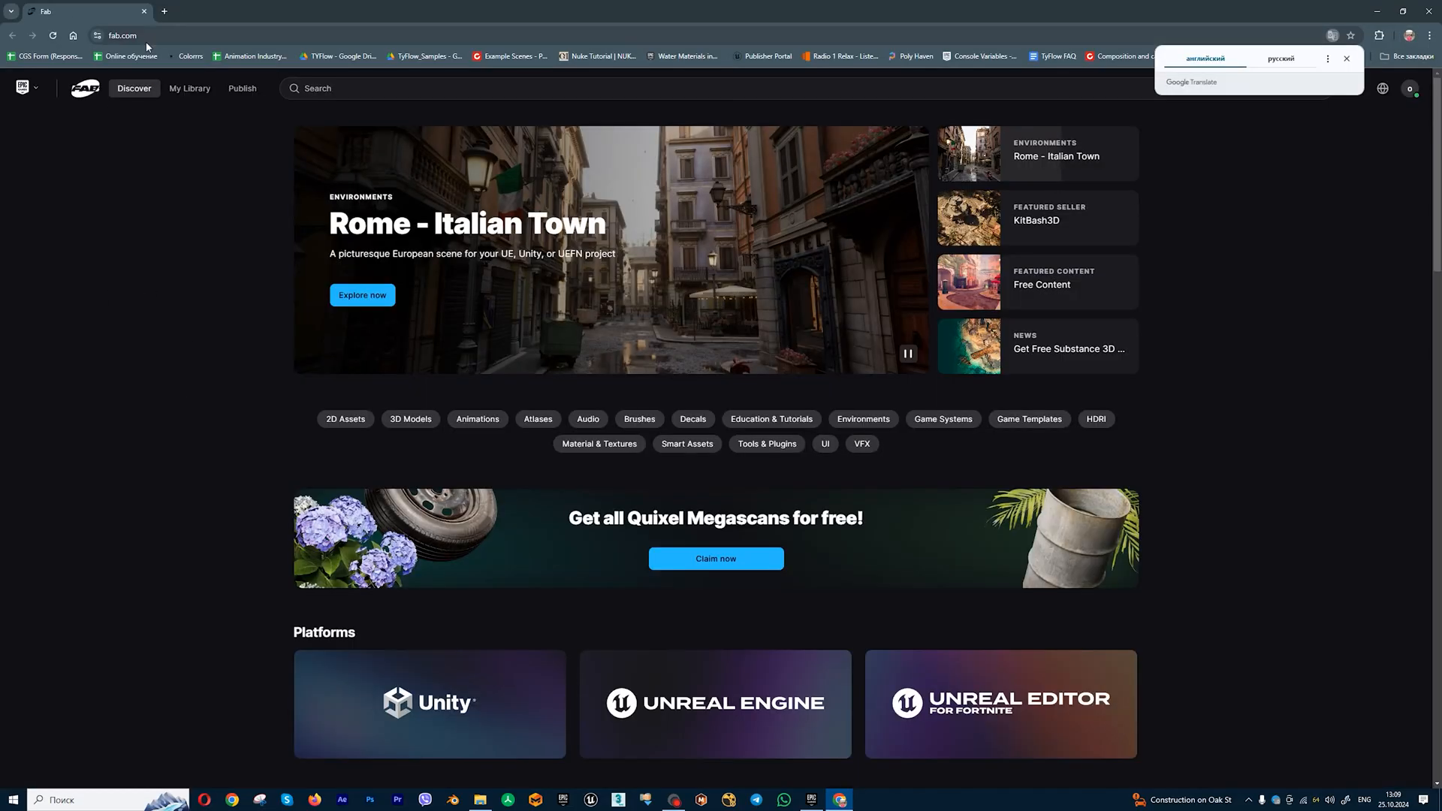
mouse_move(688, 651)
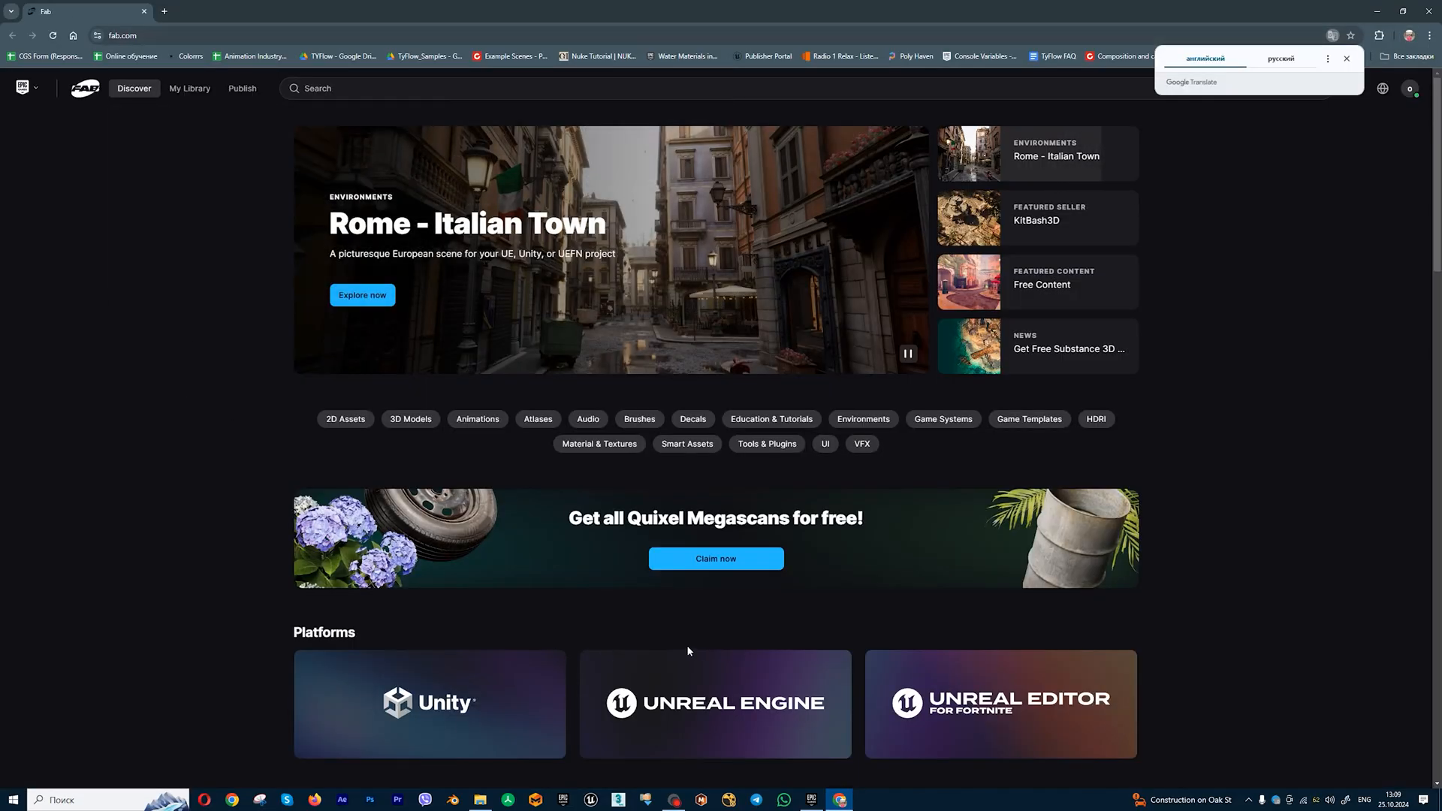
scroll(down, 3)
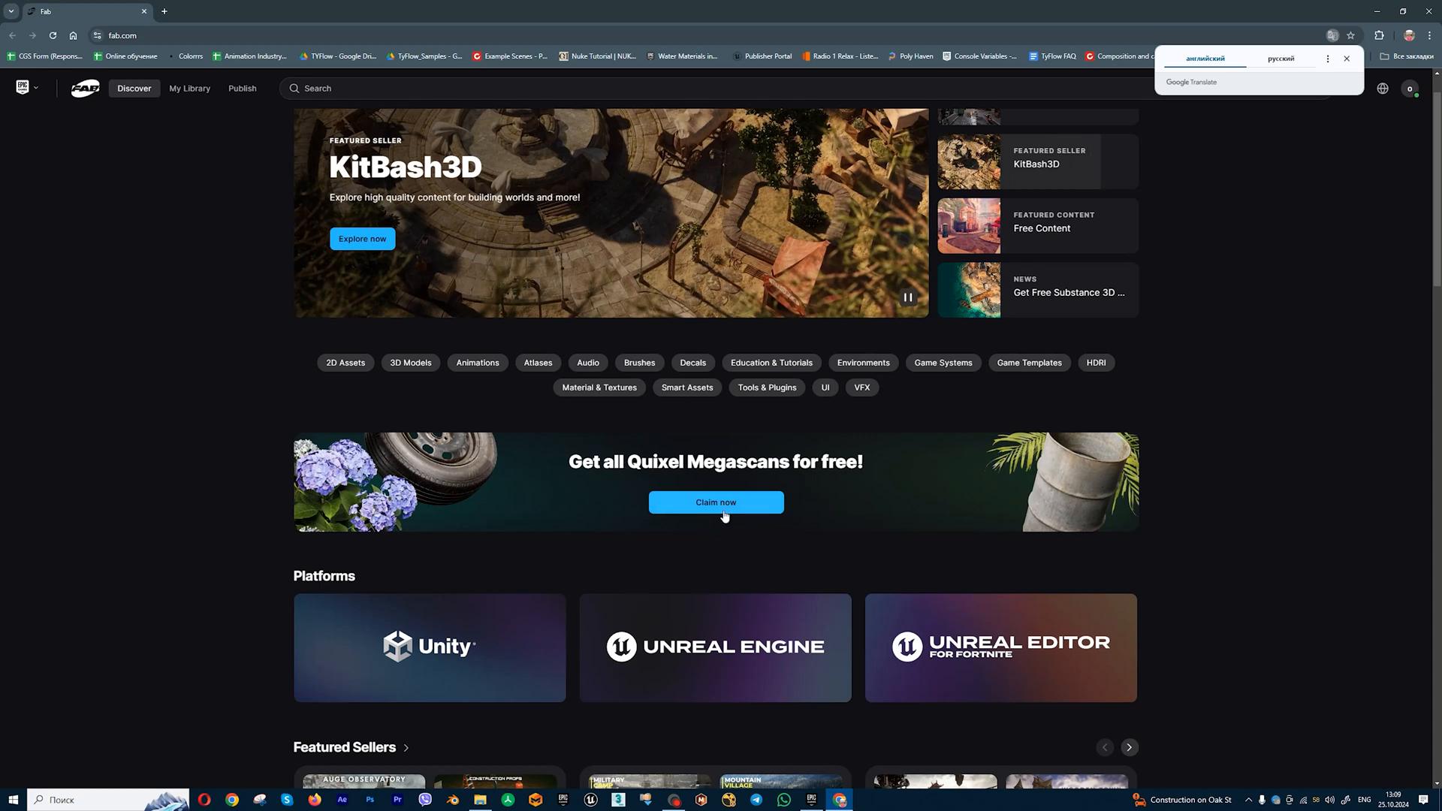
click(716, 502)
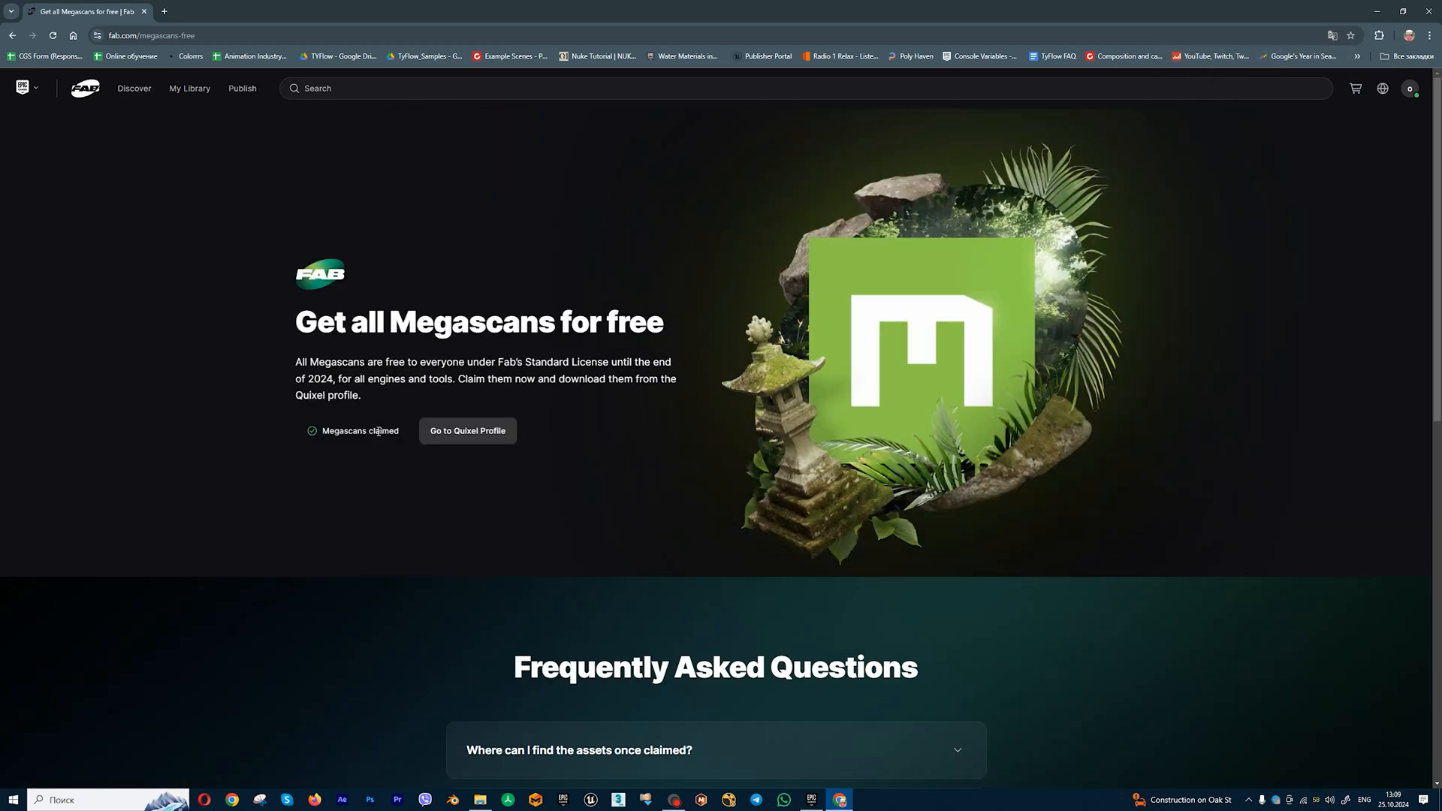
mouse_move(342, 444)
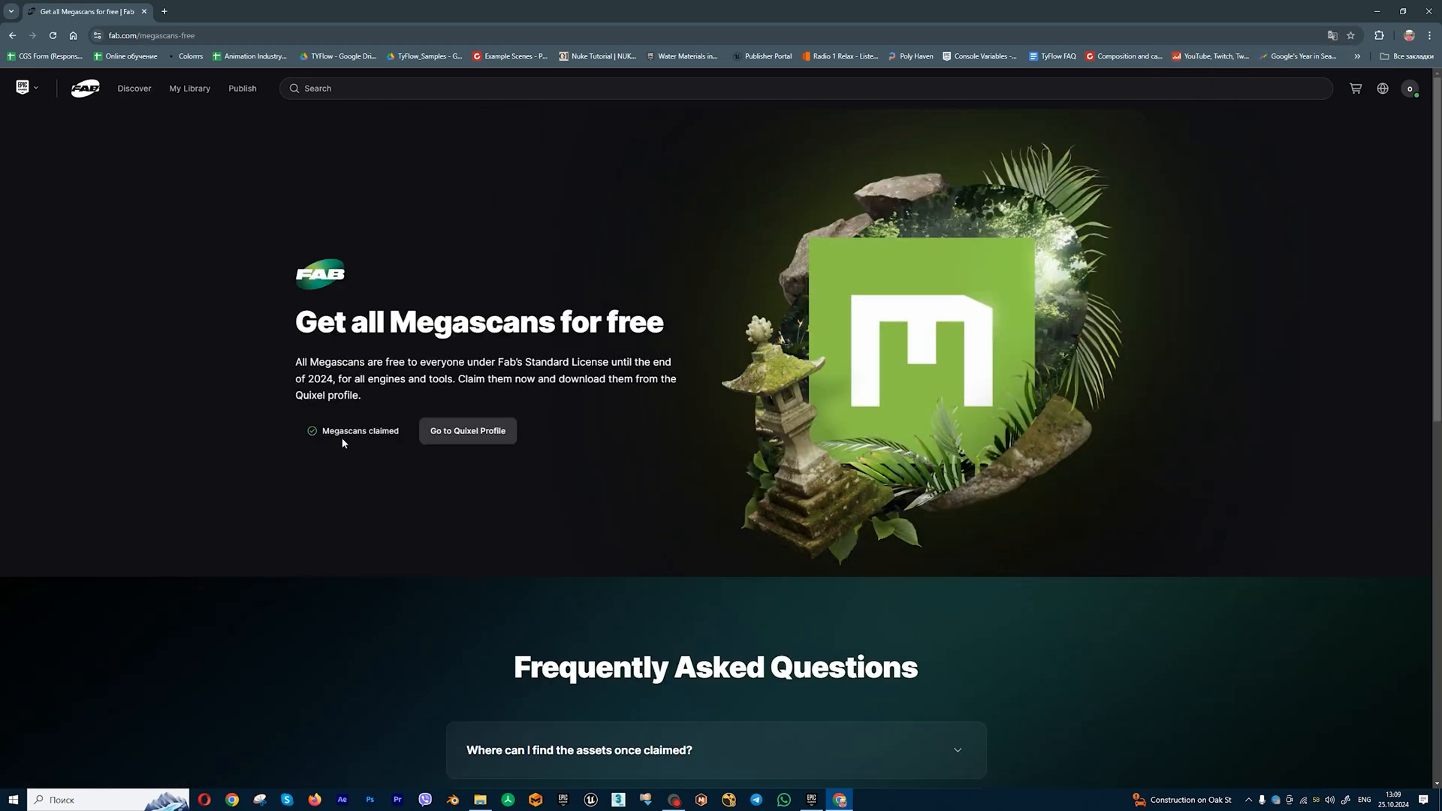
scroll(down, 3)
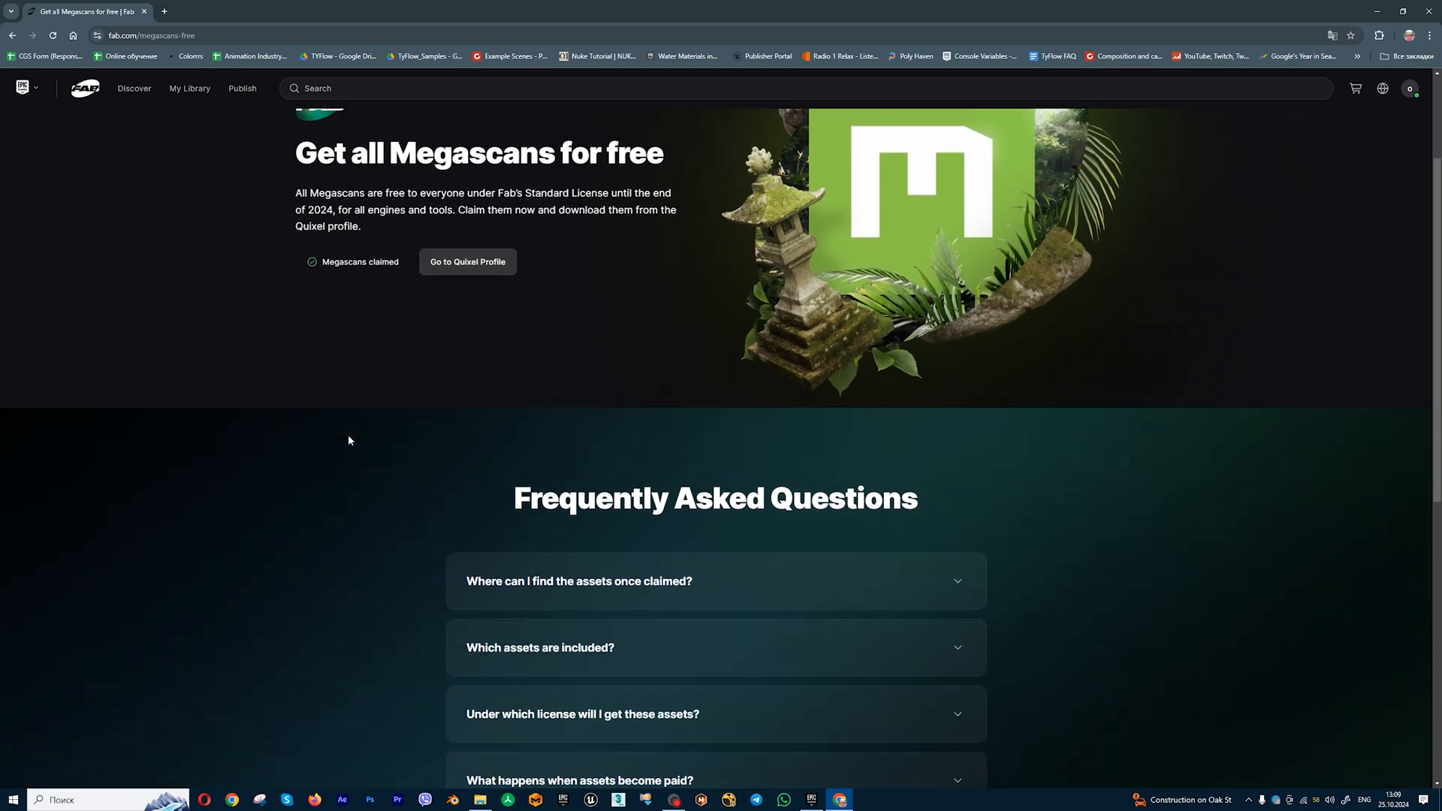
scroll(up, 3)
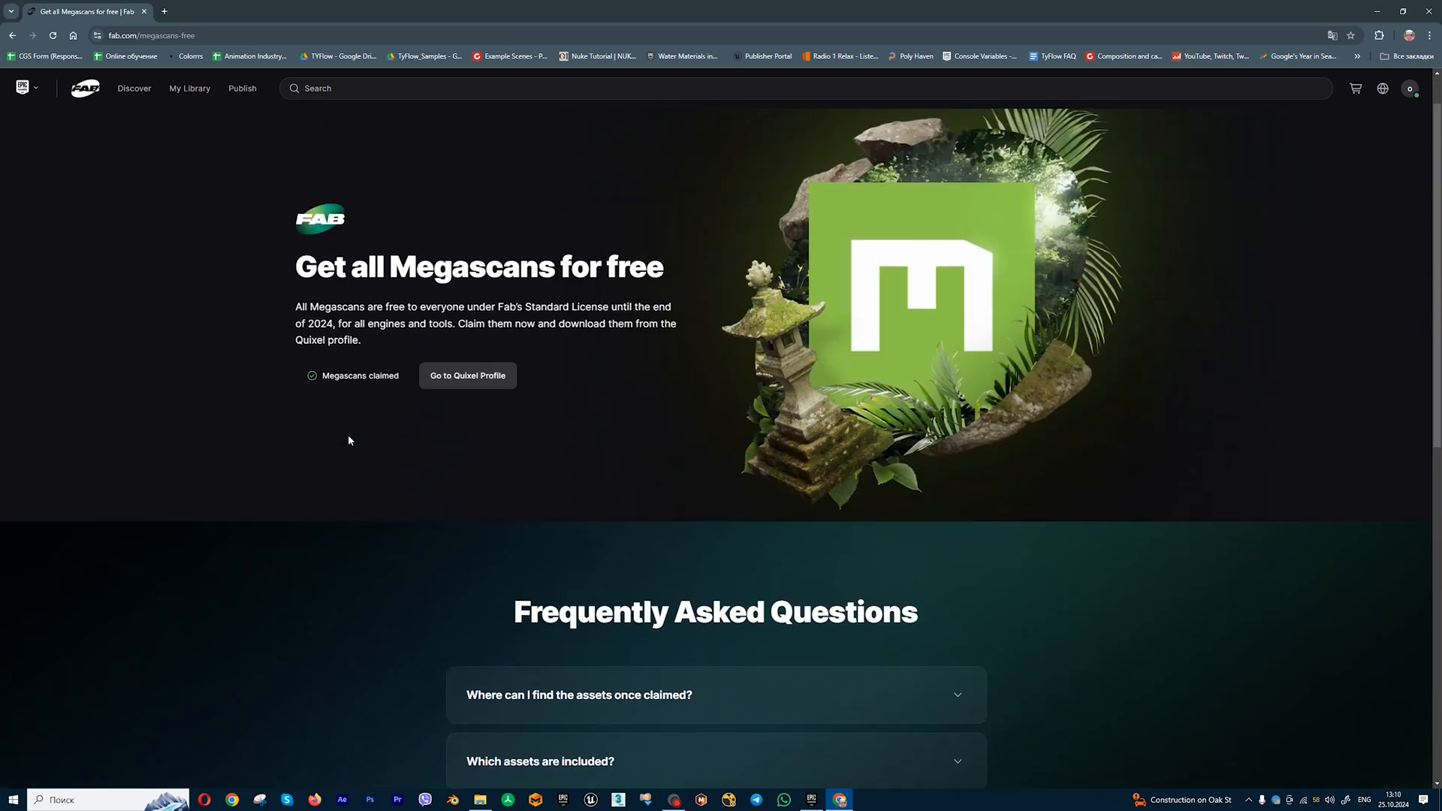
click(810, 804)
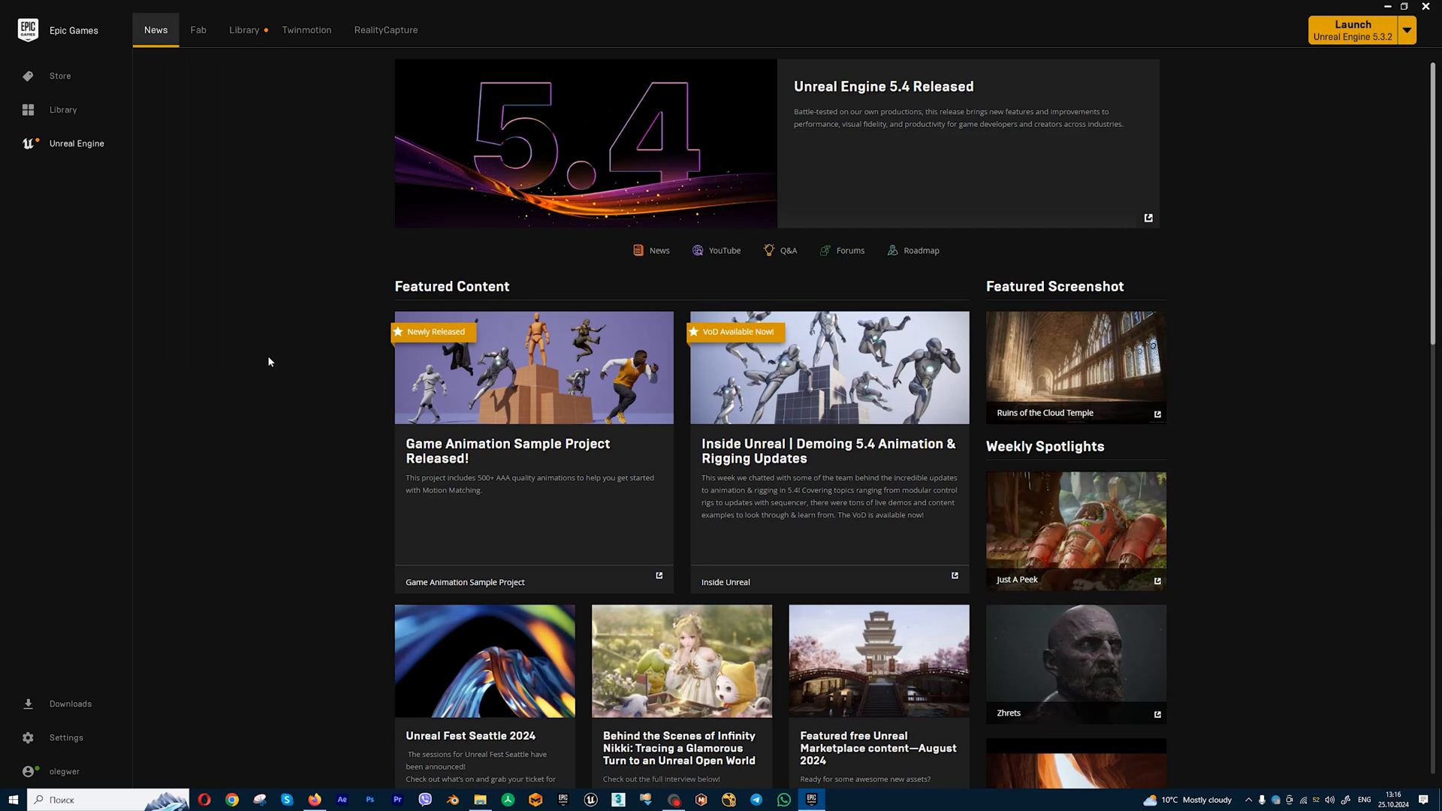
Find Fab UE Plugin in the Library via 'fab' and install it to engine 5.3
click(243, 29)
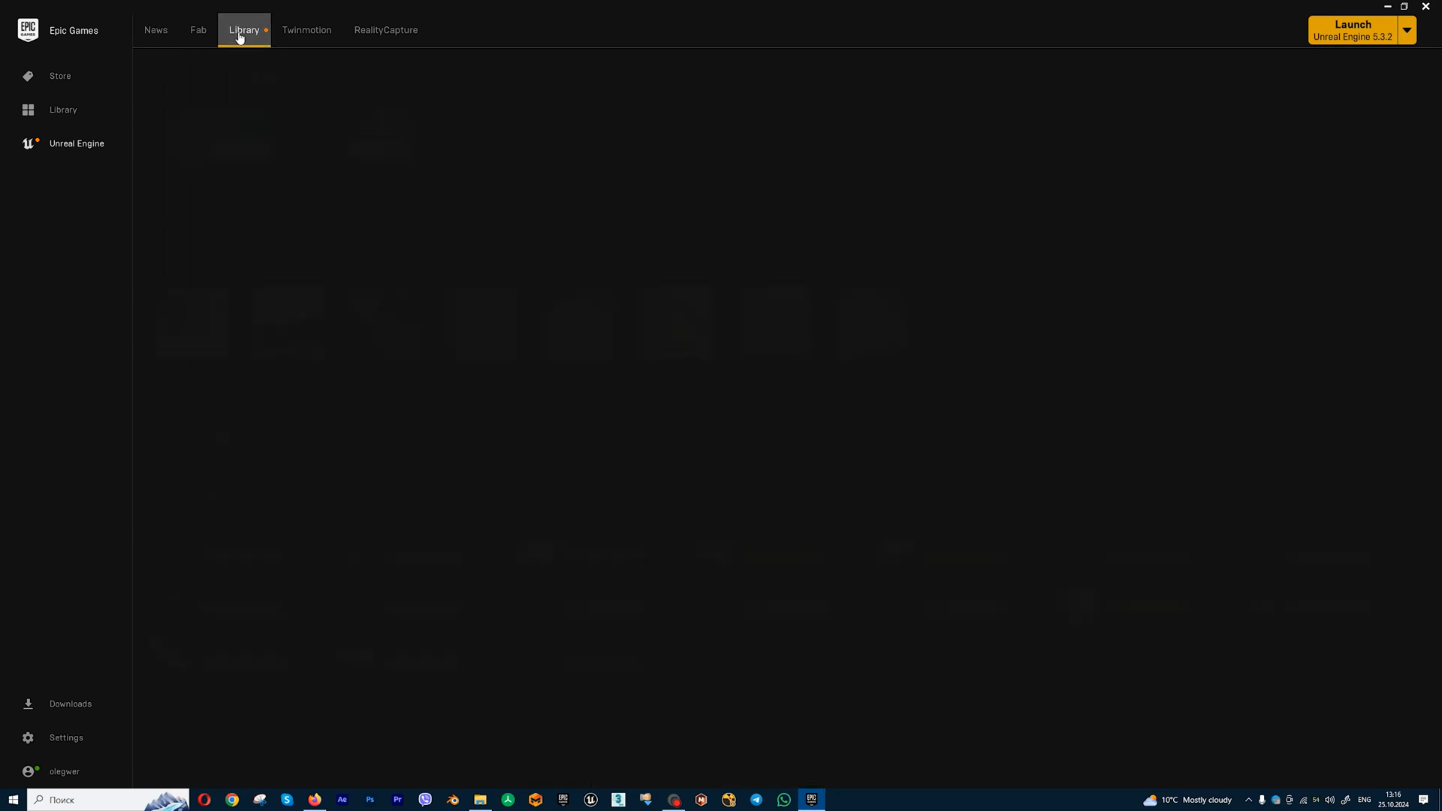
click(244, 29)
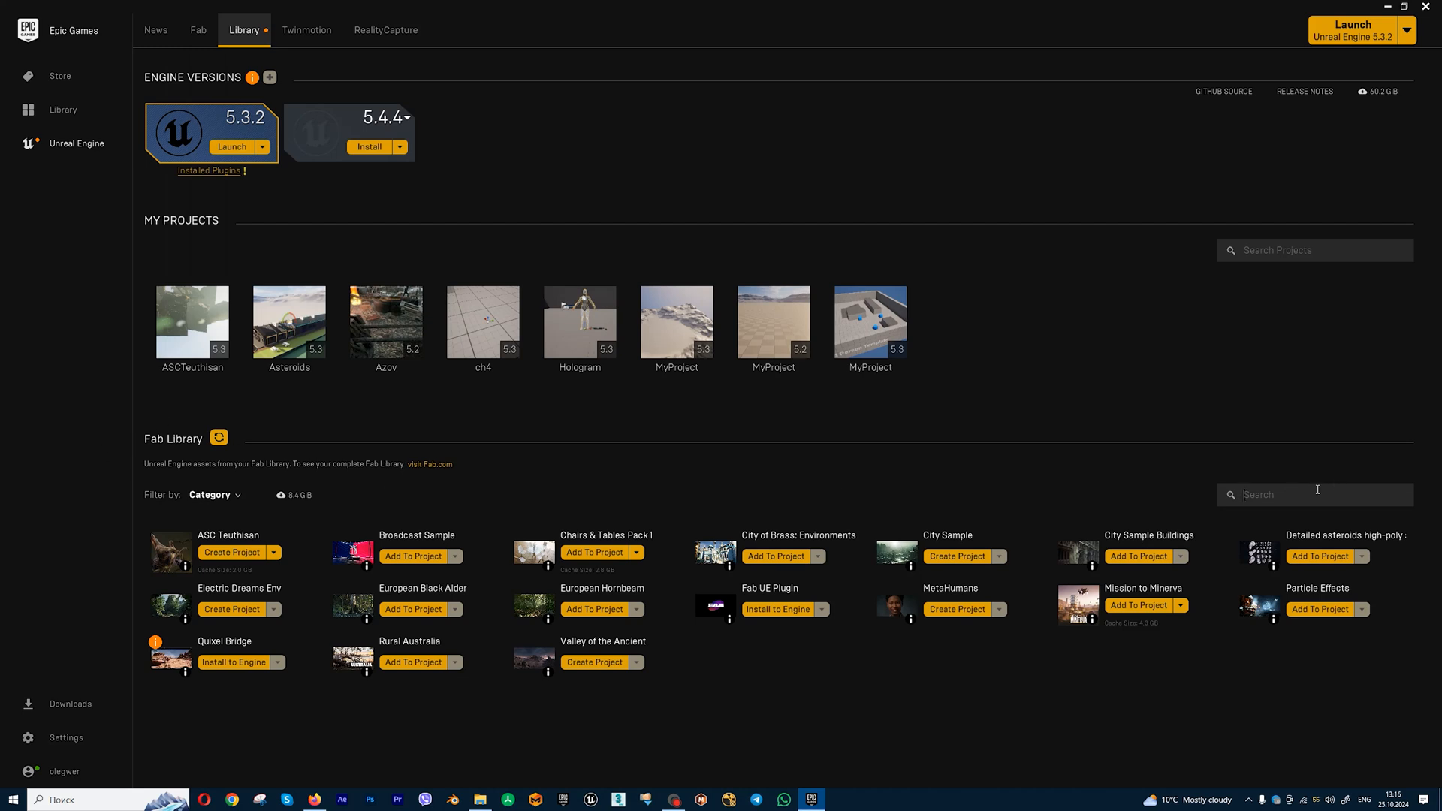
text(fab)
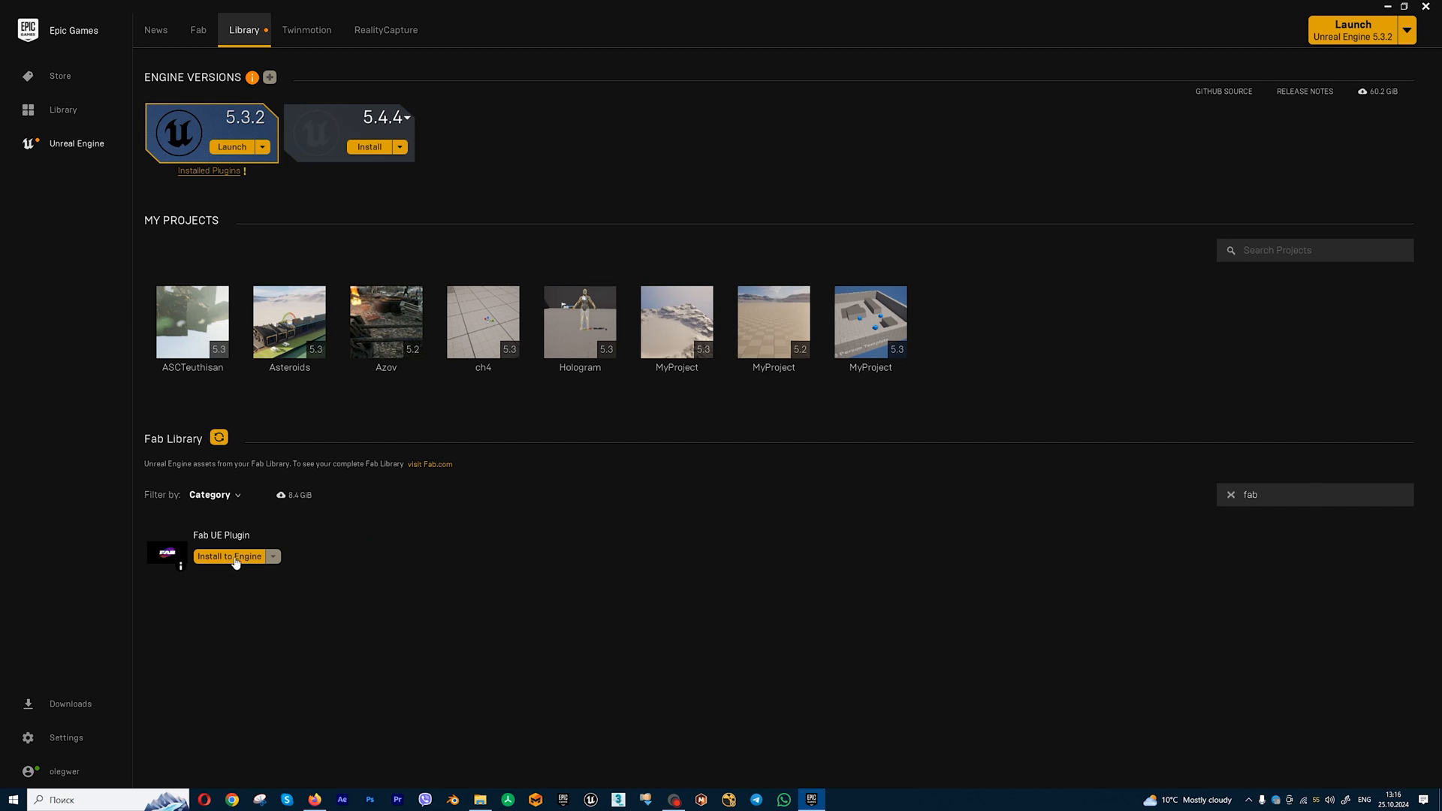
click(229, 556)
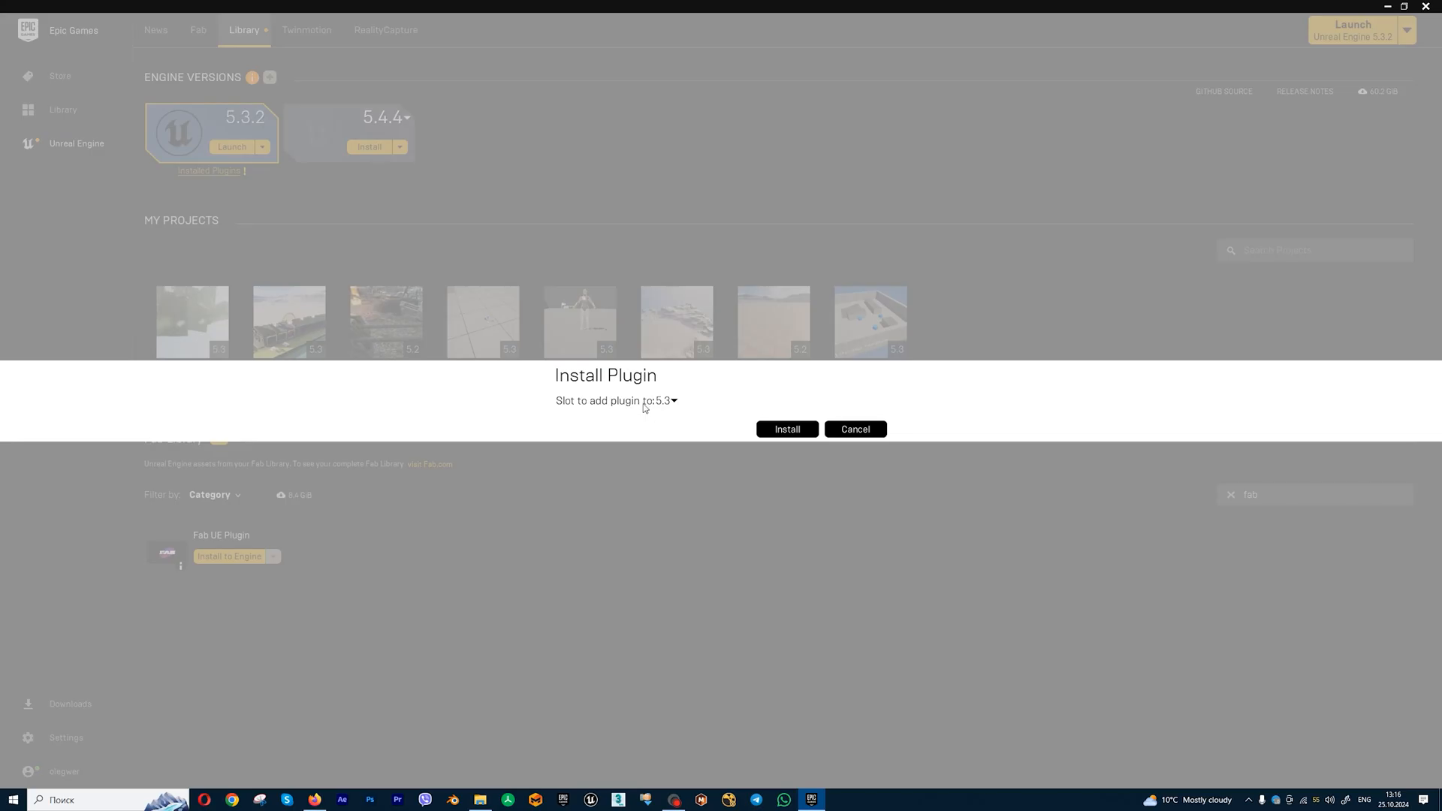
mouse_move(673, 400)
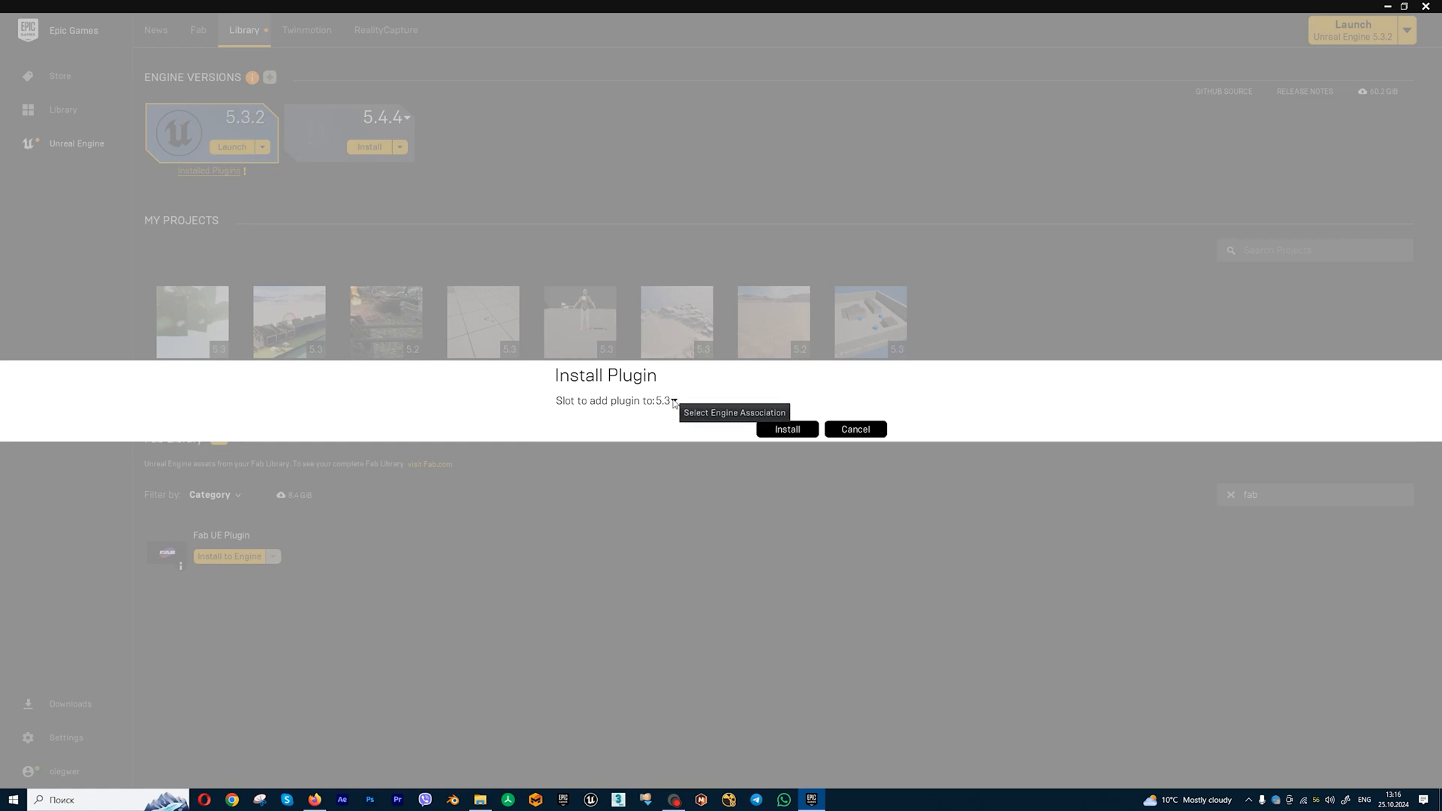
click(787, 430)
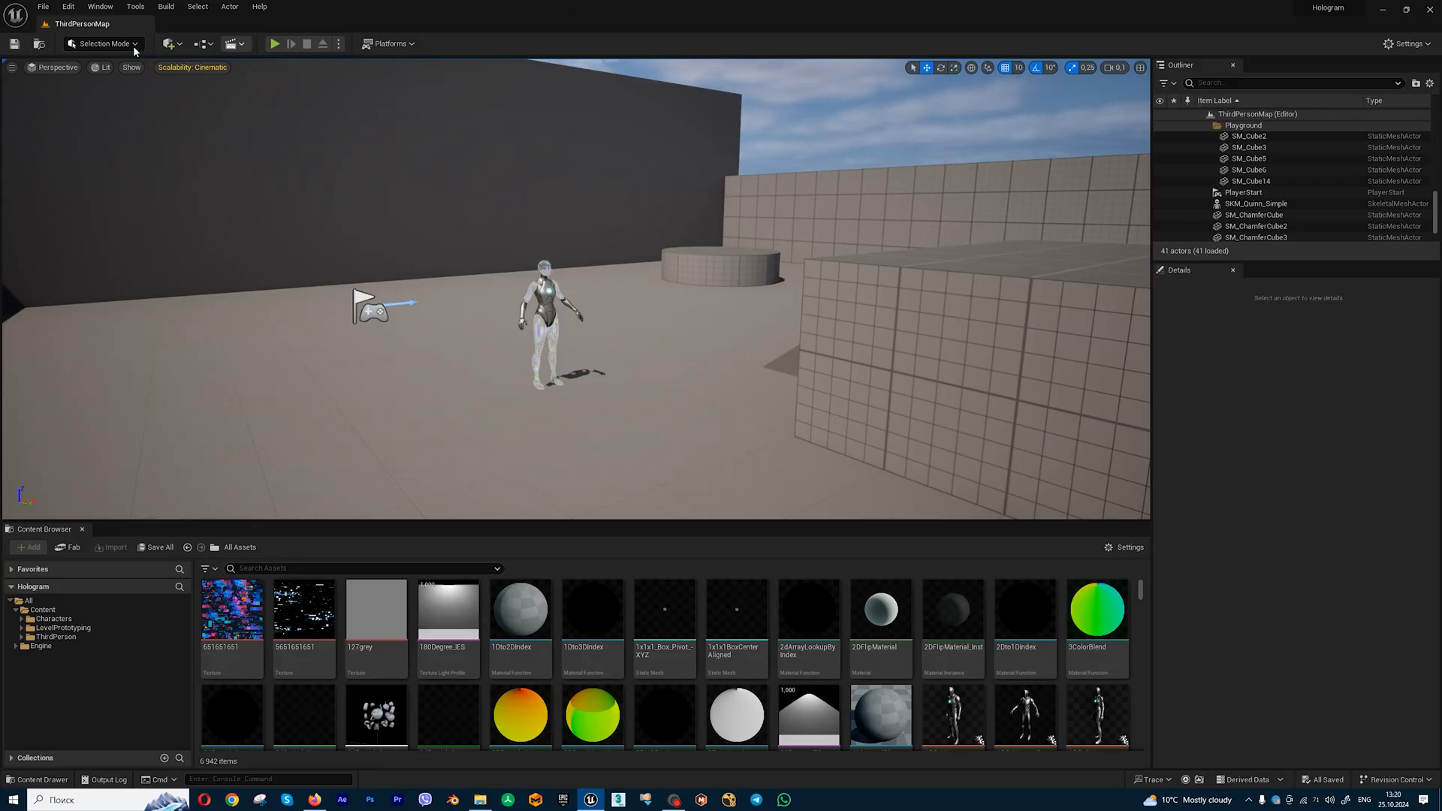
Filter the editor's Fab tree results to Free and place the Pruned Tree in the level
click(67, 548)
text(tree)
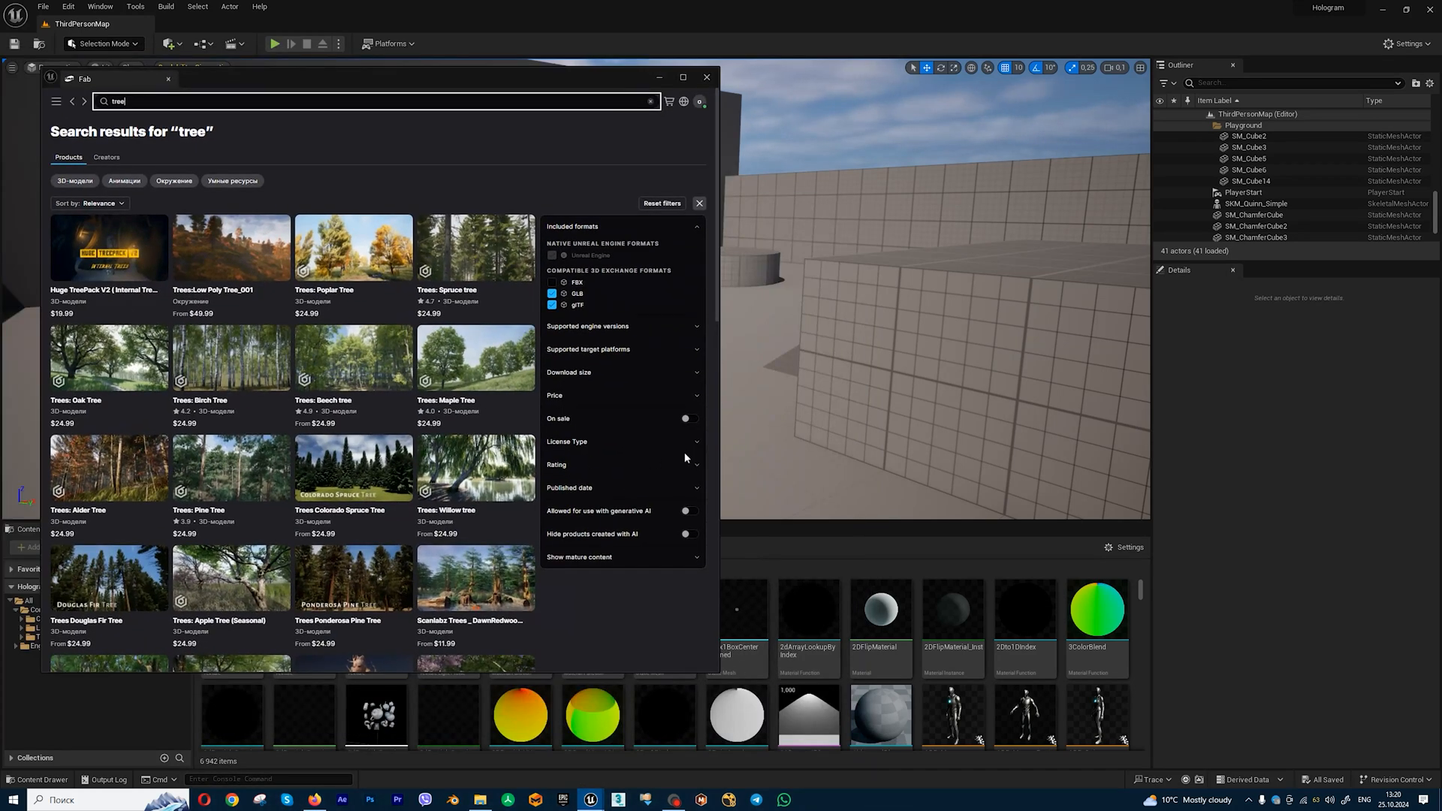
click(555, 395)
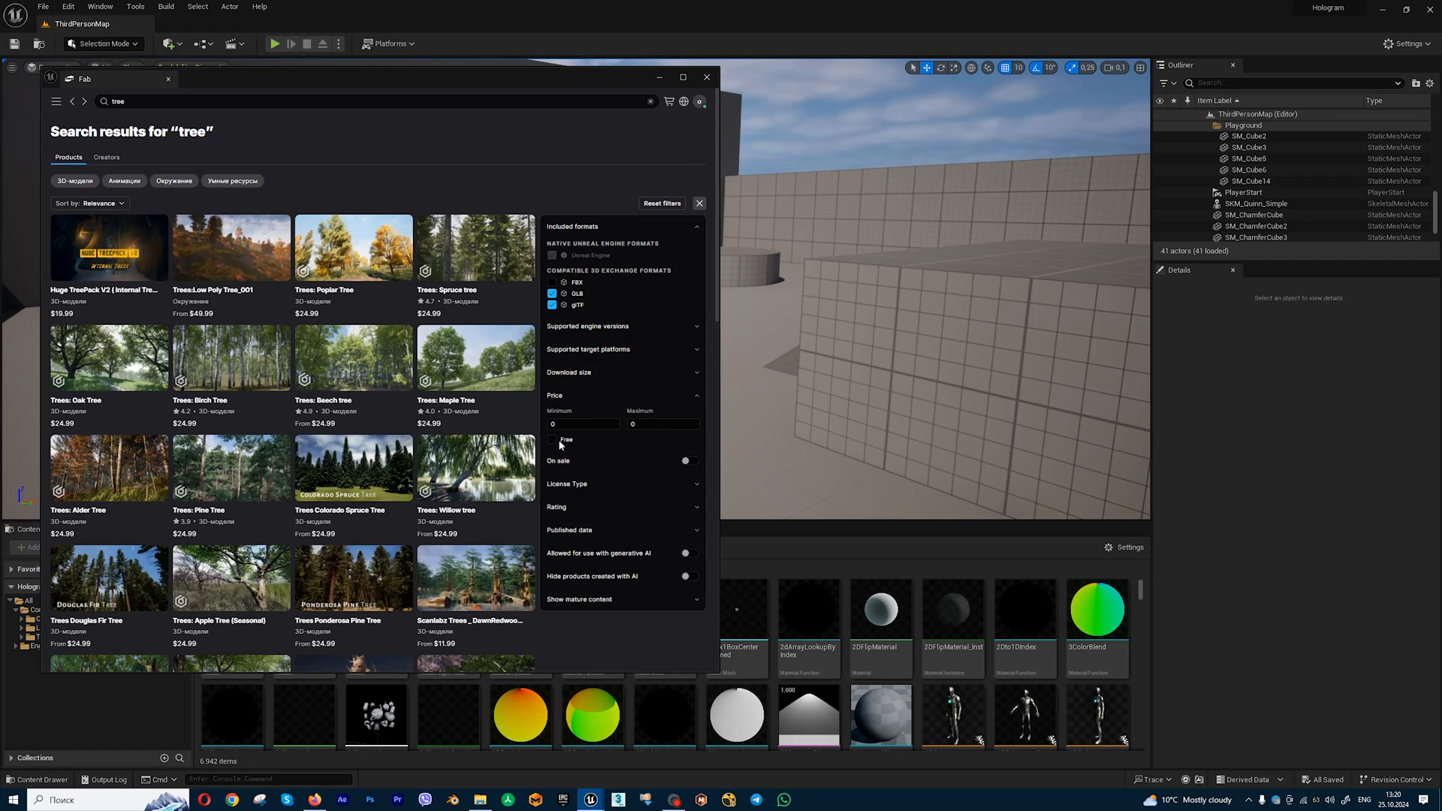
click(553, 440)
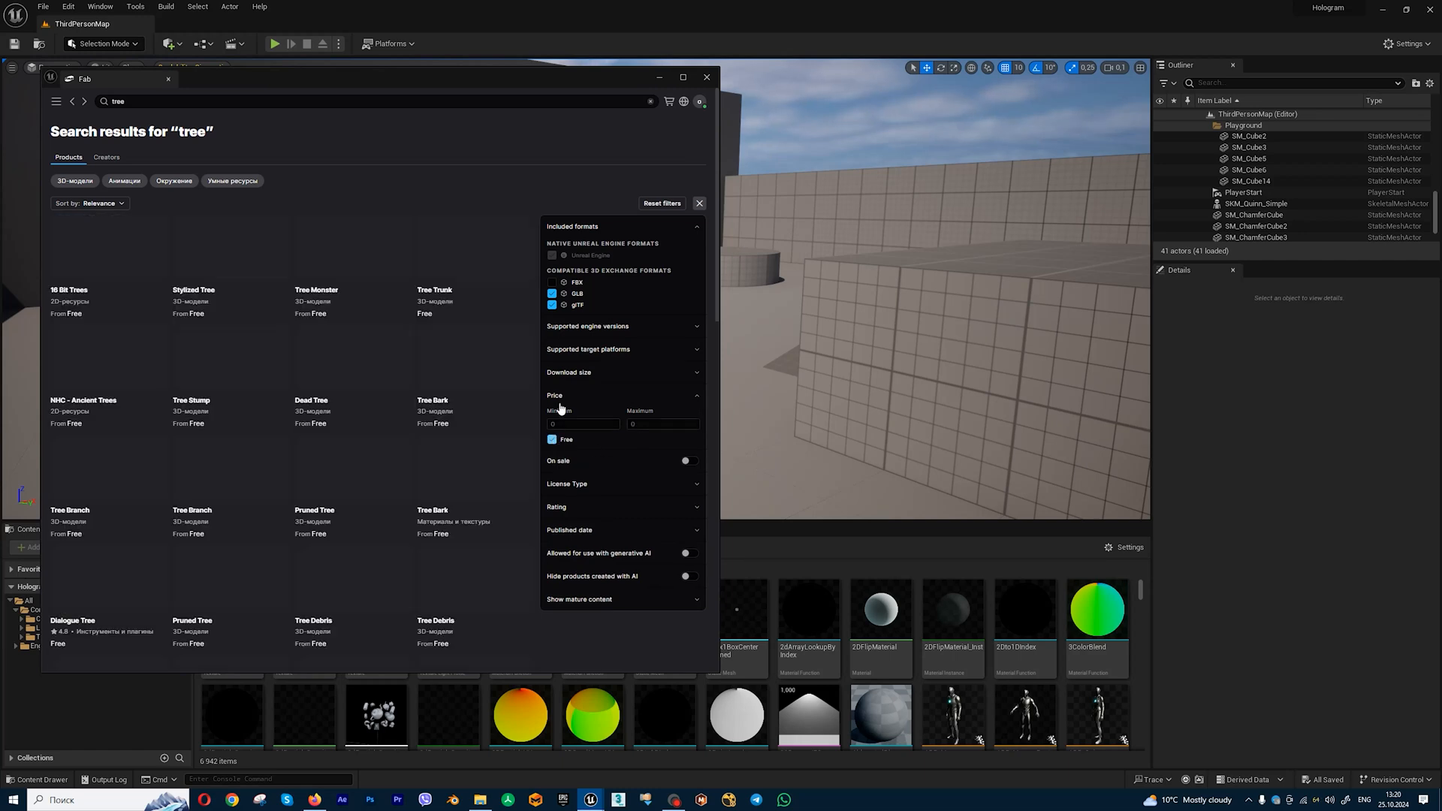
scroll(down, 3)
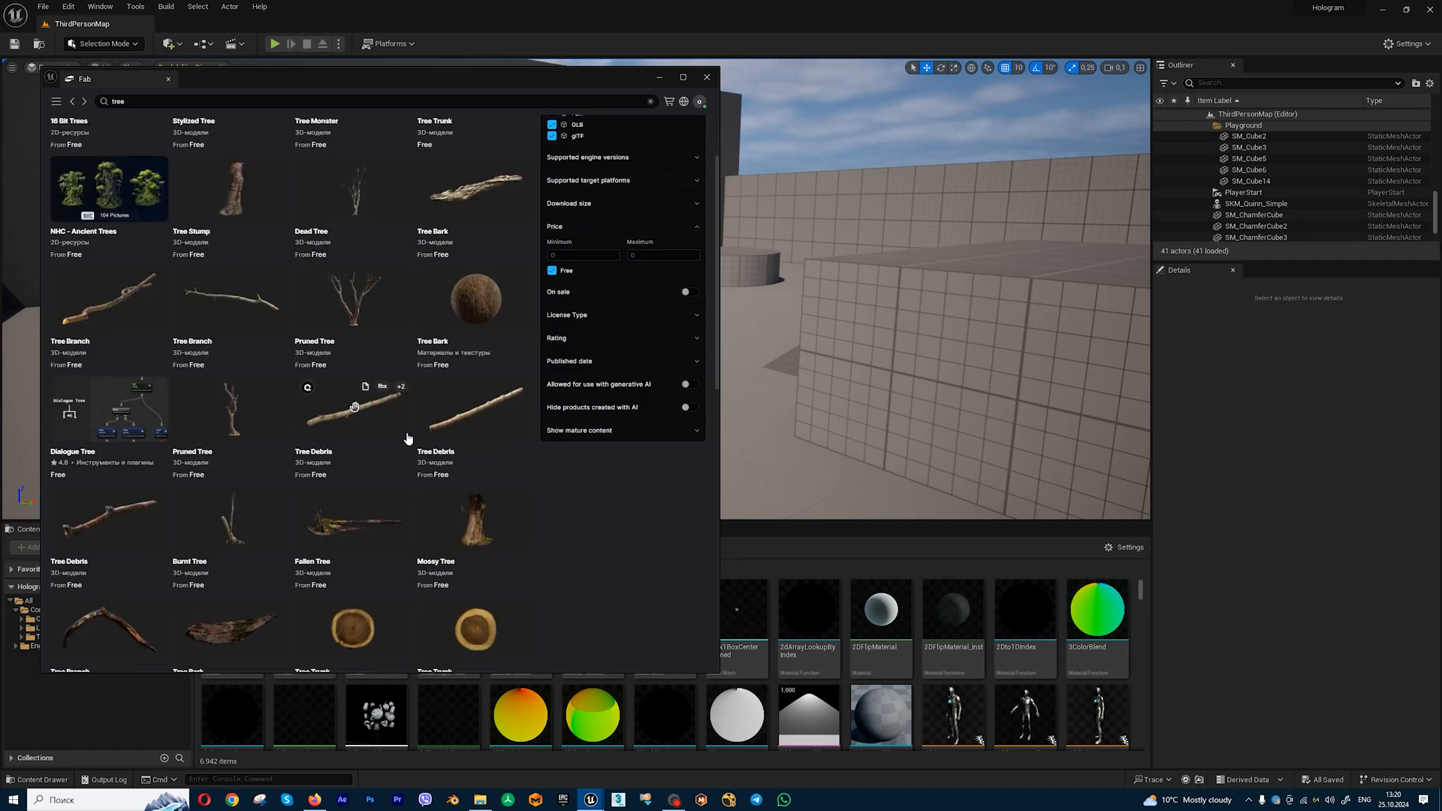
scroll(down, 3)
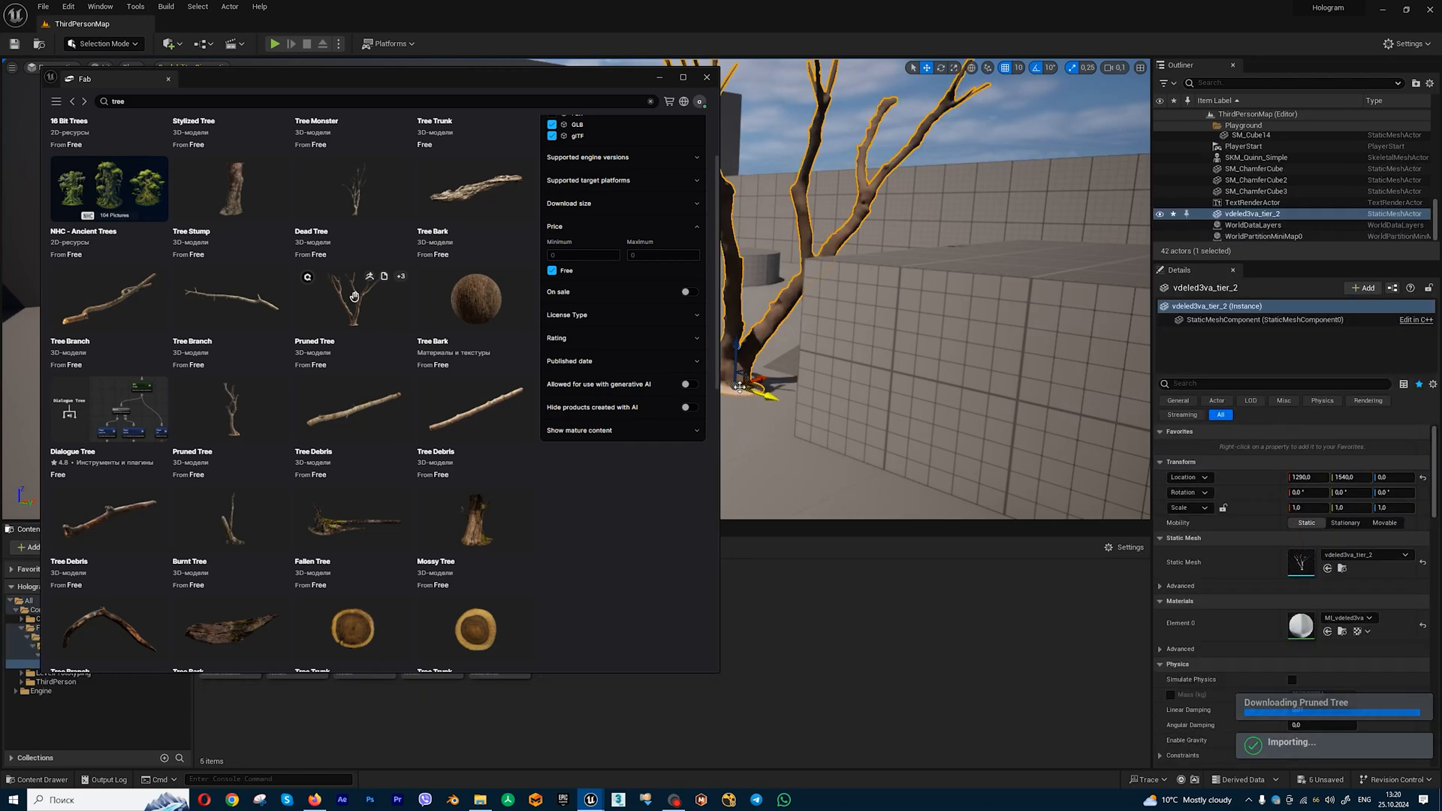
click(706, 78)
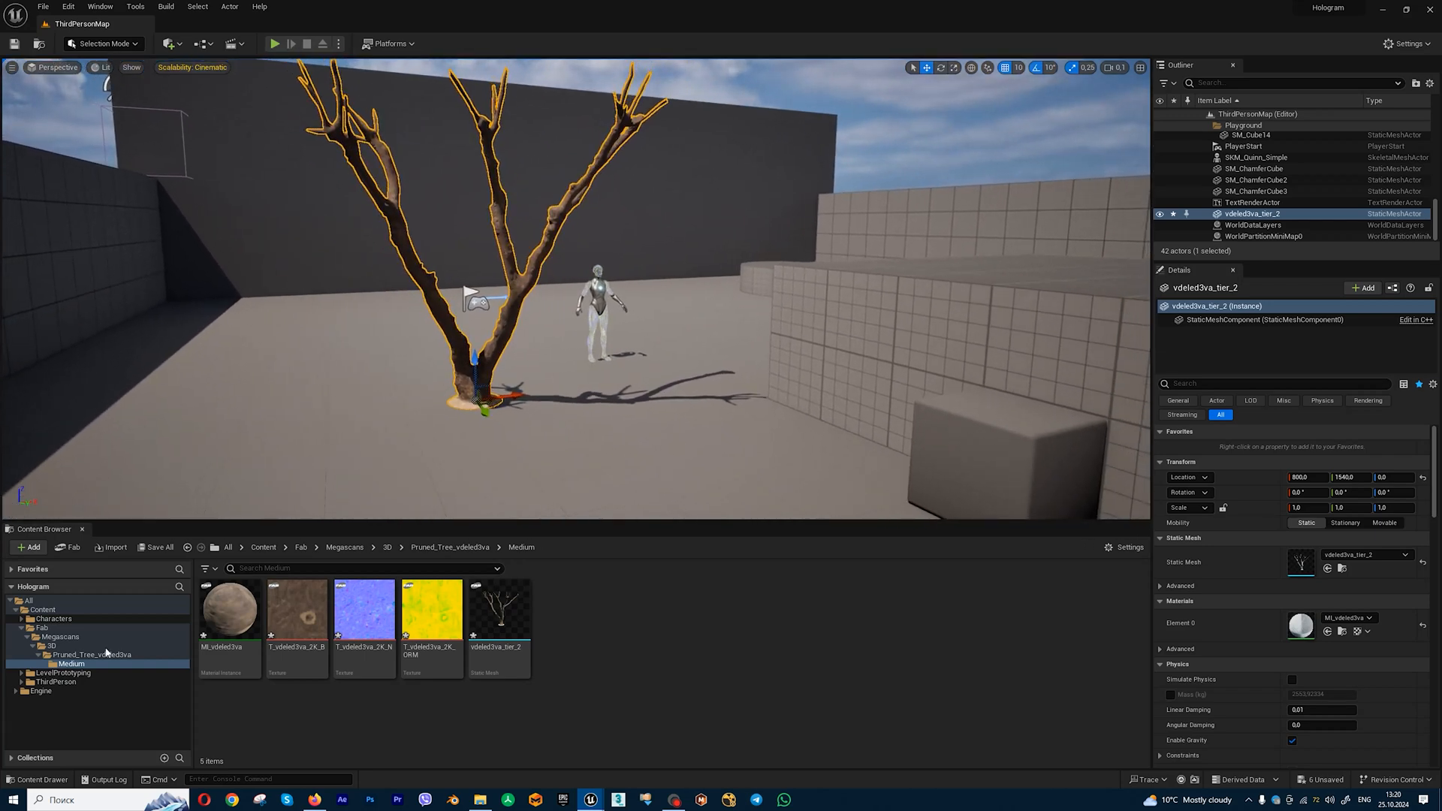
Browse Fab > Megascans > 3D to the Pruned Tree's Medium folder
click(42, 628)
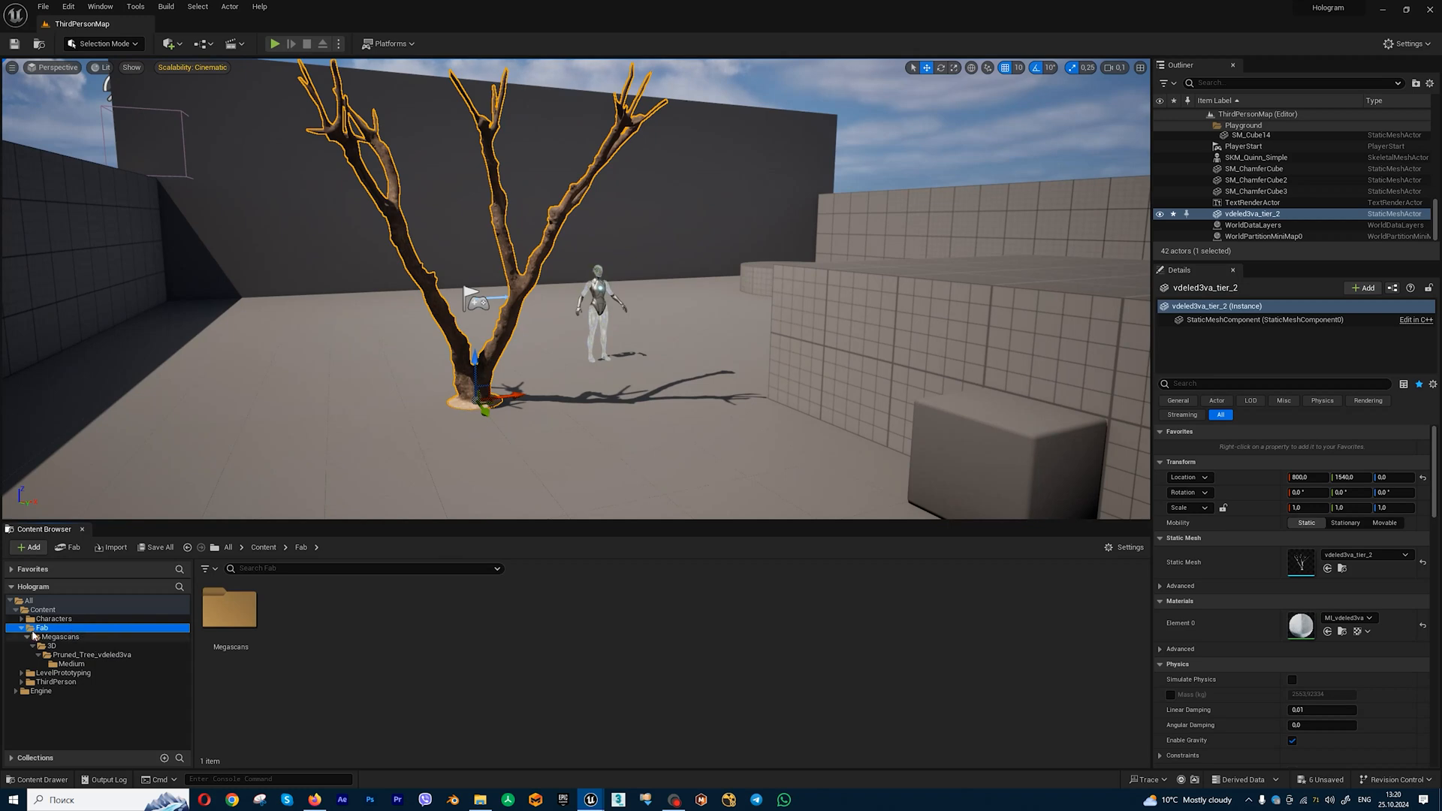
click(60, 636)
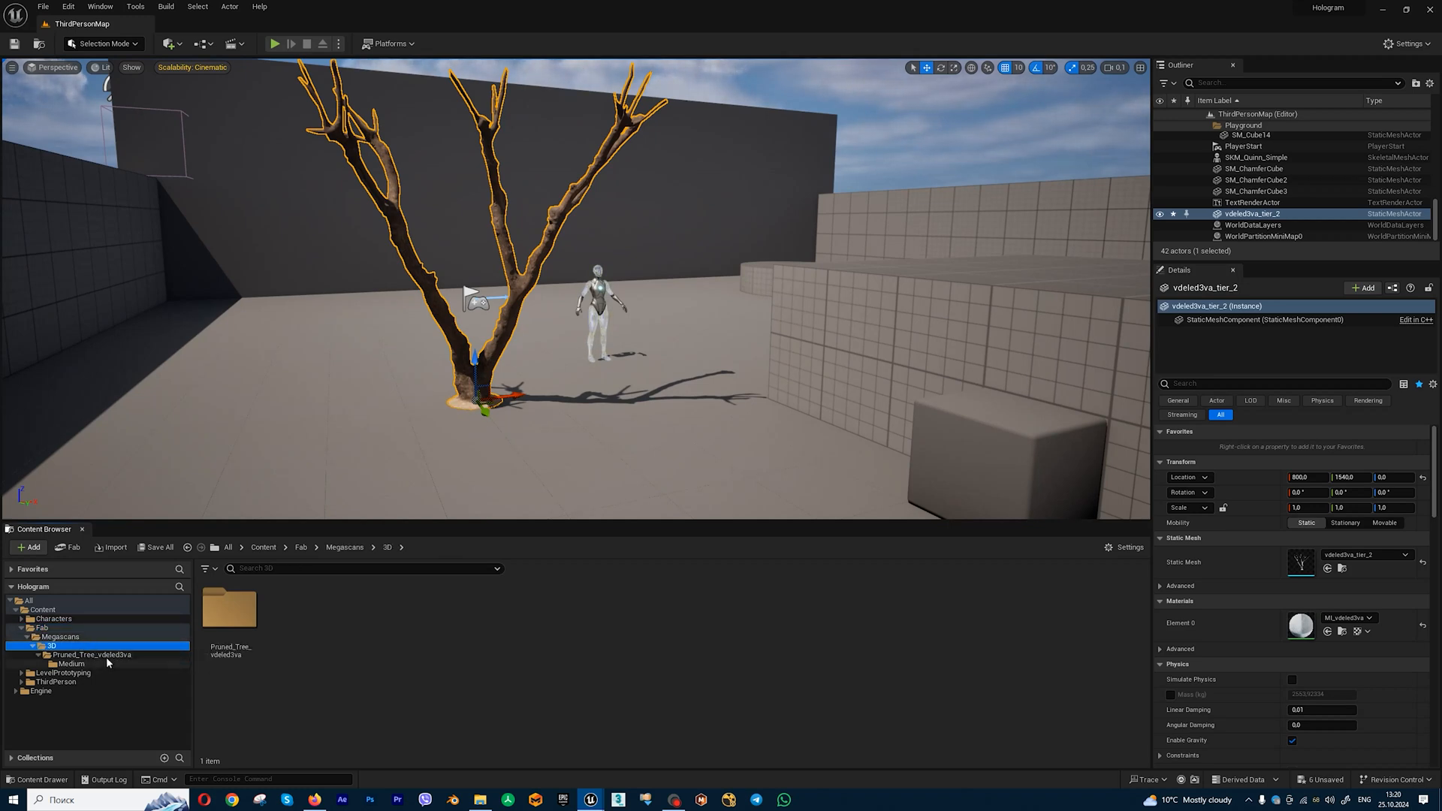
click(70, 664)
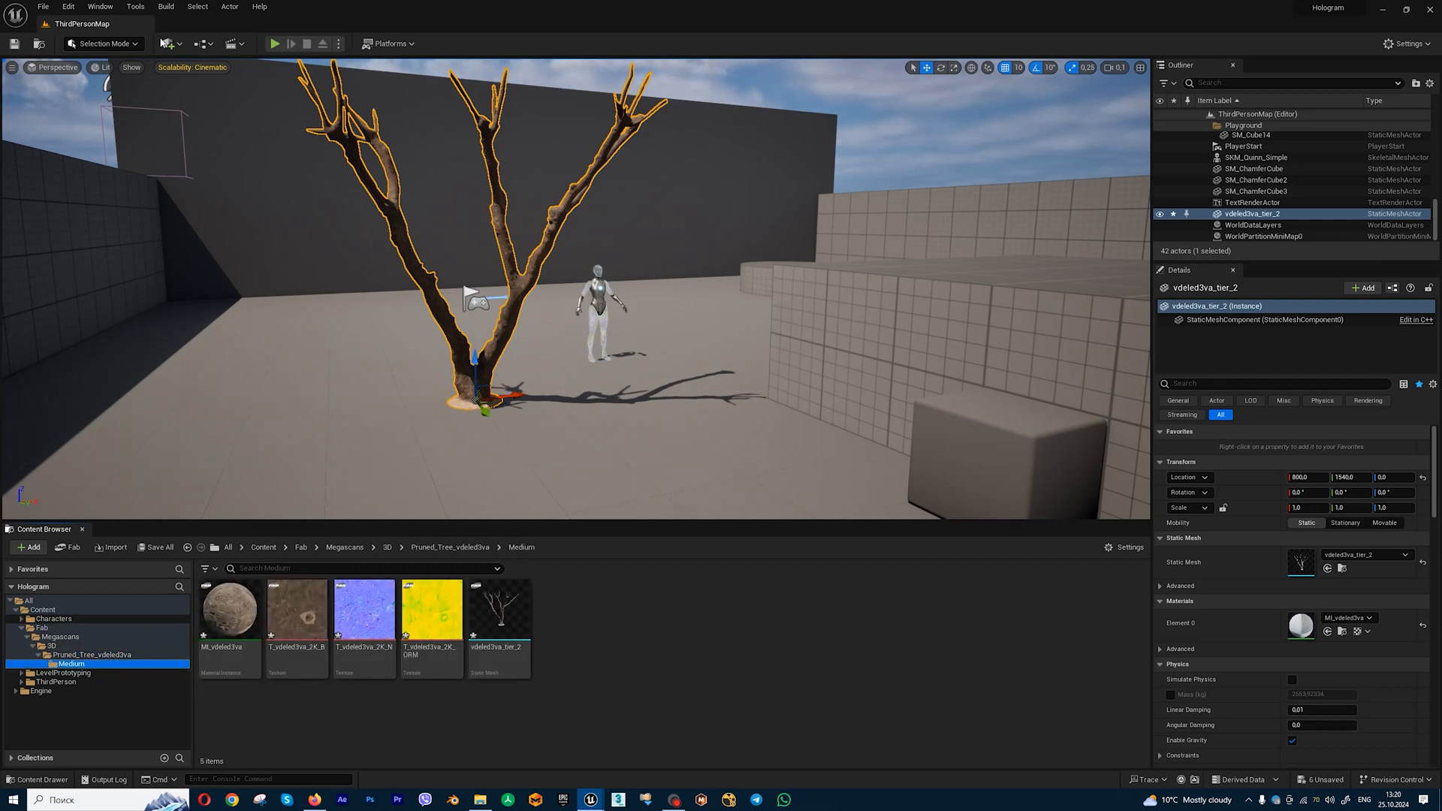
mouse_move(99, 7)
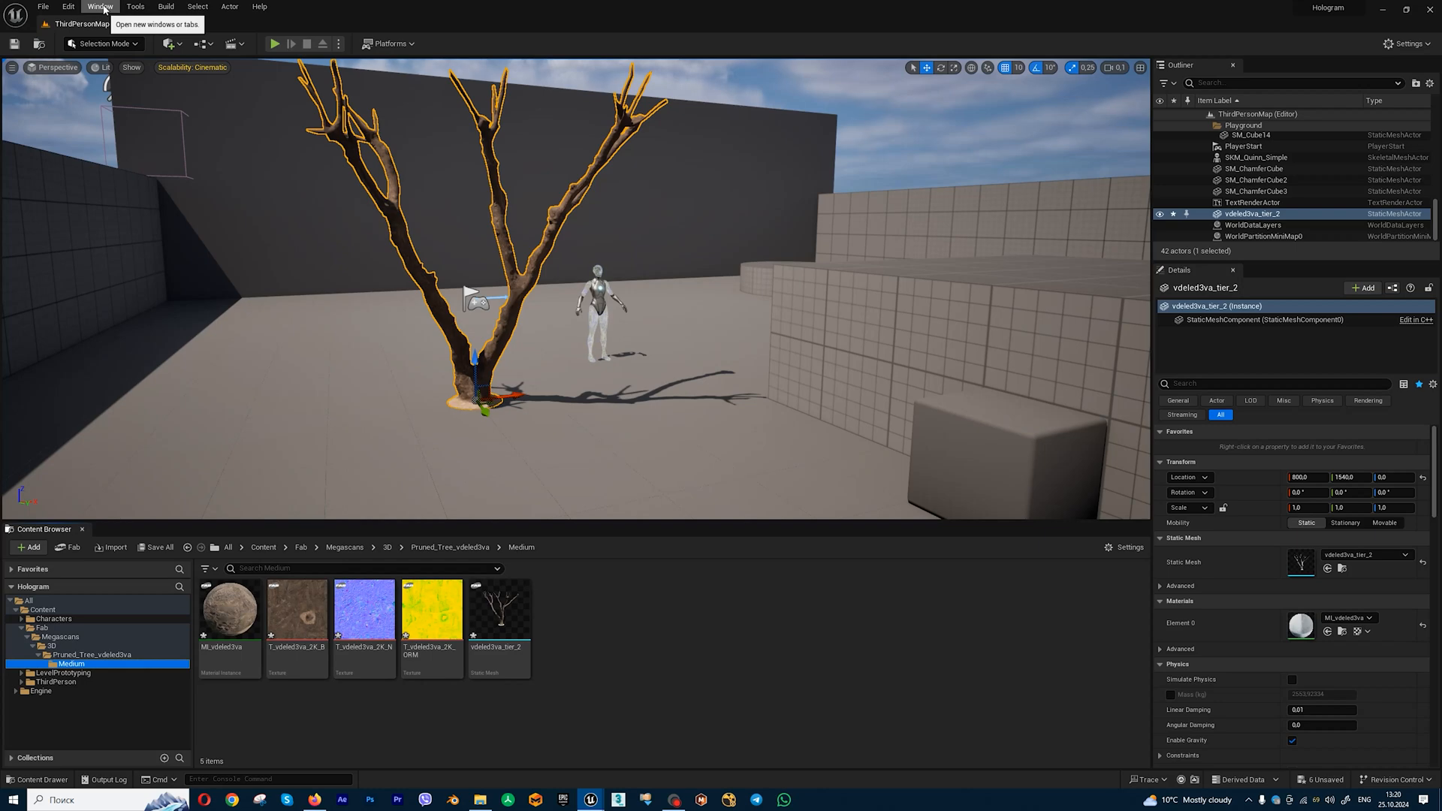
Reopen the Fab window from the Window menu and select Medium quality on the Mossy Tree page
click(99, 7)
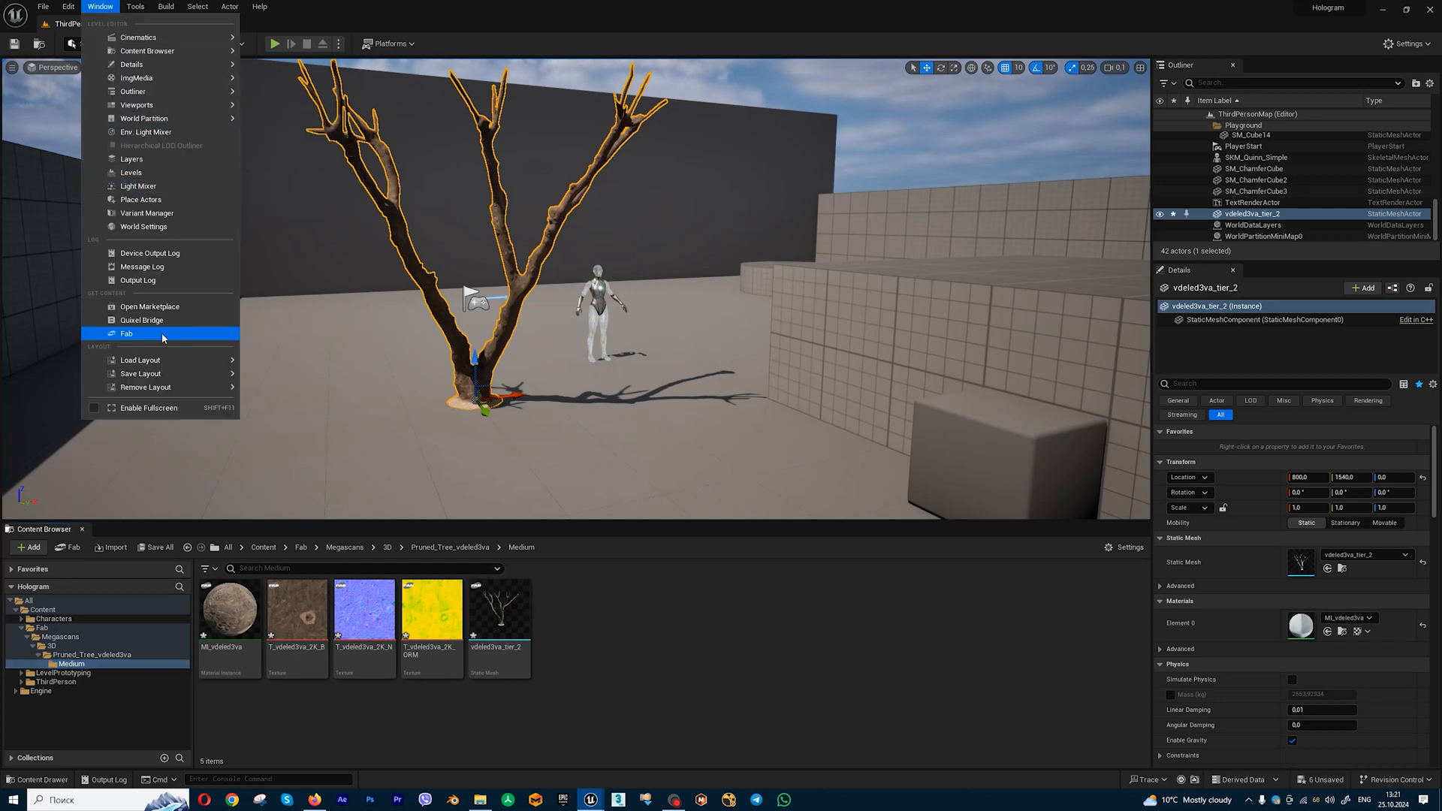
click(127, 332)
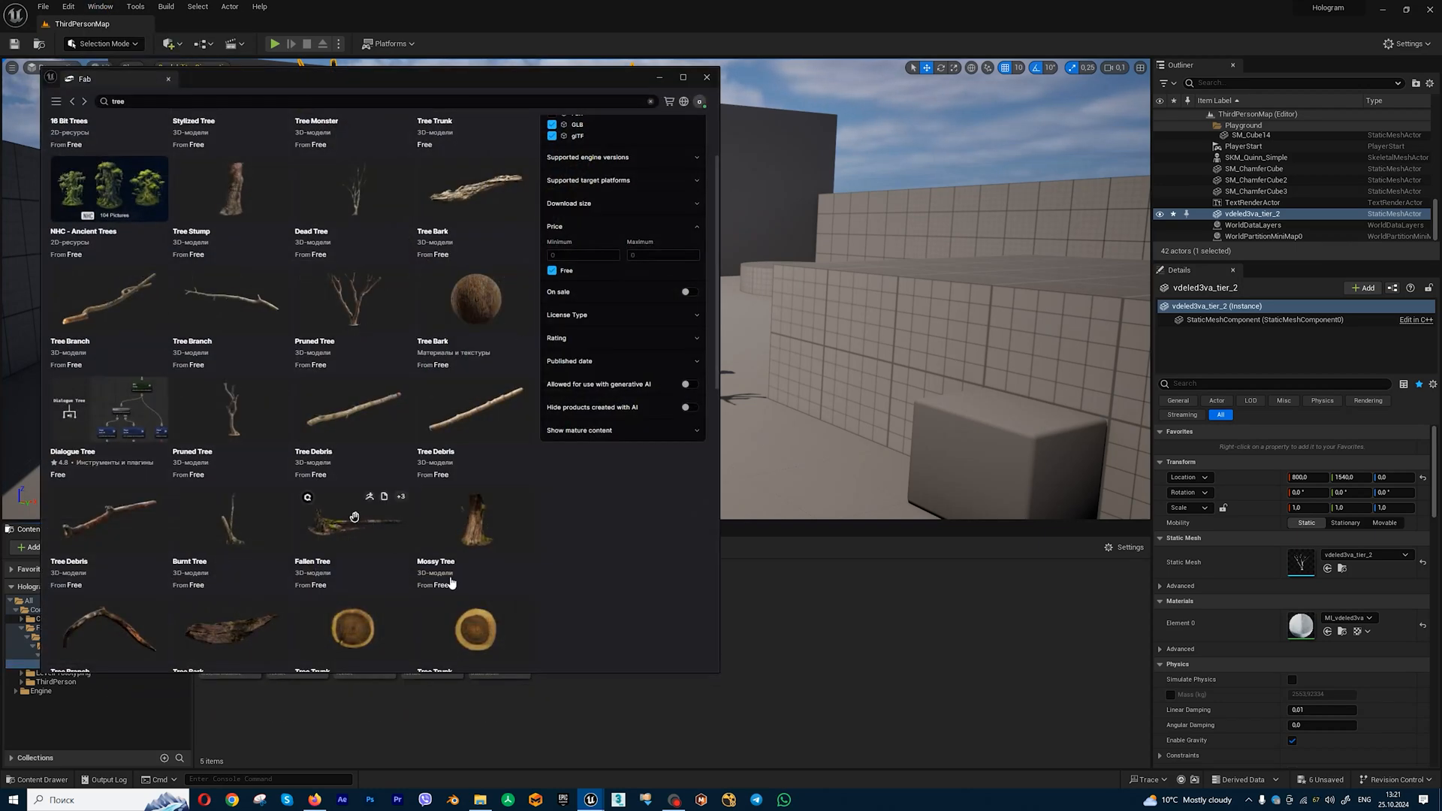
click(472, 520)
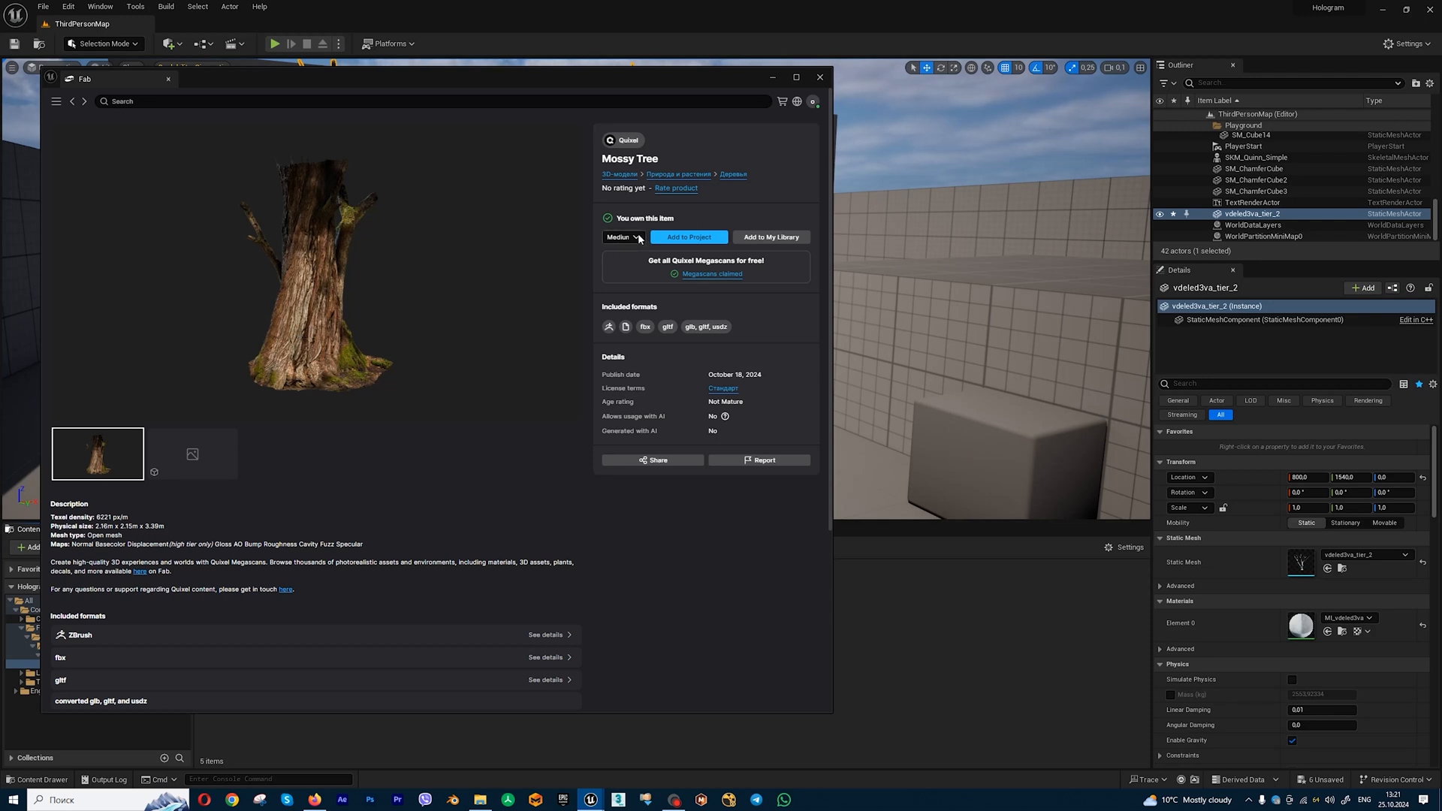
click(622, 238)
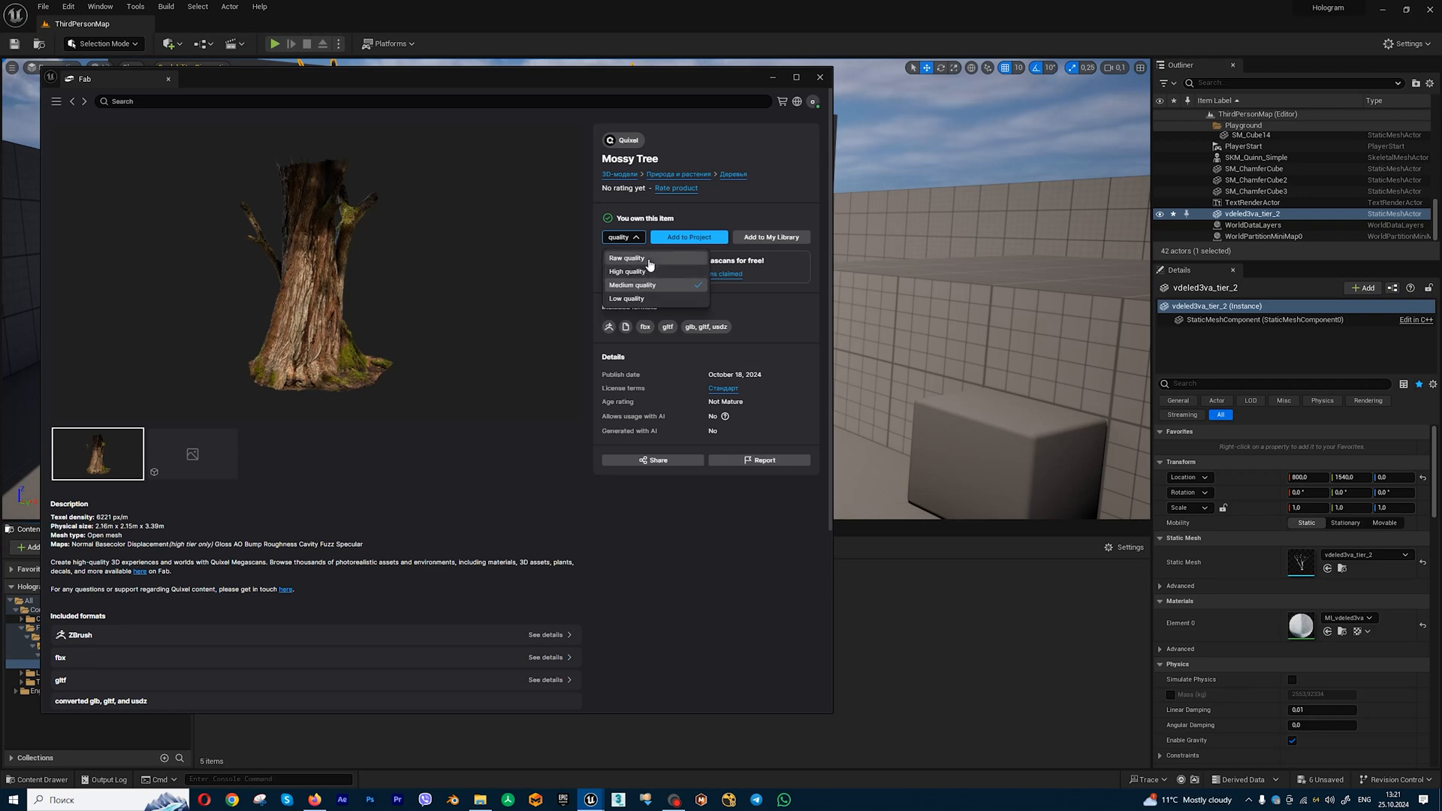
mouse_move(722, 212)
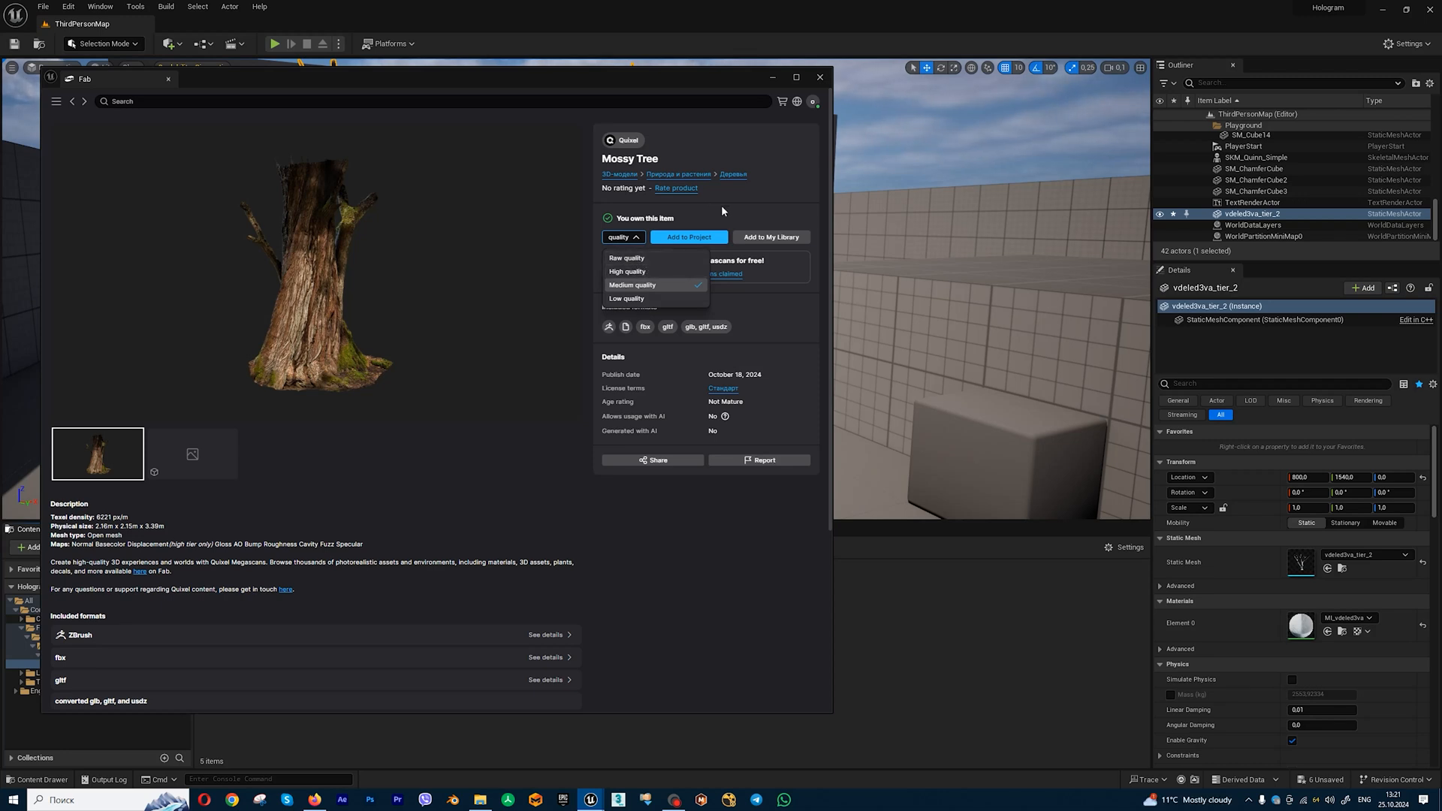
click(632, 284)
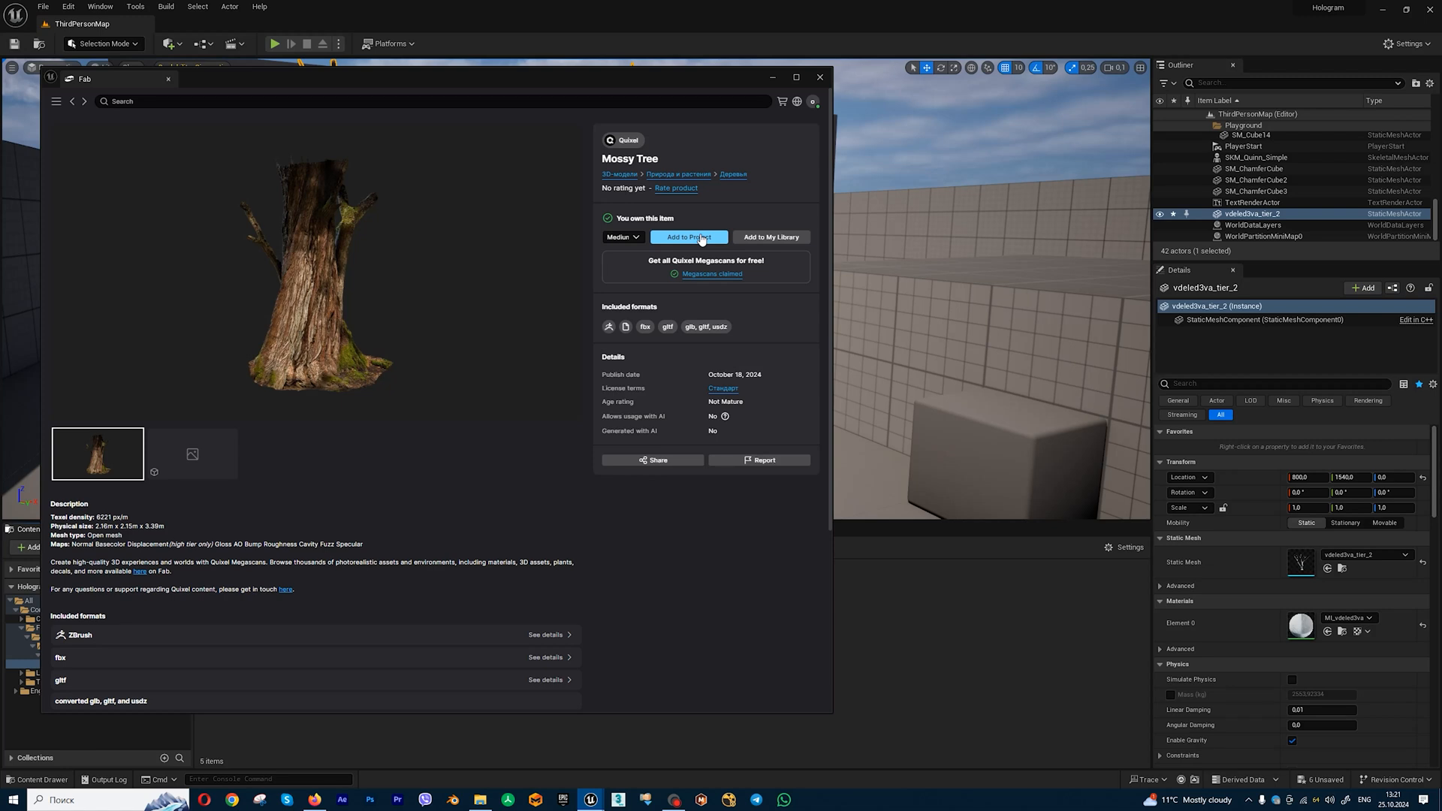